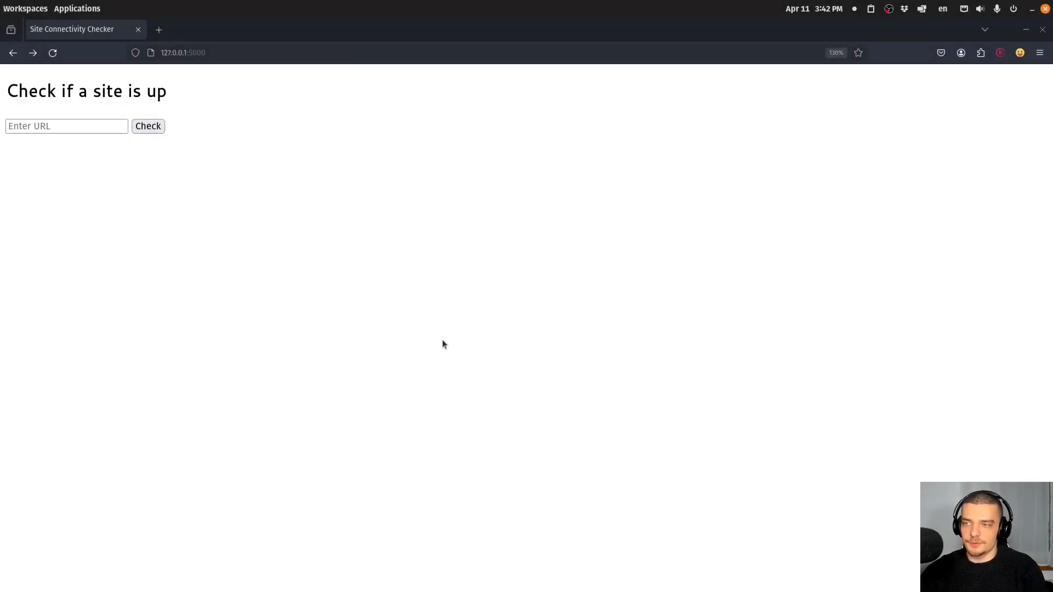
pyautogui.moveTo(371, 349)
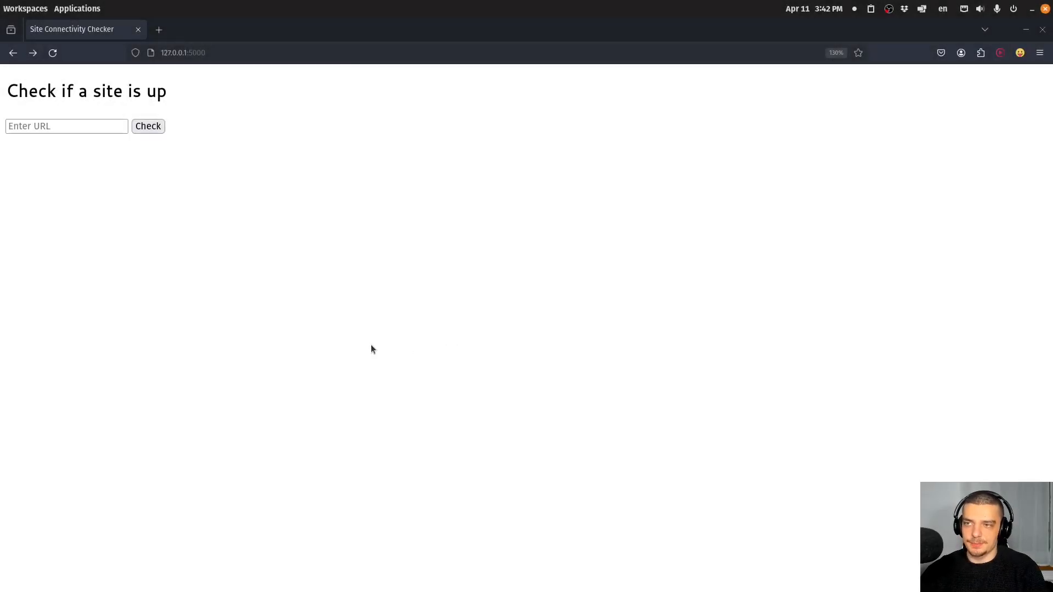
# Step: Check neuralnine.com in the site checker, then return to the form
pyautogui.click(66, 126)
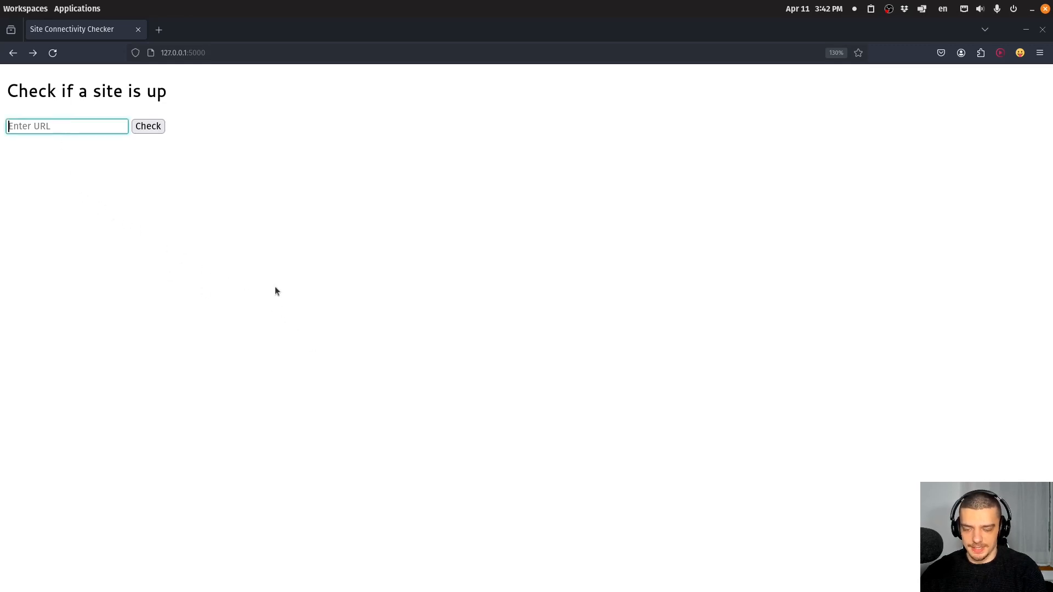
pyautogui.write('neuralni')
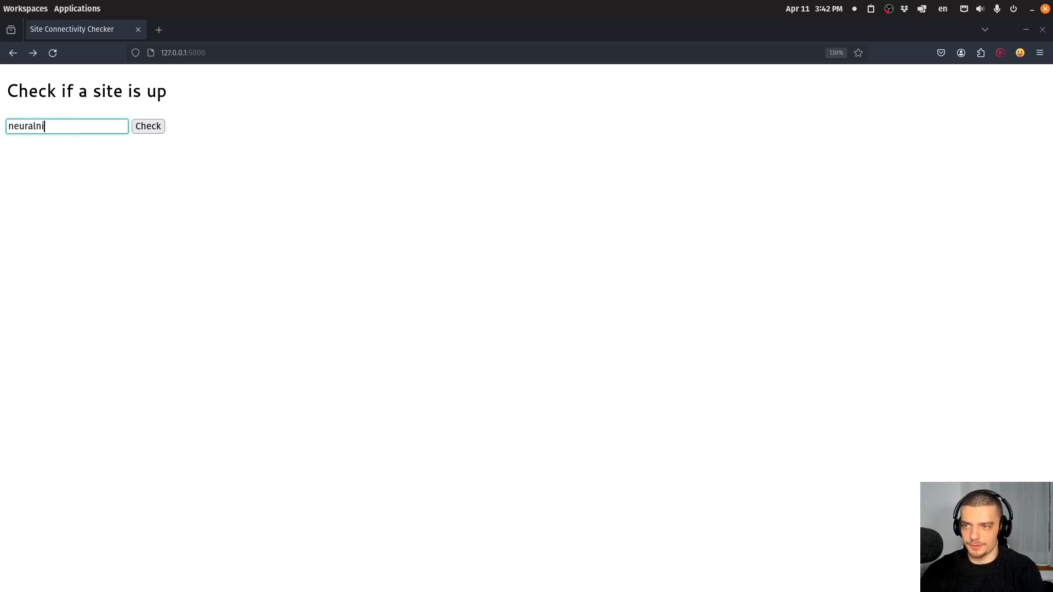
pyautogui.click(147, 125)
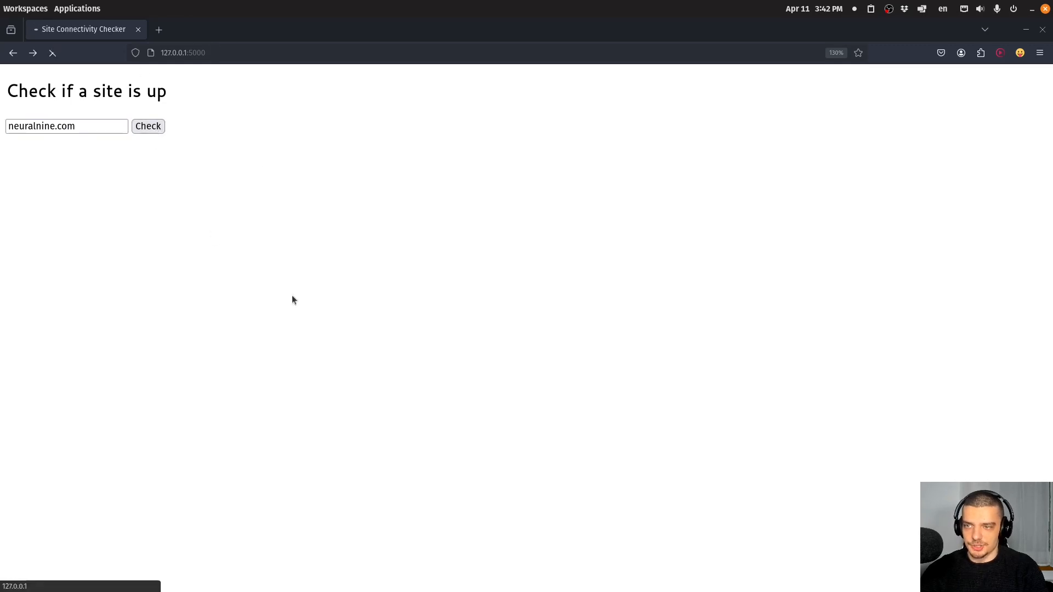
pyautogui.click(147, 127)
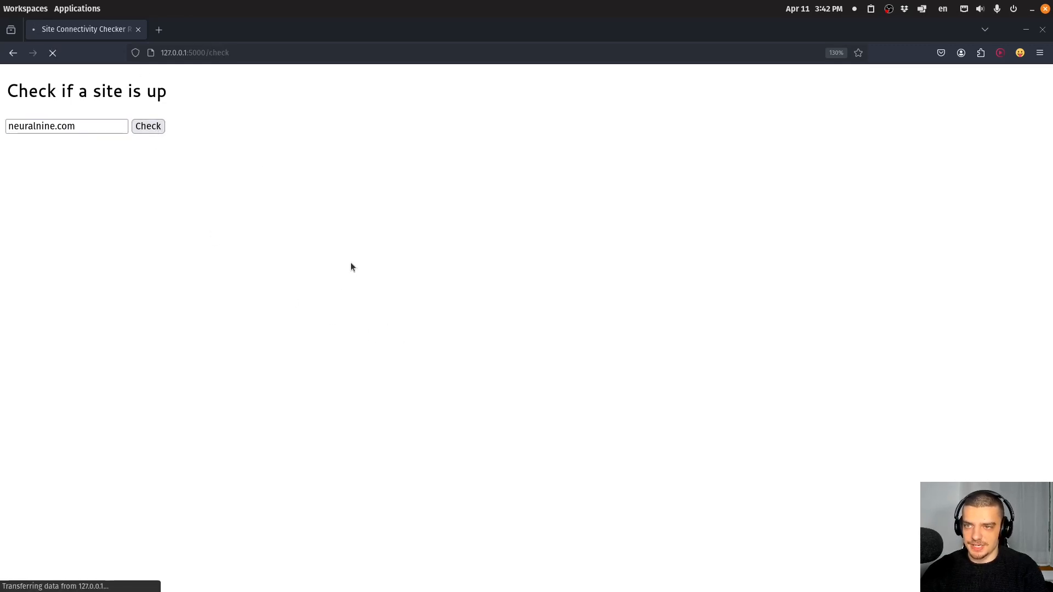
pyautogui.click(147, 126)
pyautogui.write('ljhfdsakjfh')
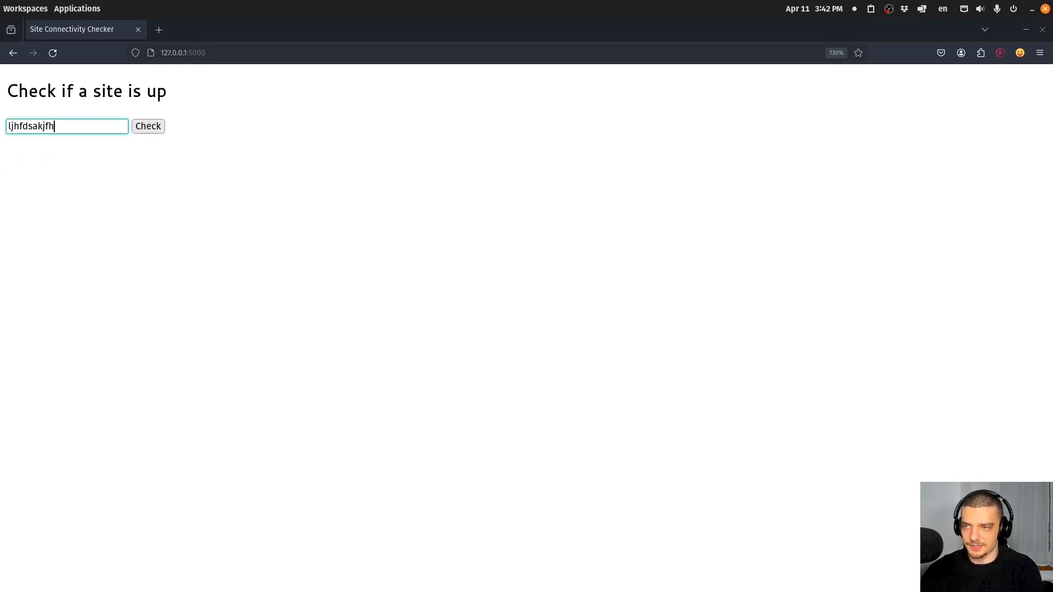
# Step: Check a made-up domain and neuralnine.com/routethatdoesnotexist in the site checker
pyautogui.write('lks.com')
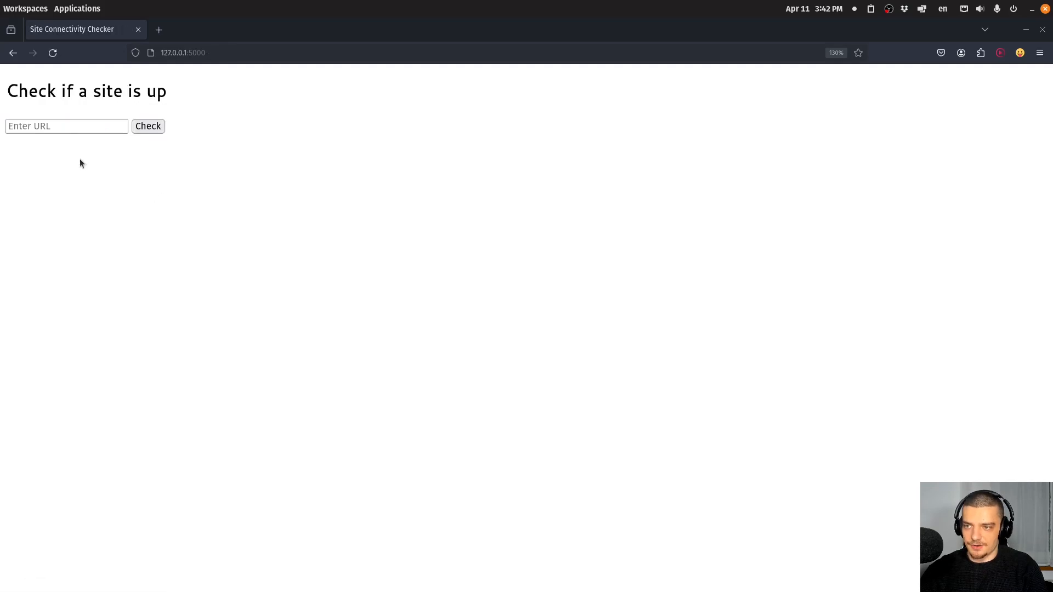
pyautogui.write('neuralnine.com/r')
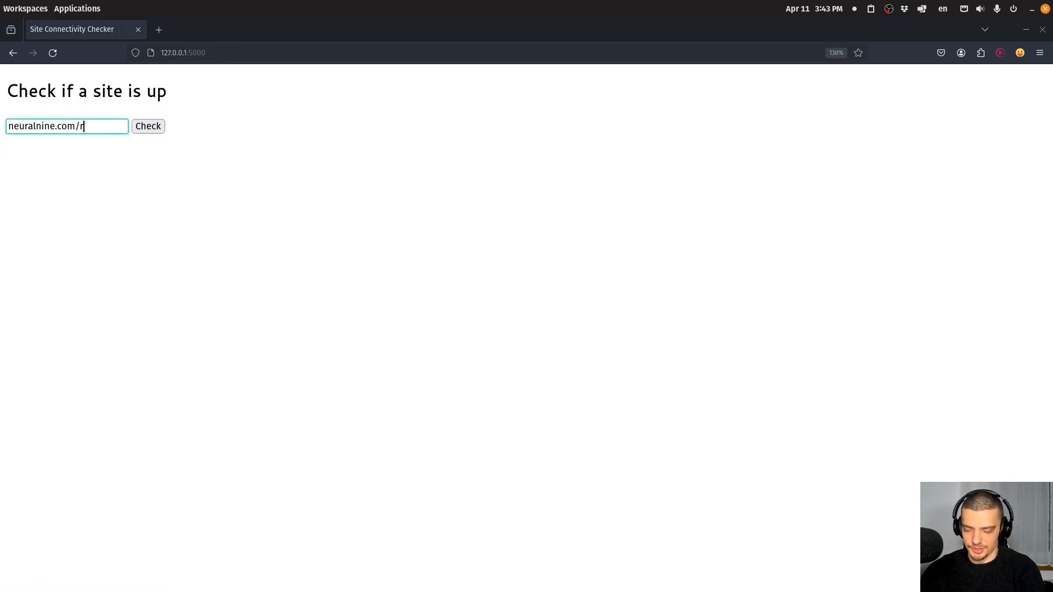
pyautogui.write('outethatdoesnot')
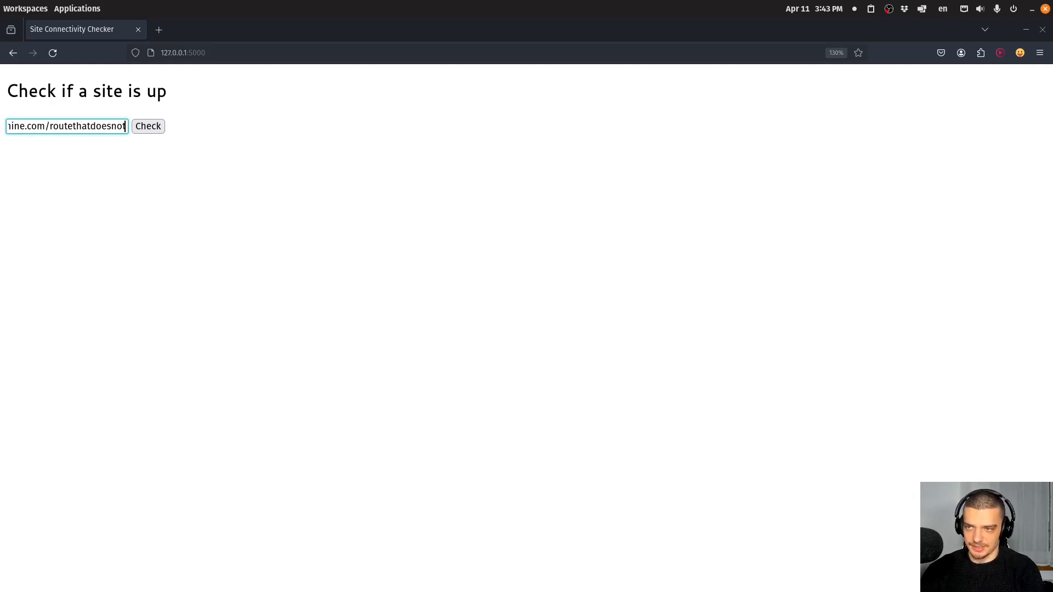
pyautogui.click(146, 126)
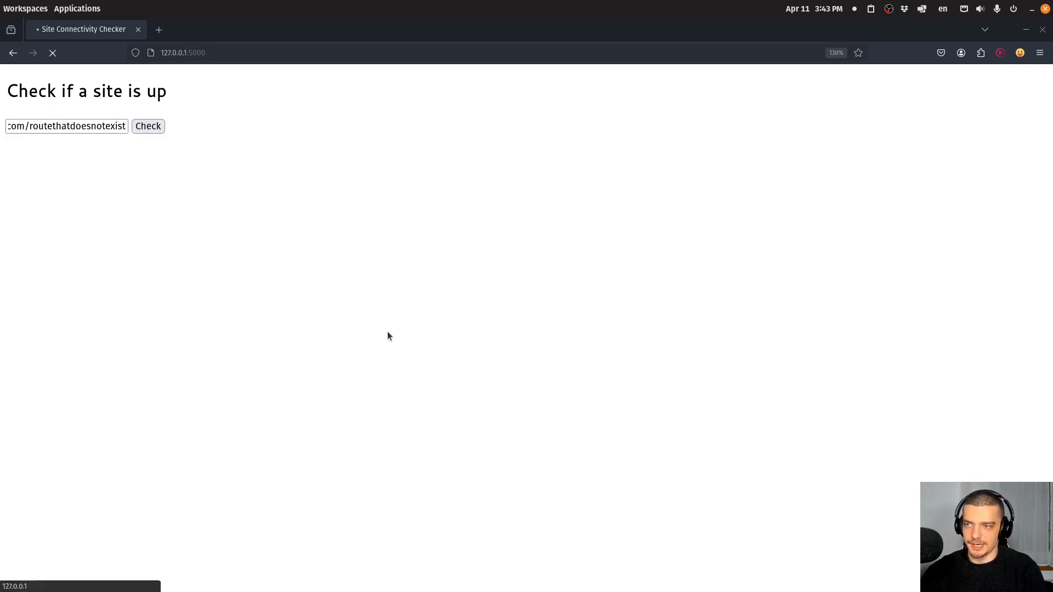
pyautogui.moveTo(280, 300)
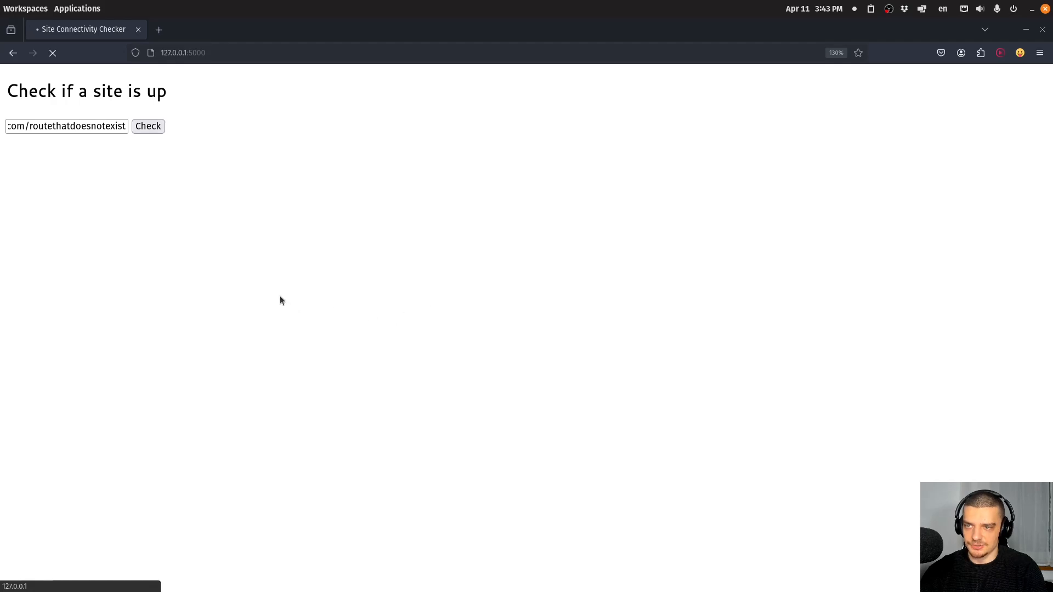
pyautogui.click(147, 126)
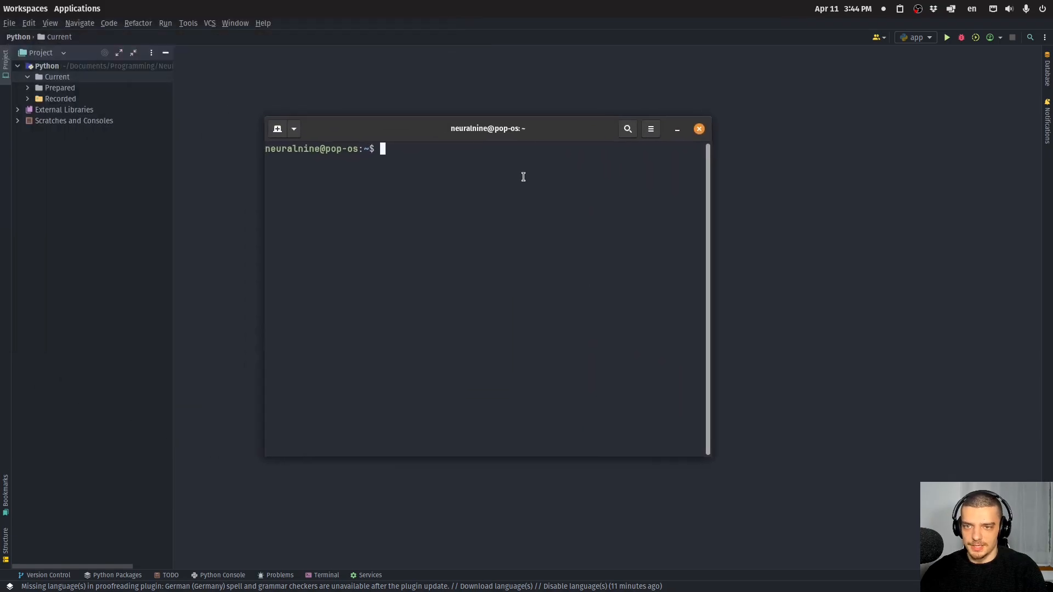
# Step: Run pip3 install Flask requests in the terminal
pyautogui.write('pip3 inst')
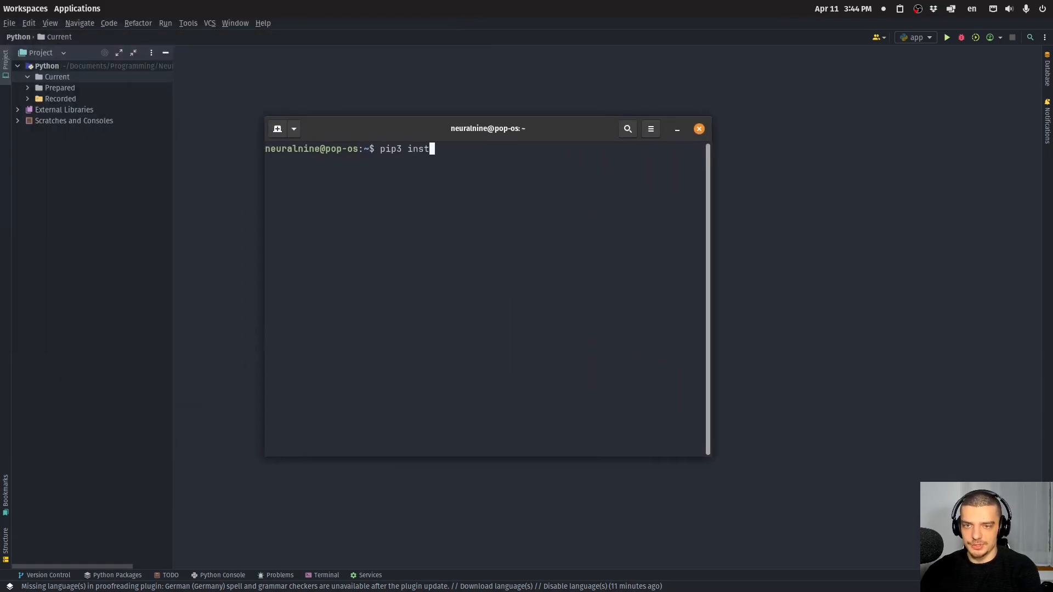
pyautogui.write('all Flask req')
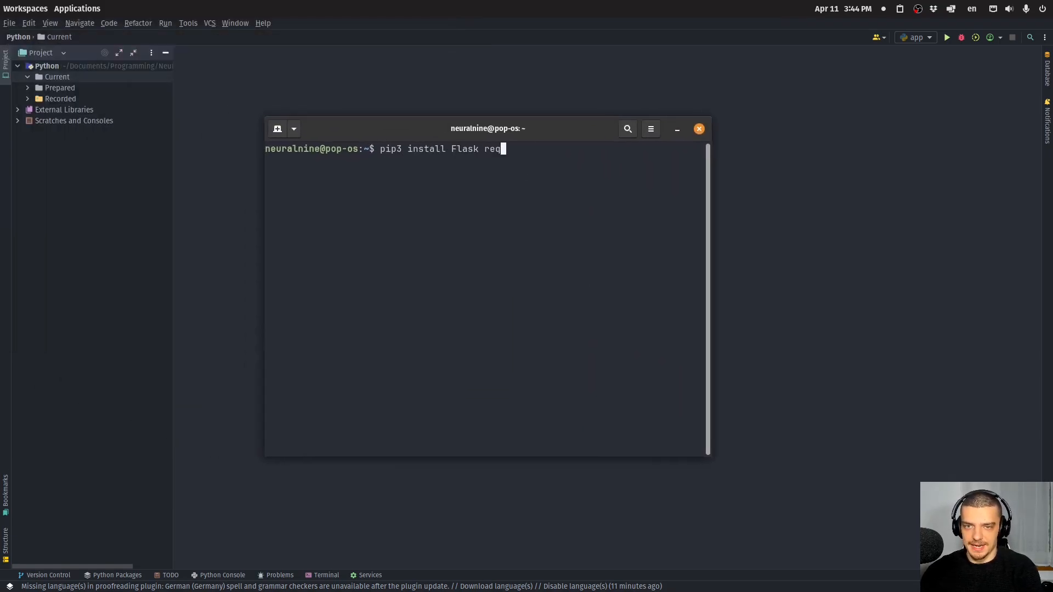
pyautogui.write('uests')
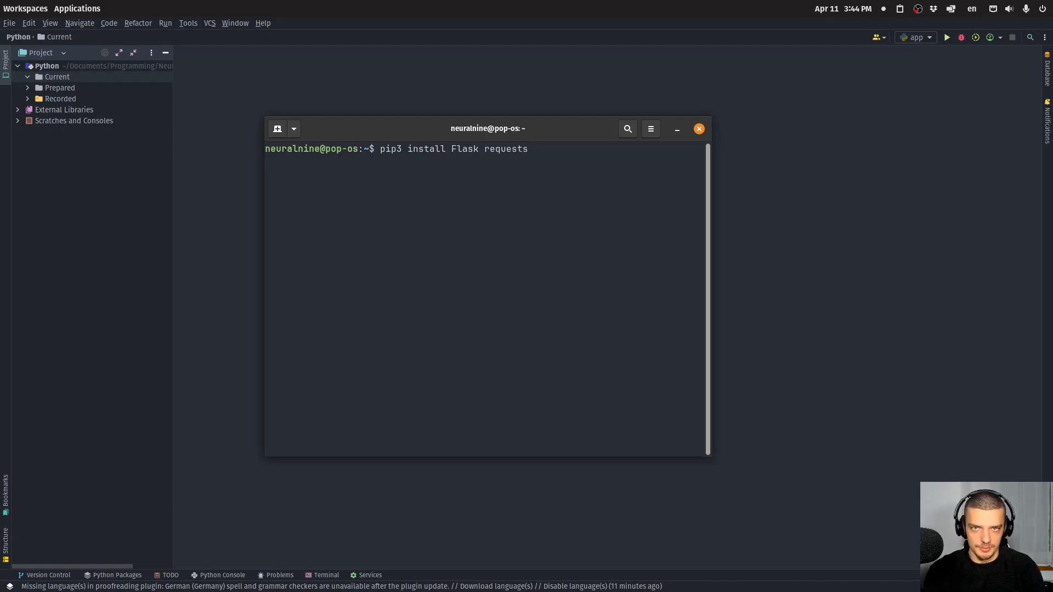
pyautogui.press('Return')
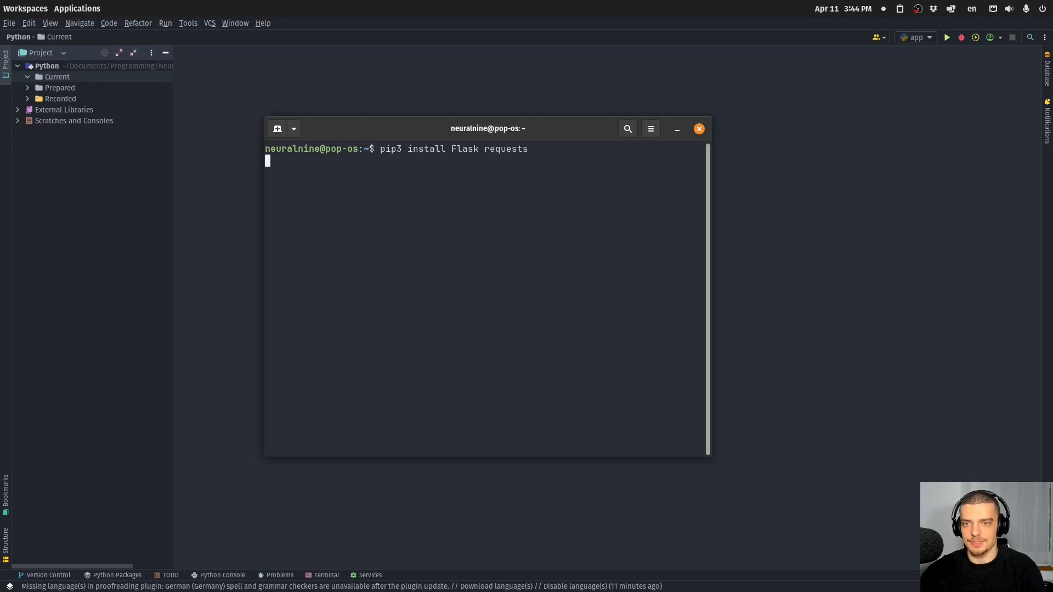
pyautogui.press('Return')
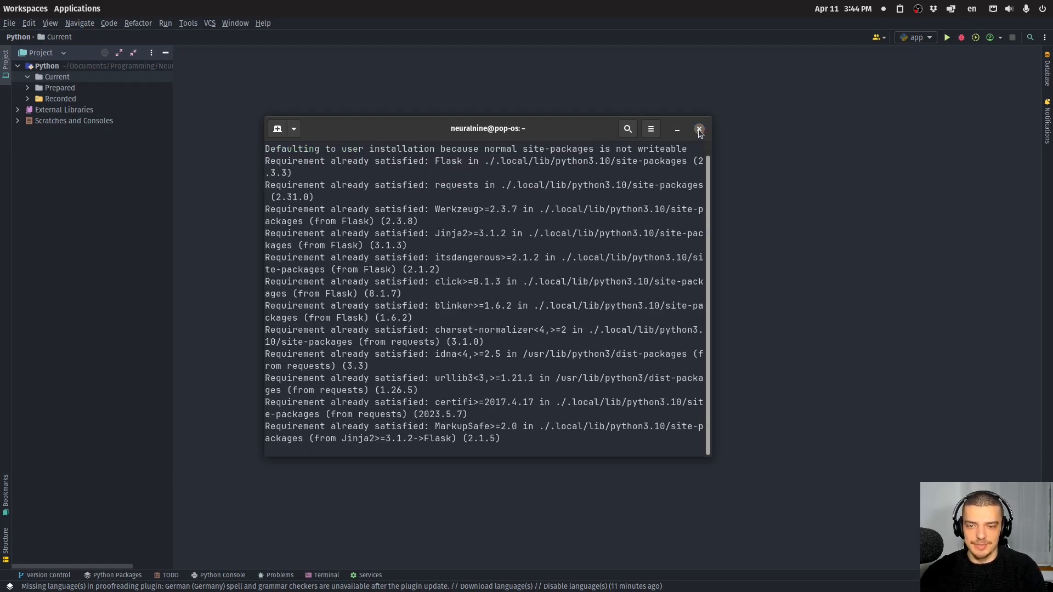
# Step: Create app.py importing Flask, render_template, request and requests
pyautogui.rightClick(57, 76)
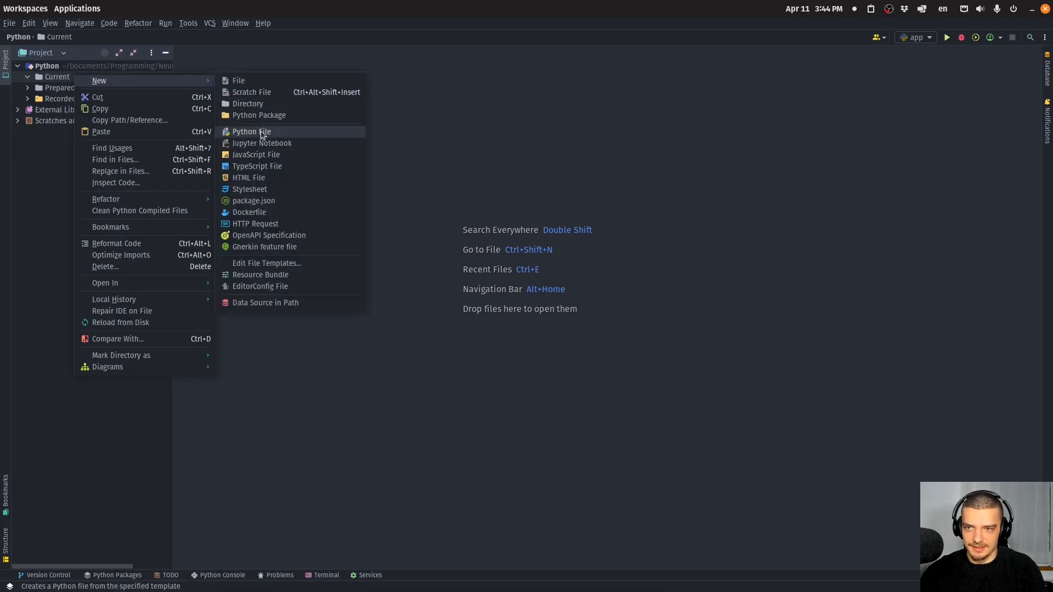
pyautogui.click(251, 131)
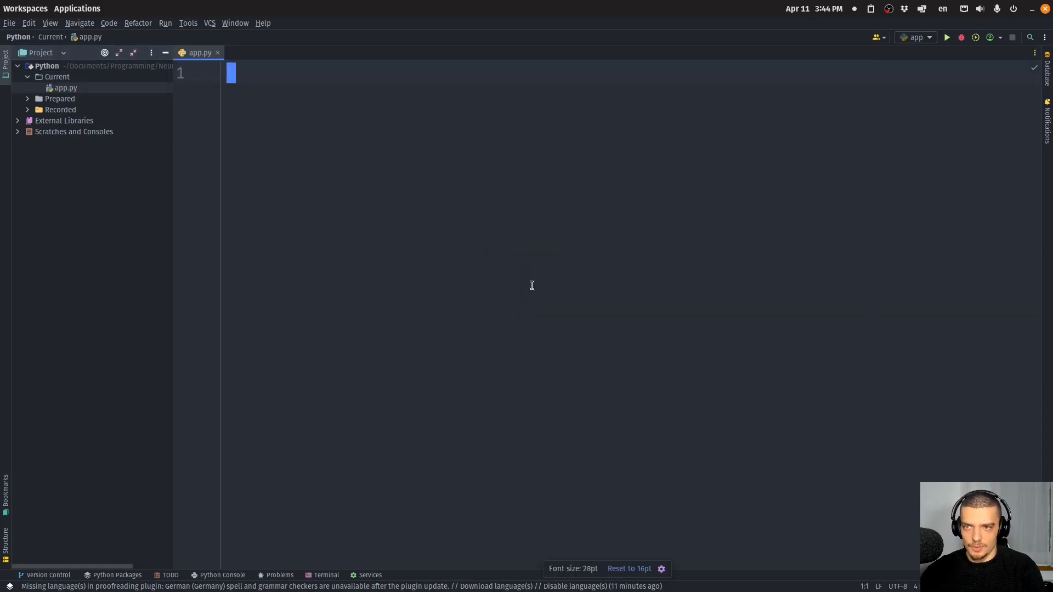
pyautogui.write('fr')
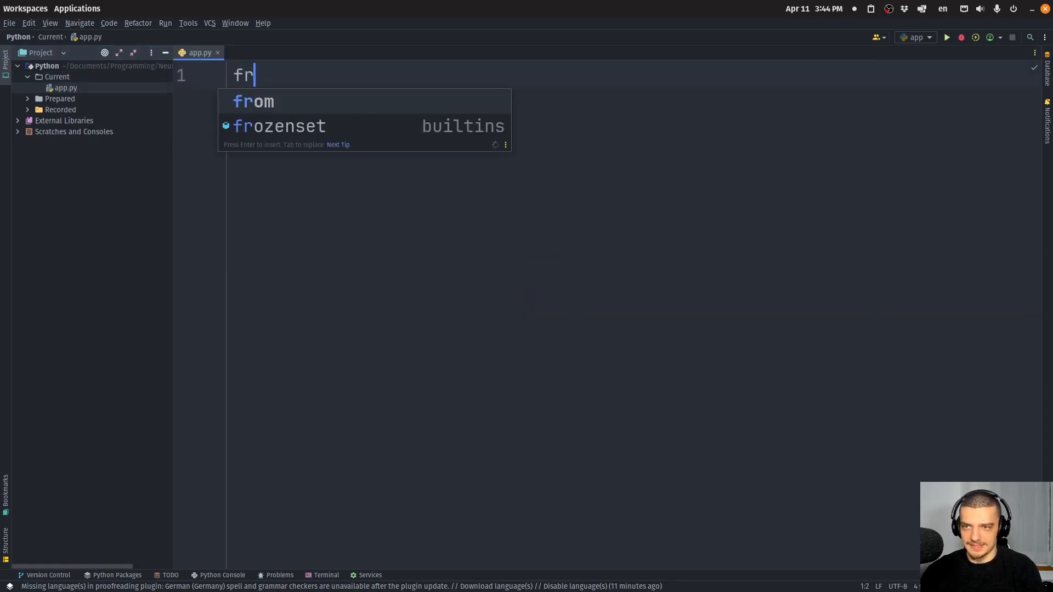
pyautogui.write('om flask import')
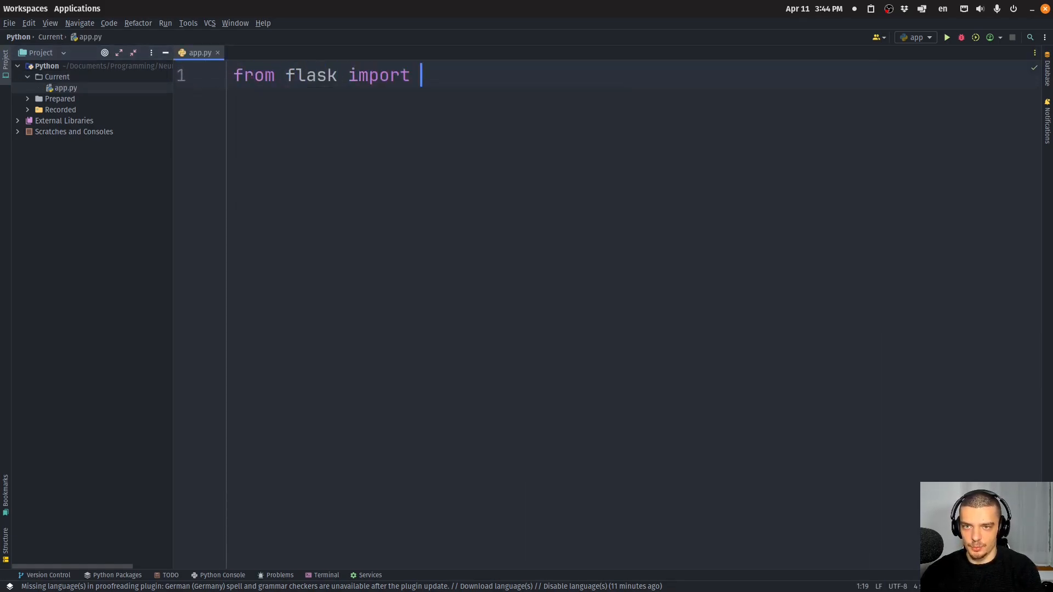
pyautogui.write('Flask, re')
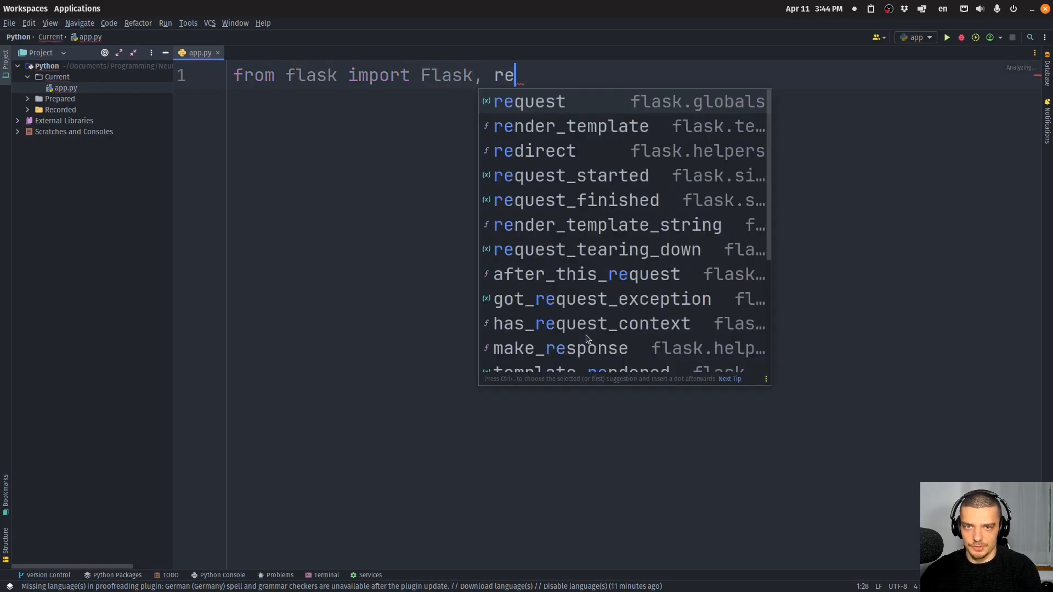
pyautogui.click(570, 126)
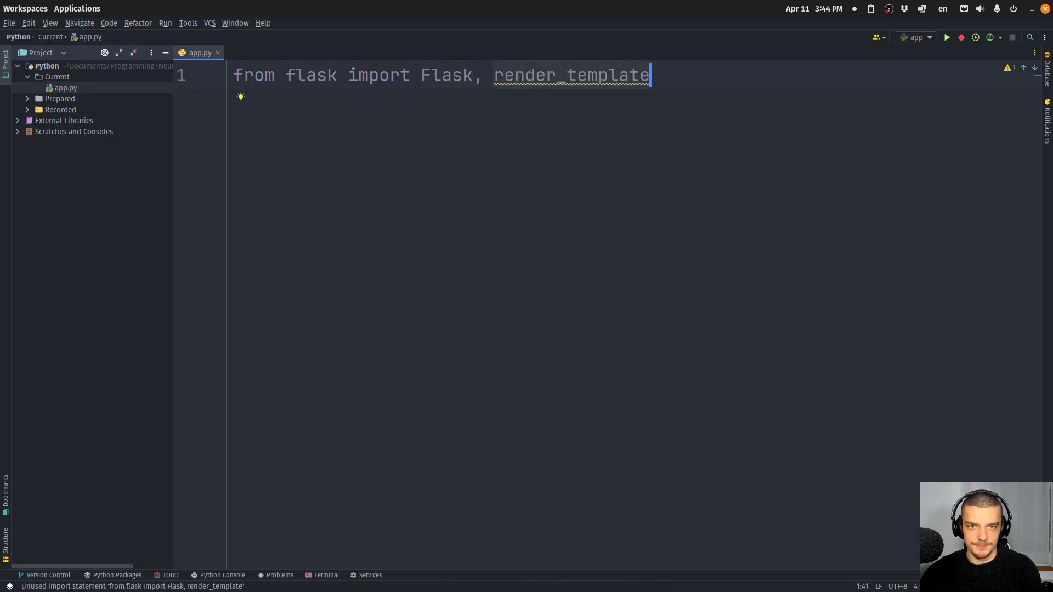
pyautogui.write(', request')
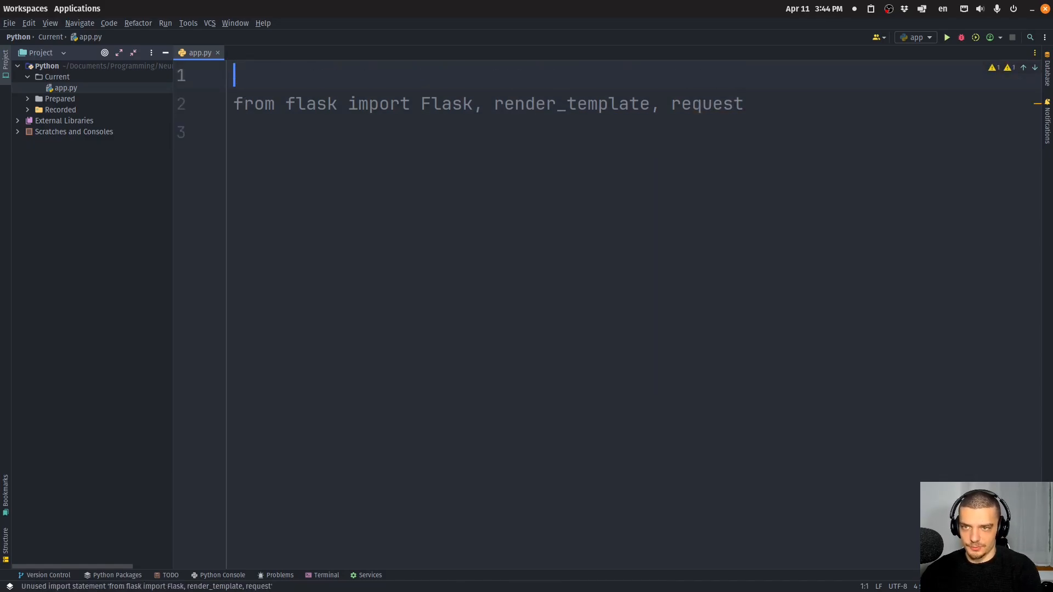
pyautogui.write('import requests')
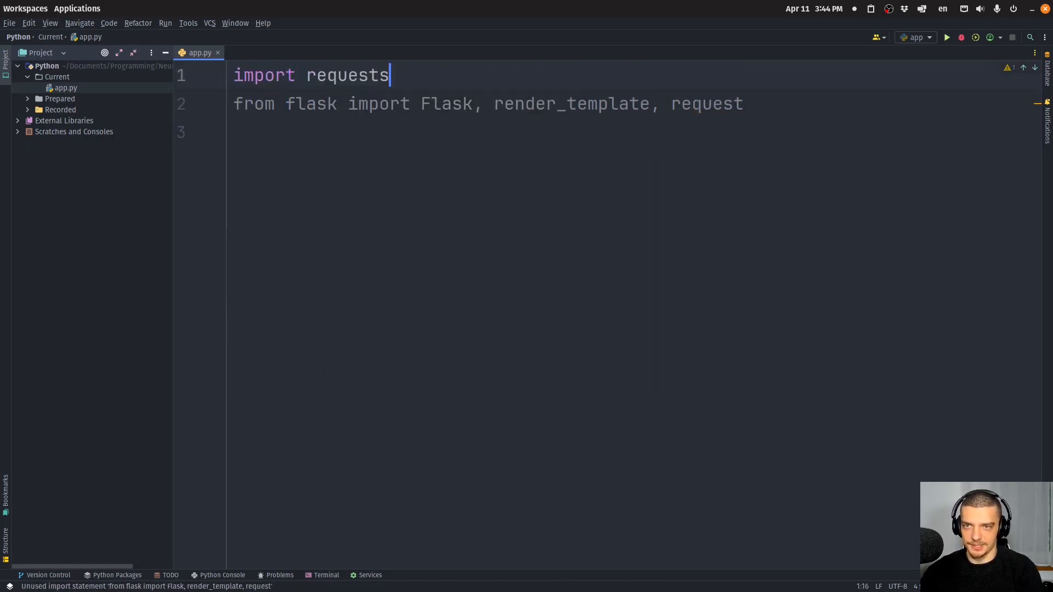
pyautogui.press('Return')
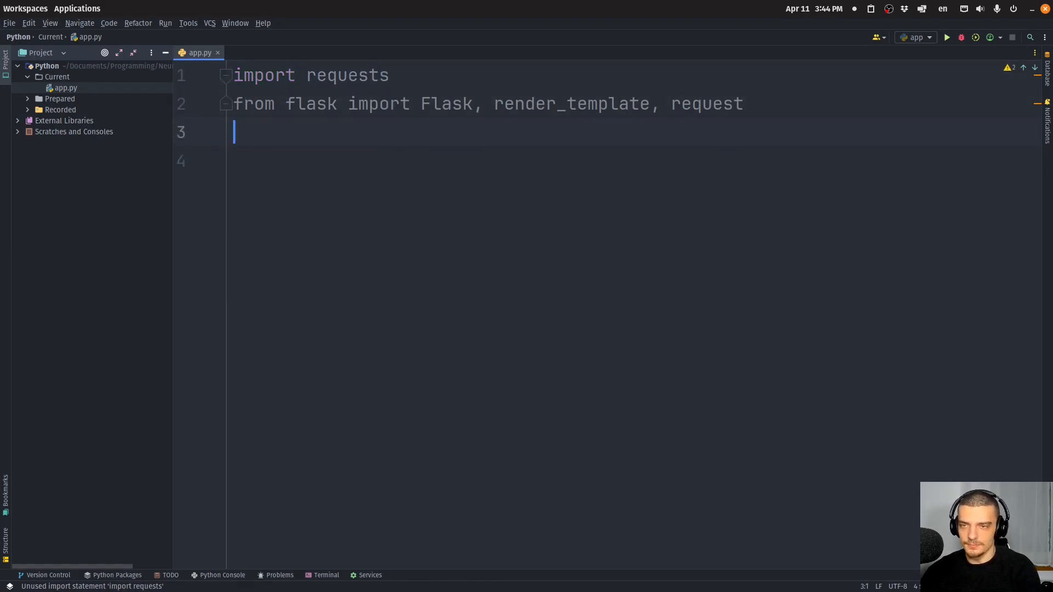
# Step: Create the Flask app with template_folder 'templates' and an index route rendering index.html
pyautogui.write('app = Fl')
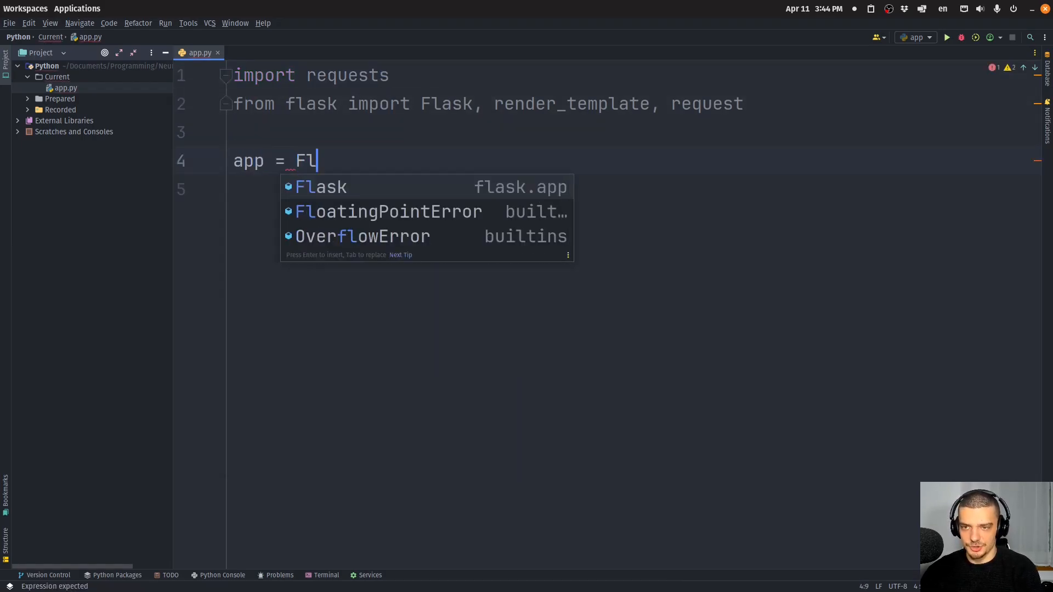
pyautogui.write('Flask(__name__, template_folder=')
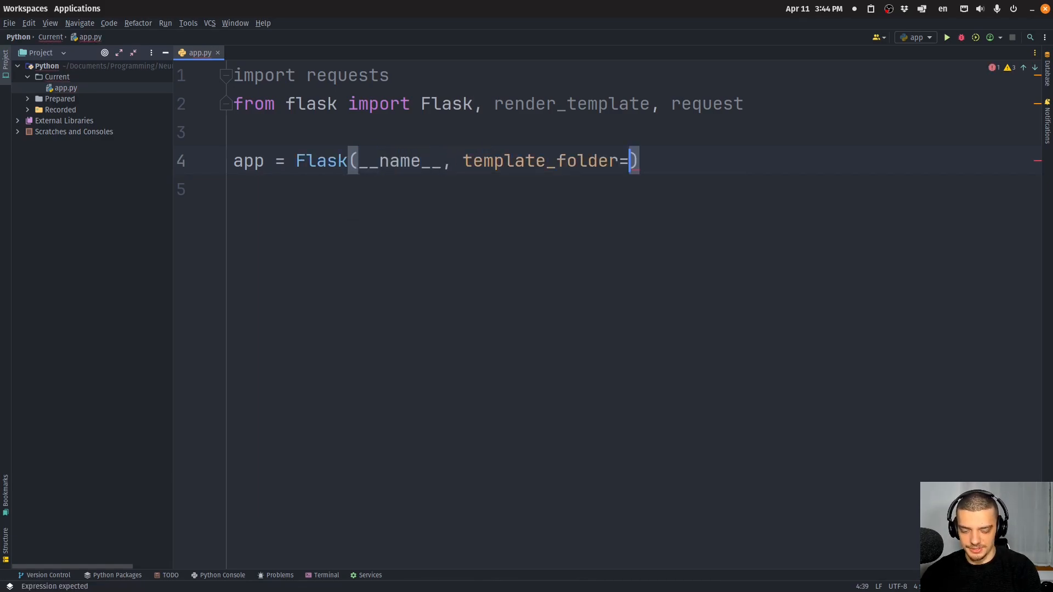
pyautogui.write("'templates'")
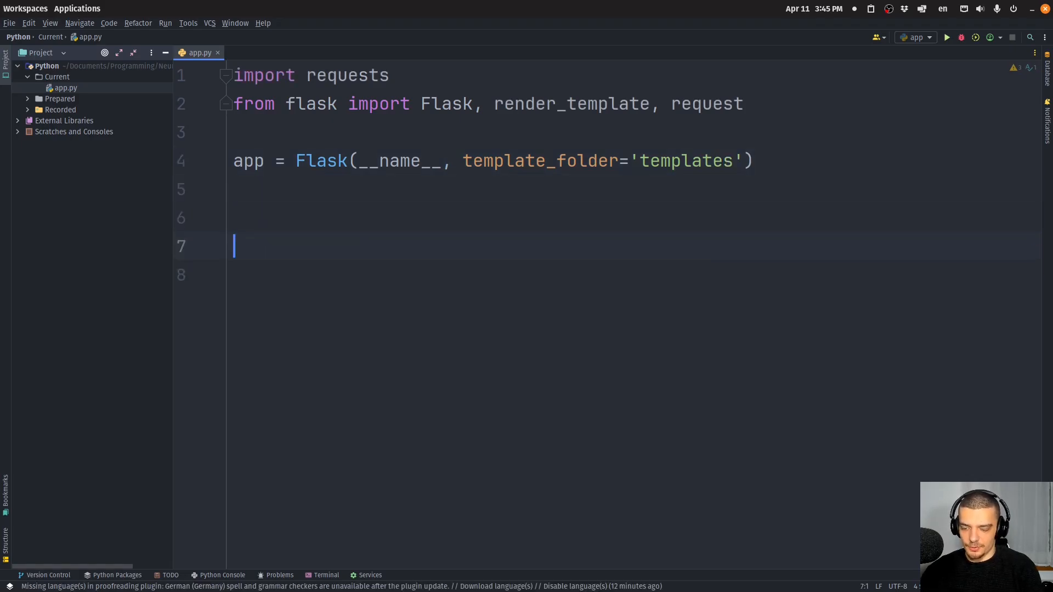
pyautogui.write('@app.route')
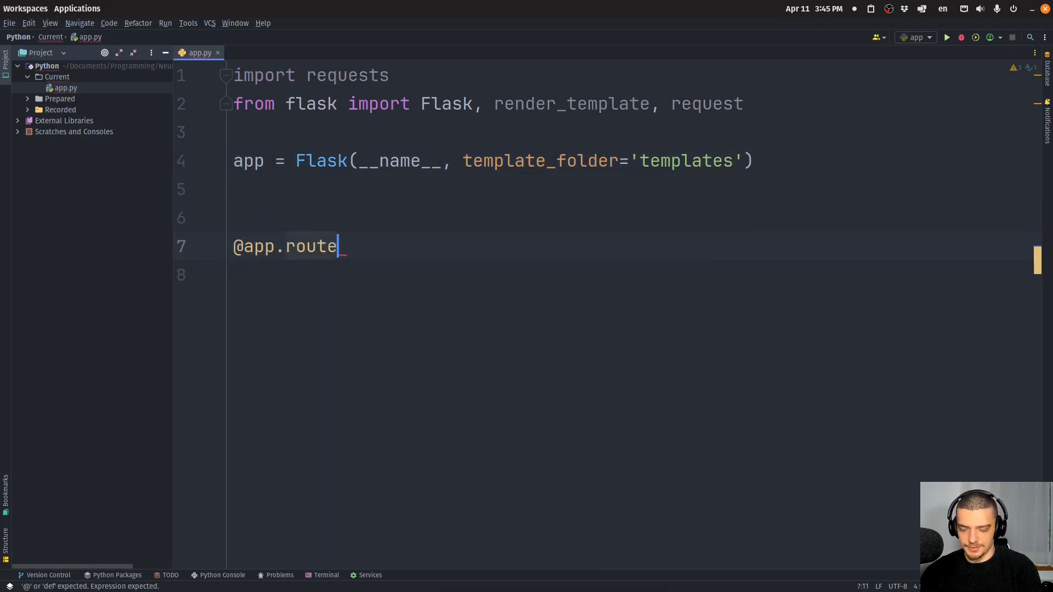
pyautogui.write("('/')")
pyautogui.click(630, 275)
pyautogui.write('def ind')
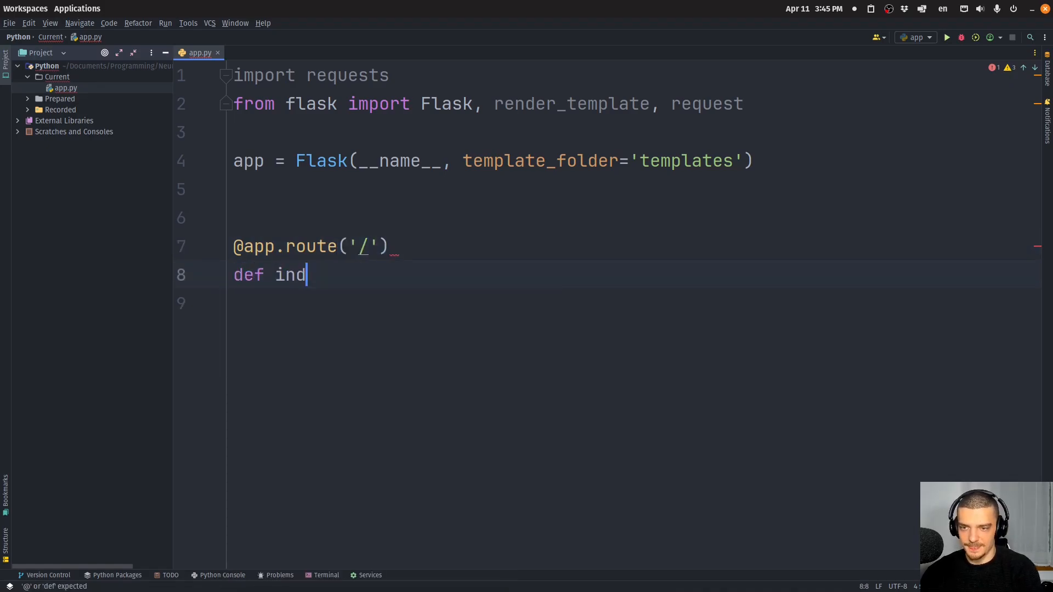
pyautogui.write('ex():')
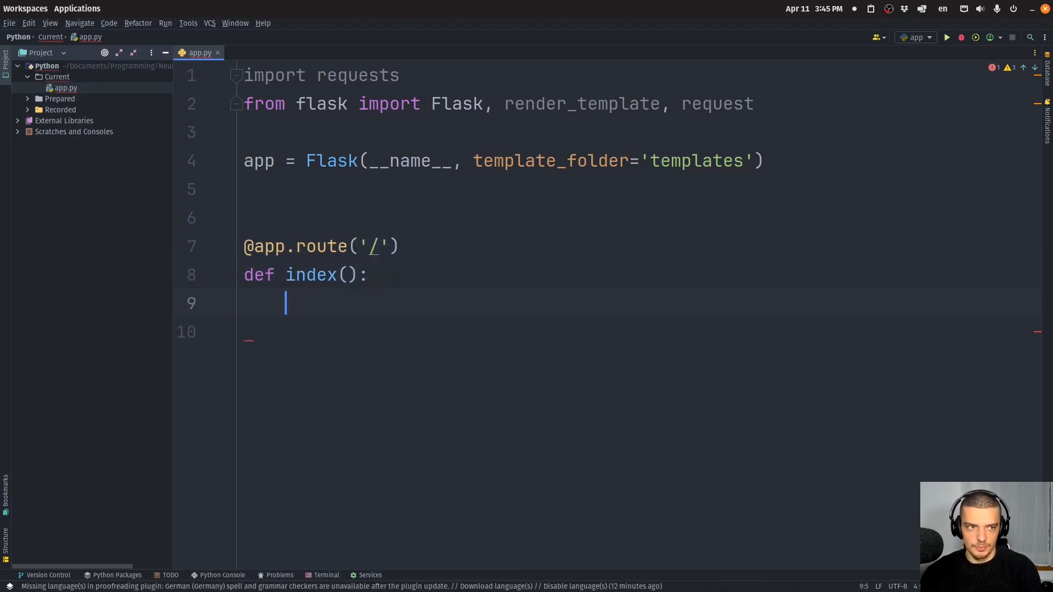
pyautogui.write("return render_template('index.htm")
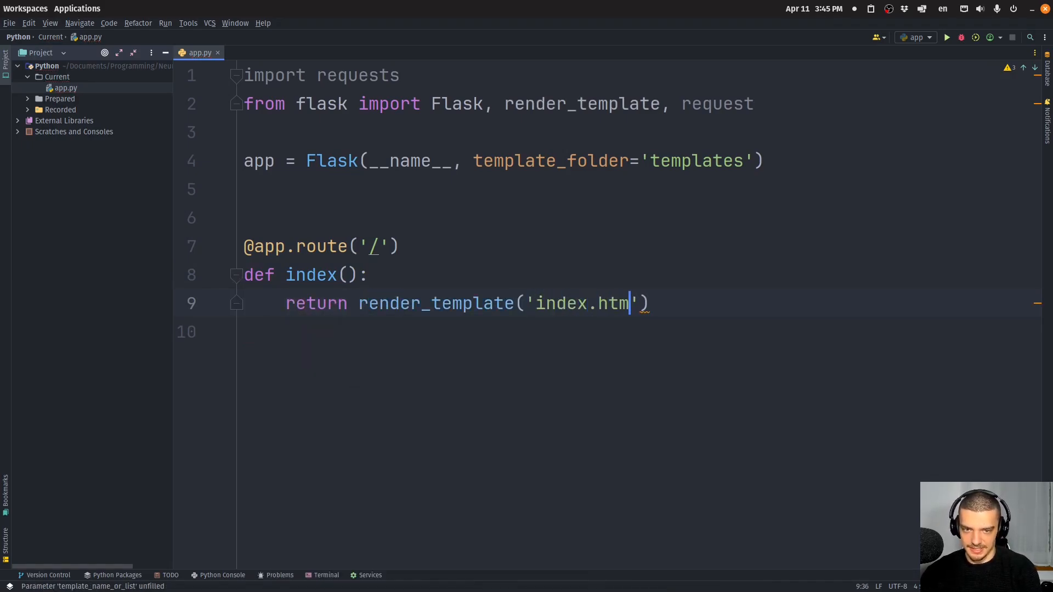
# Step: Create a templates directory and an index.html file inside it
pyautogui.rightClick(57, 77)
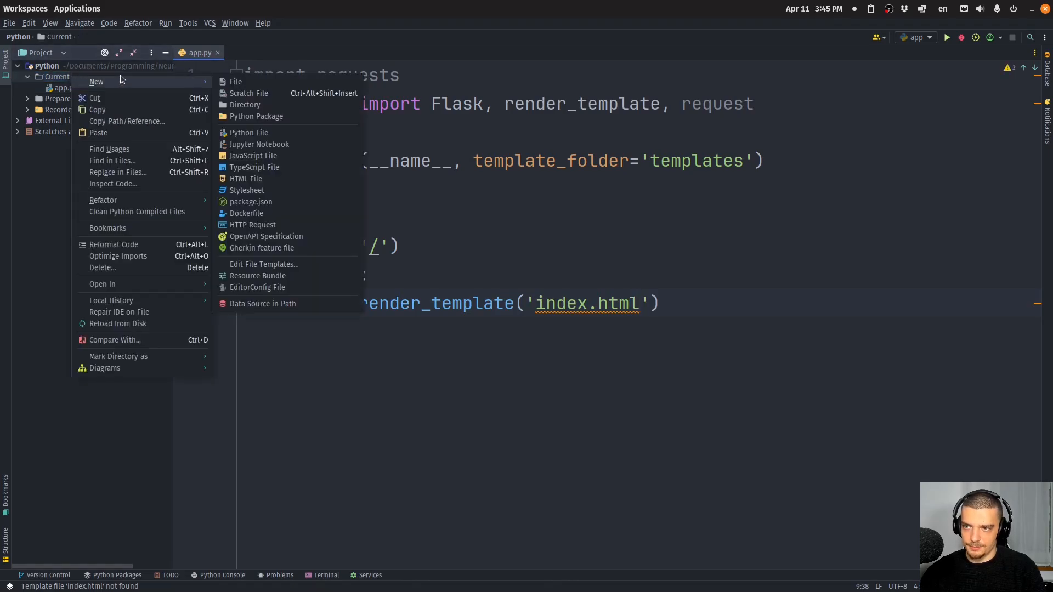
pyautogui.click(244, 104)
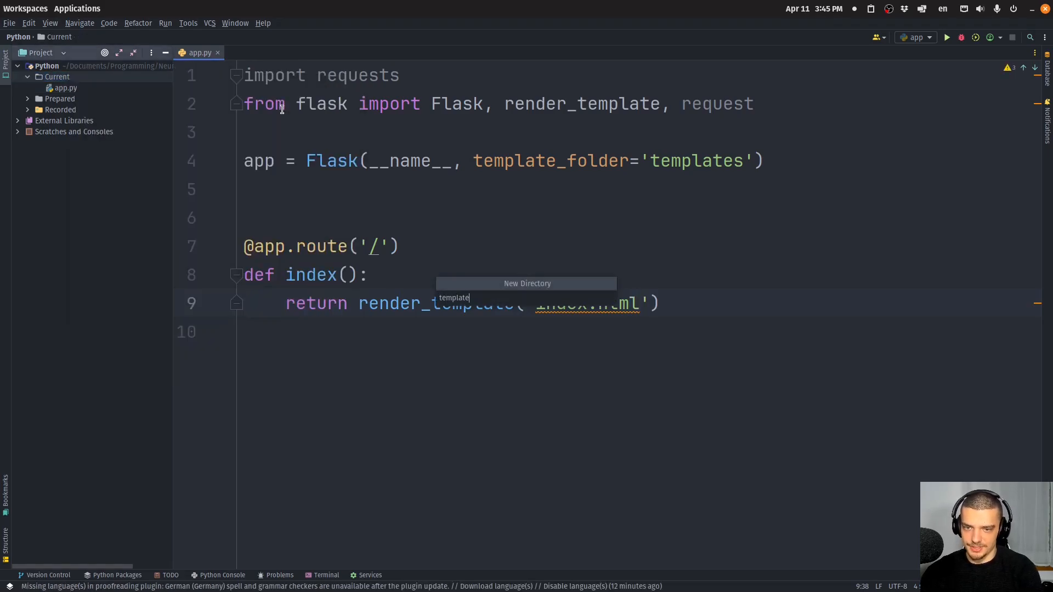
pyautogui.rightClick(57, 77)
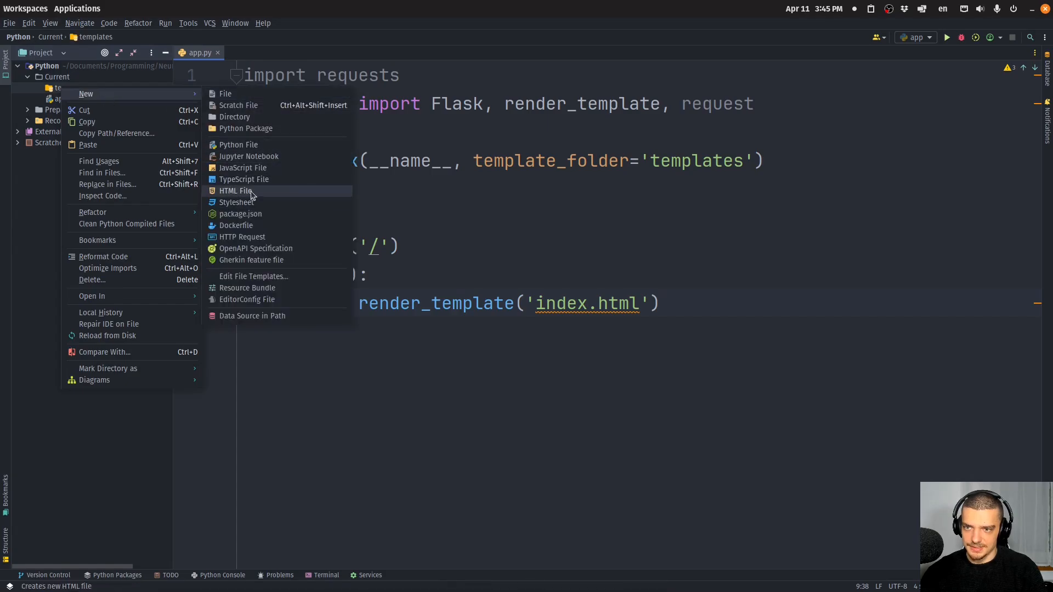
pyautogui.click(235, 191)
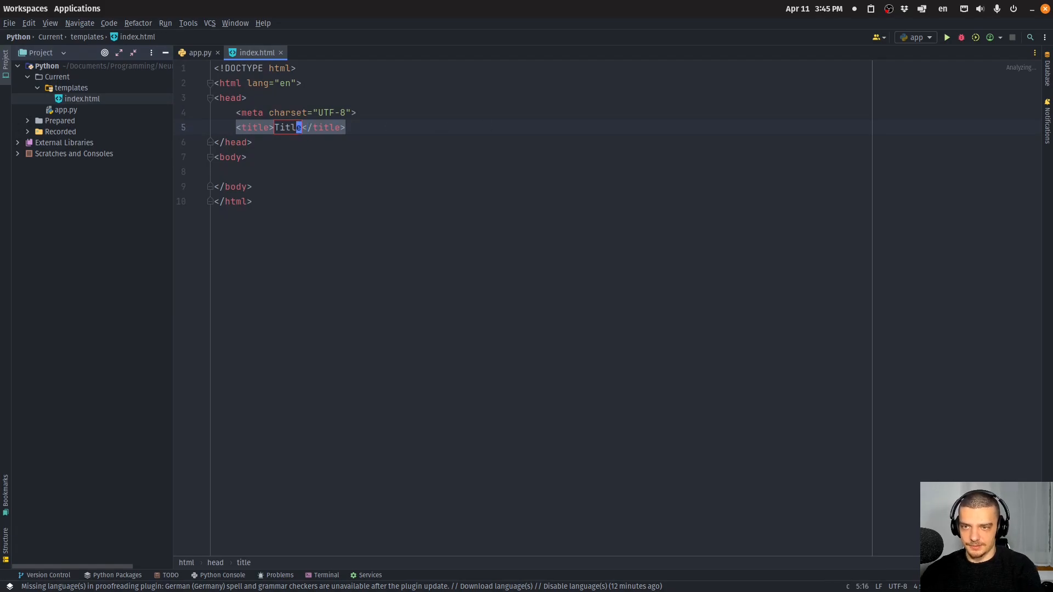
# Step: Add the title and h2 heading 'Site Connectivity Checker' to index.html
pyautogui.write('Site Connecit')
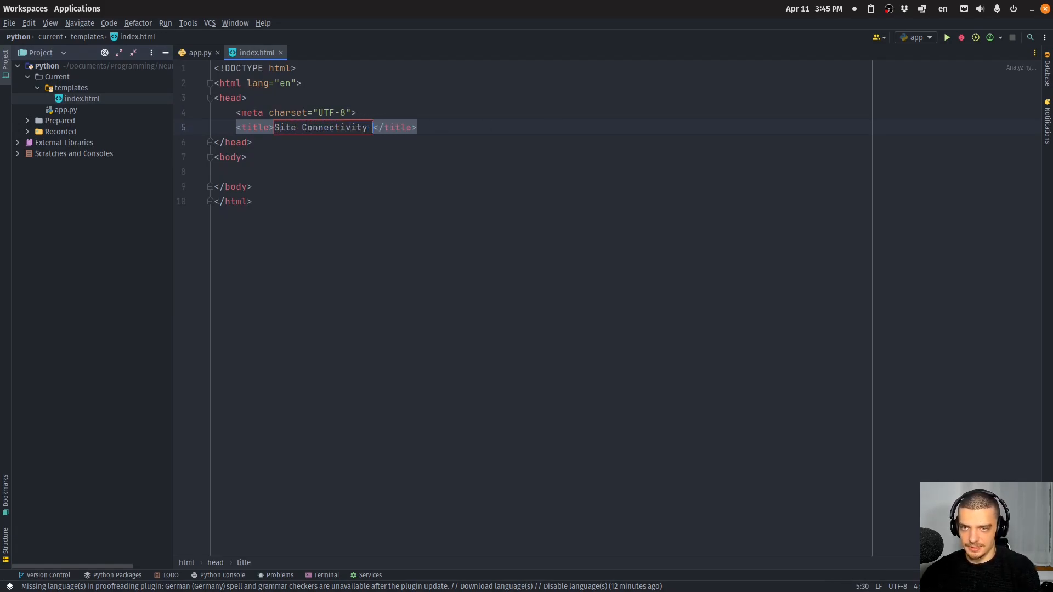
pyautogui.write('Checker')
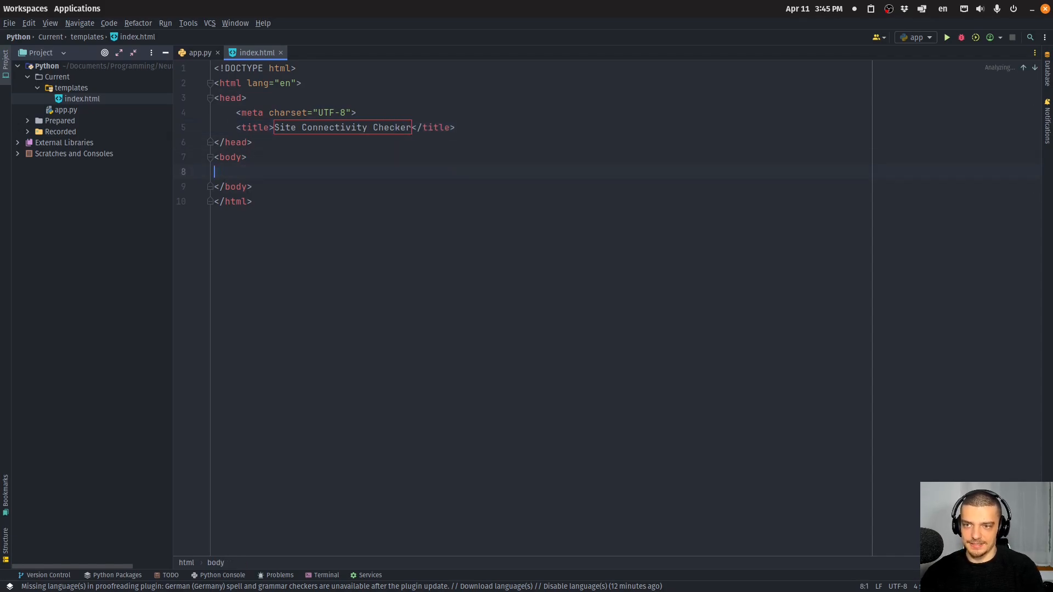
pyautogui.moveTo(344, 176)
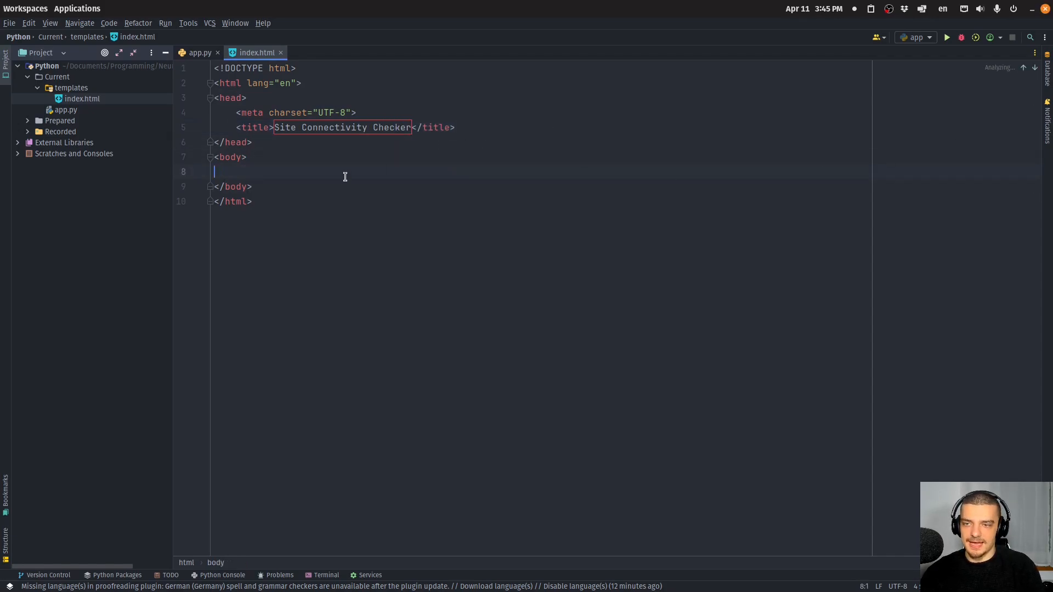
pyautogui.write('<h2>S</h2>')
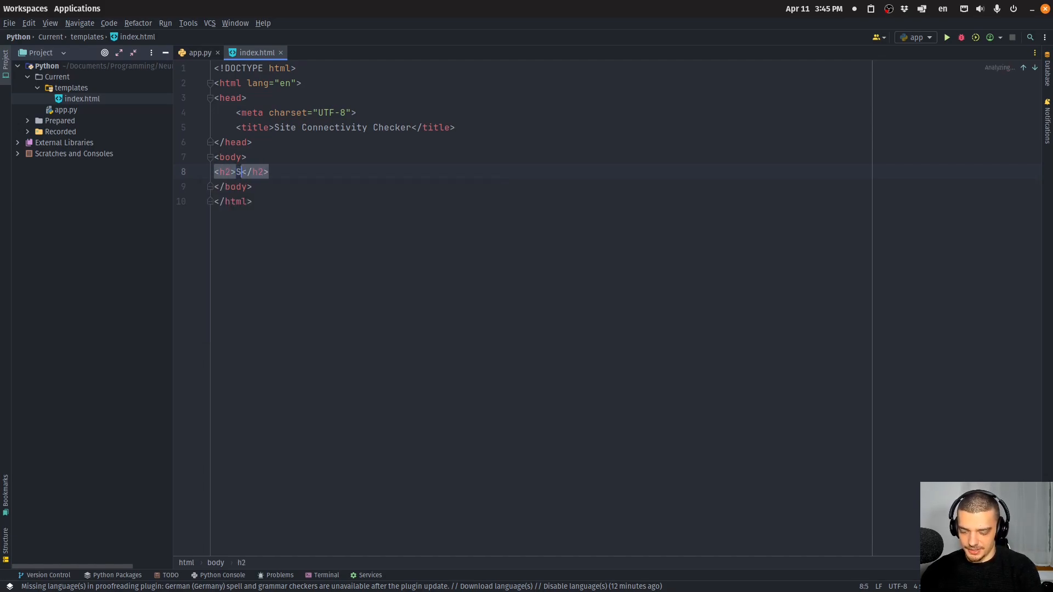
pyautogui.write('ite Connectivu')
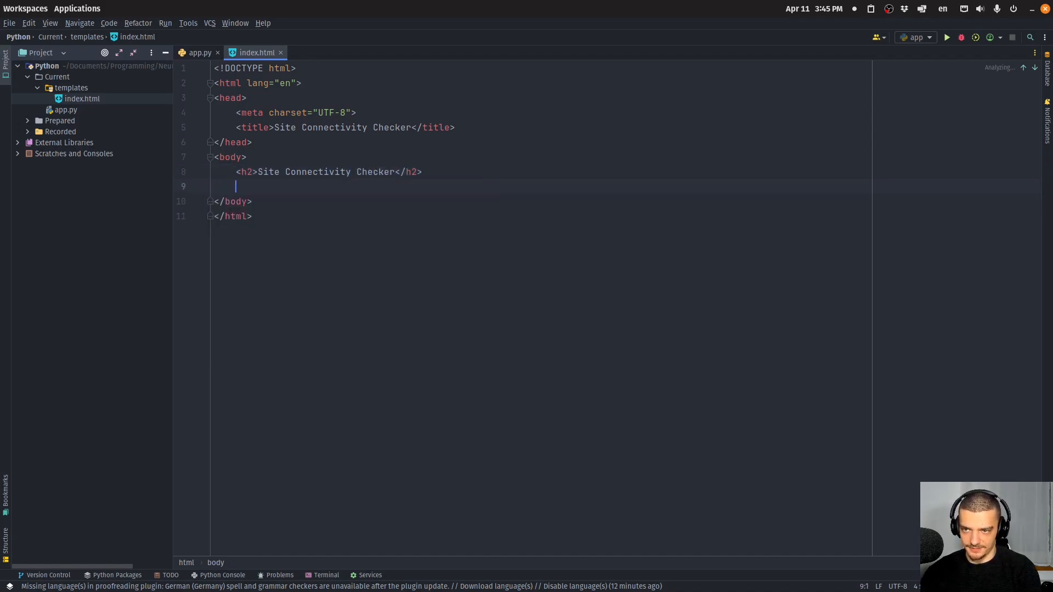
# Step: Add a form posting to url_for('check') with method POST
pyautogui.write('<form')
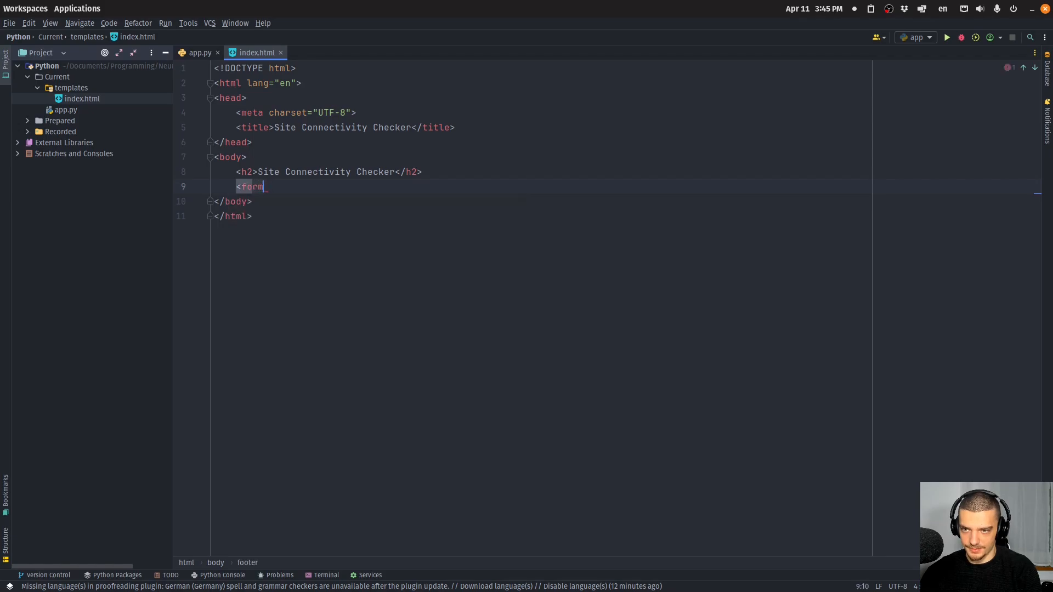
pyautogui.write('action=""')
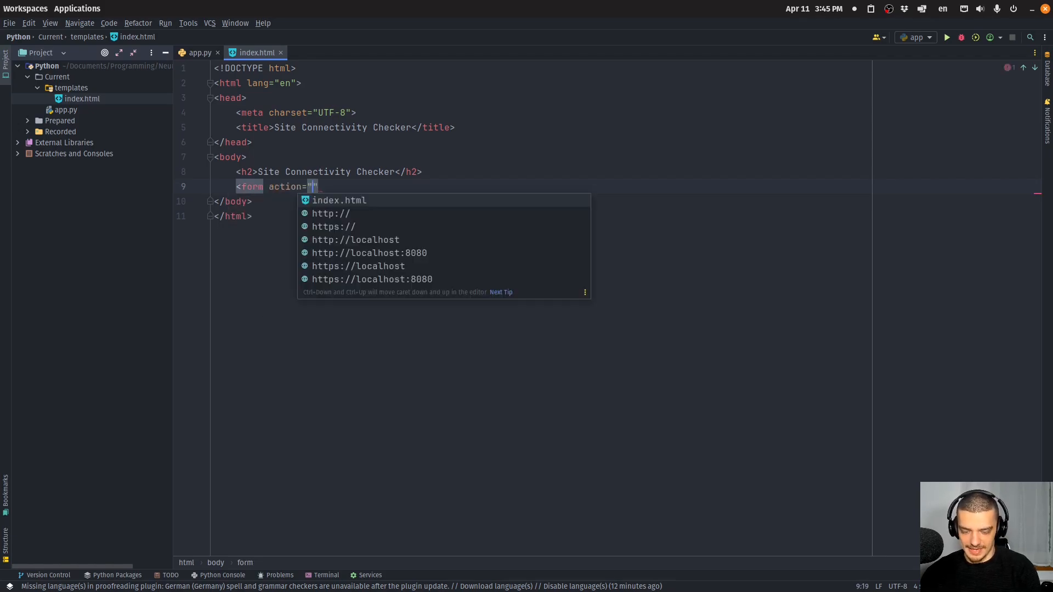
pyautogui.write('{{ url }}')
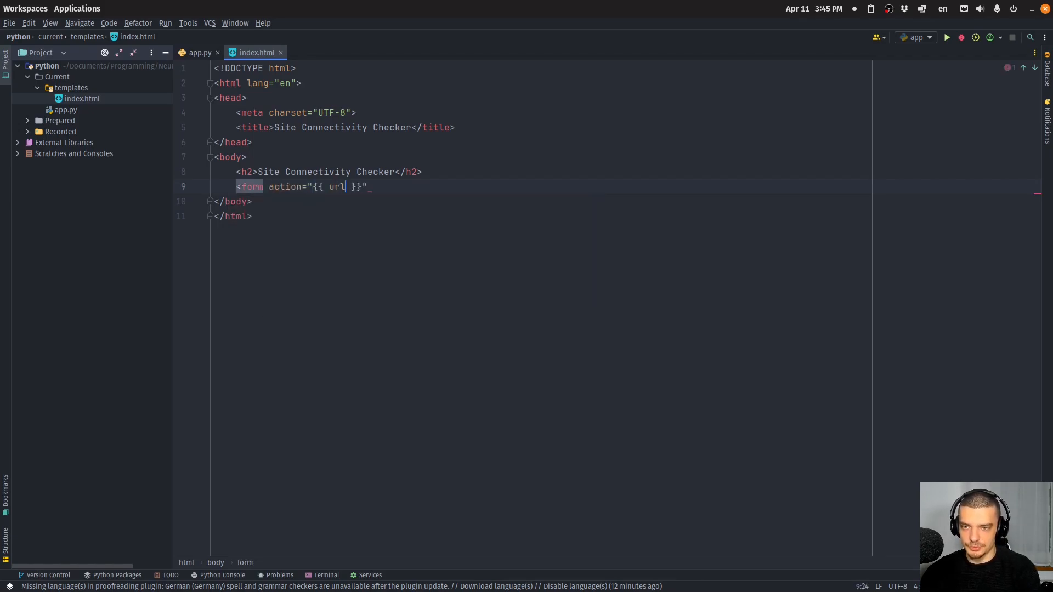
pyautogui.write('_for()')
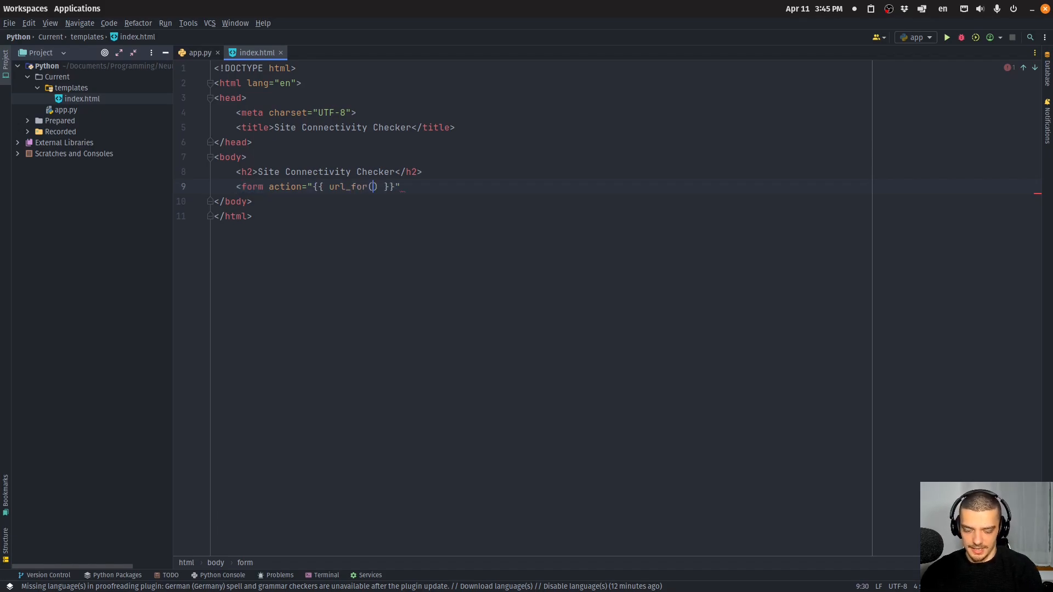
pyautogui.write("'chje")
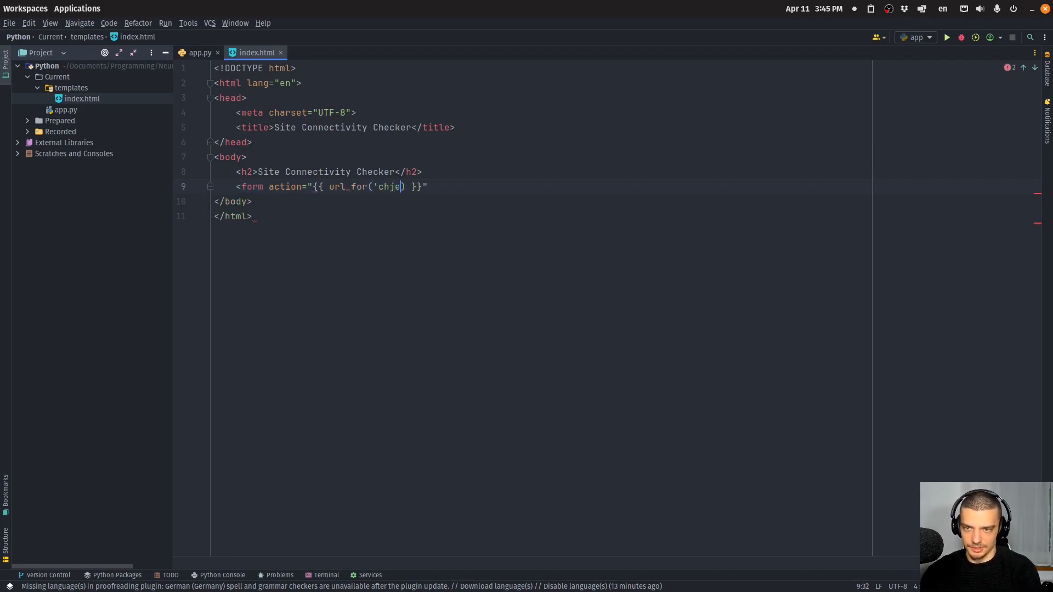
pyautogui.write('check')
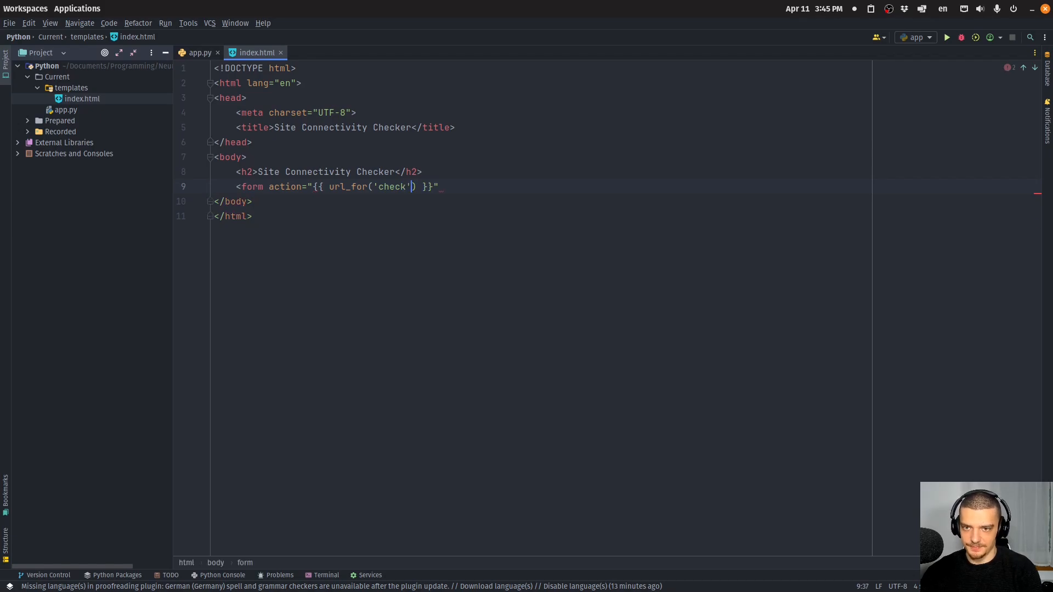
pyautogui.write('method=""')
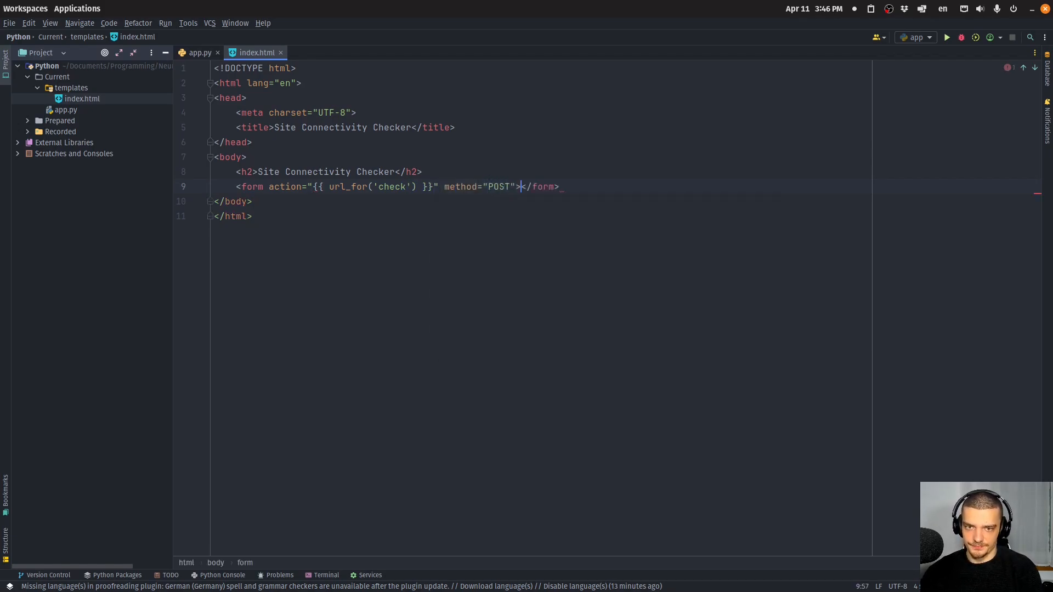
# Step: Add a required text input named url with placeholder 'Enter URL' and a Check submit button
pyautogui.write('input type="">')
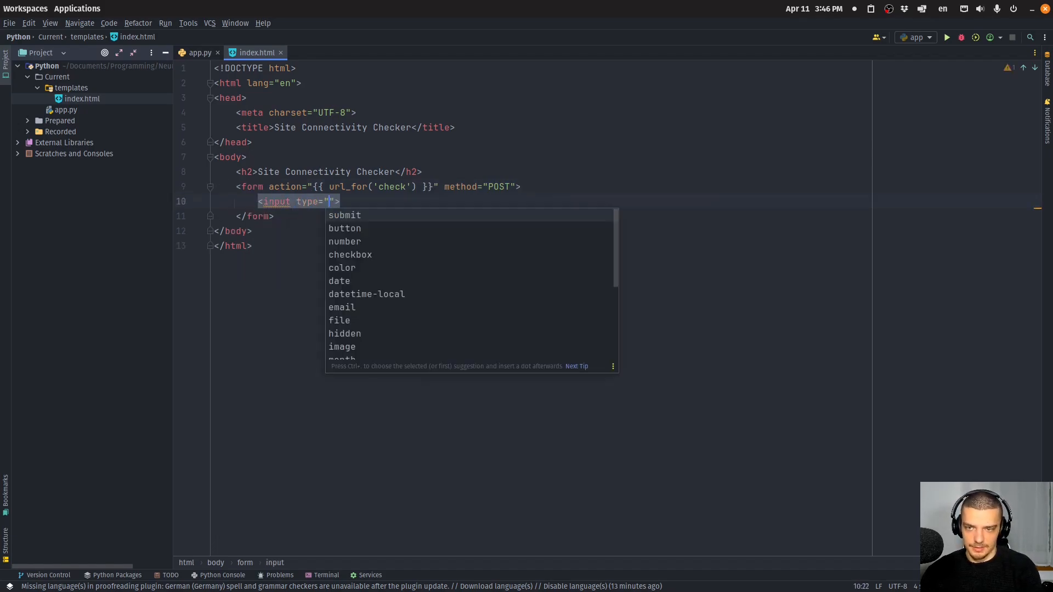
pyautogui.write('text')
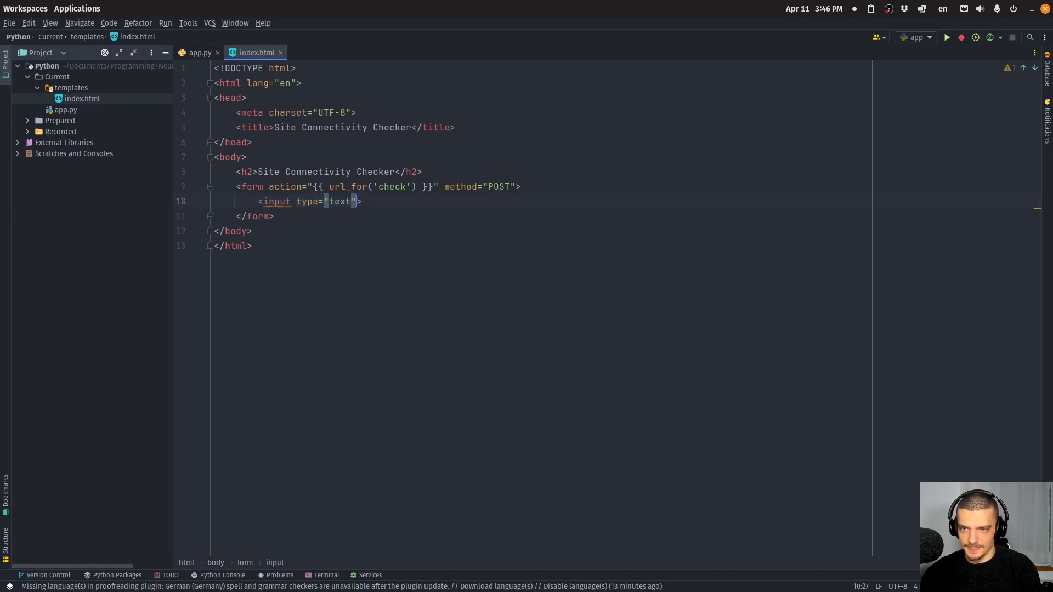
pyautogui.write('name="url"')
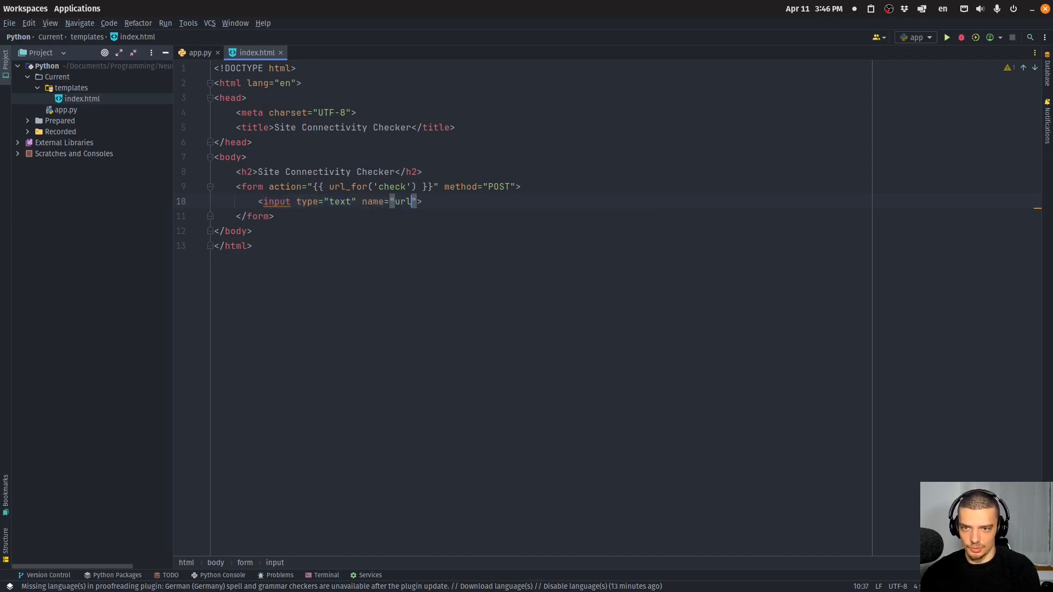
pyautogui.write('placeholder=""')
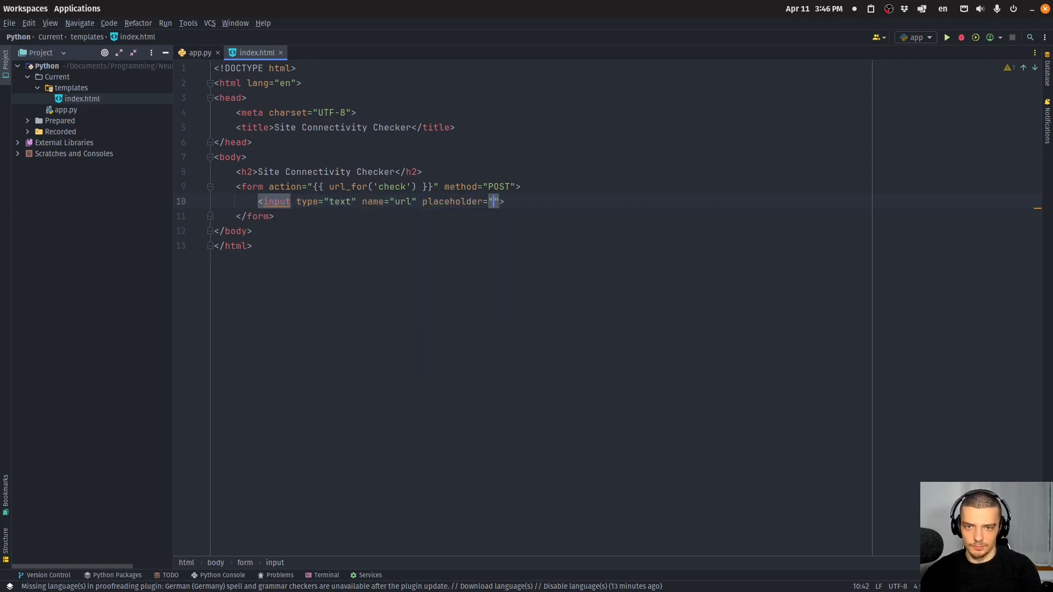
pyautogui.write('Enter URL')
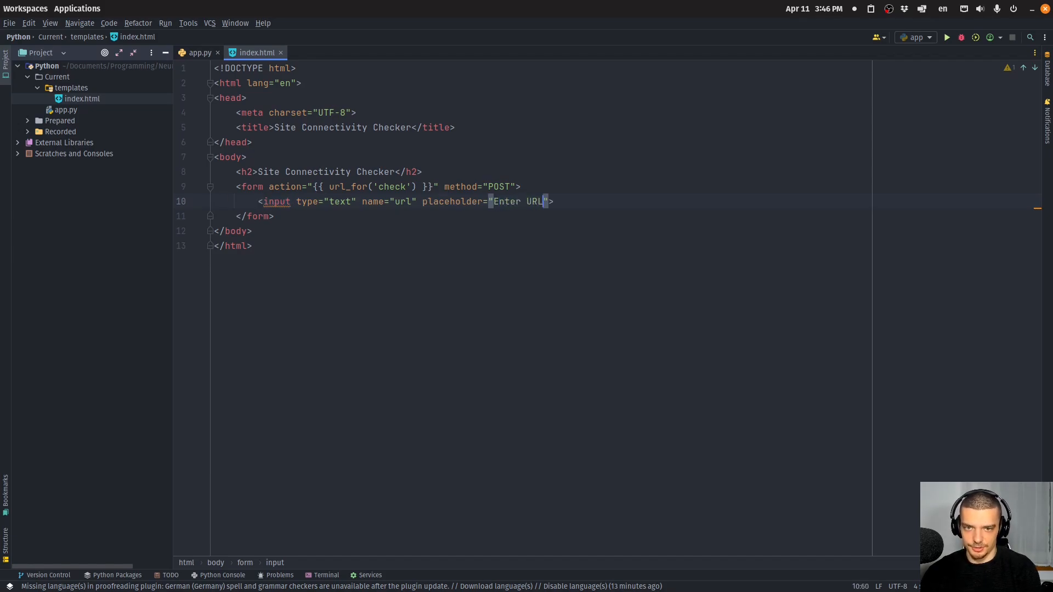
pyautogui.write('required="required')
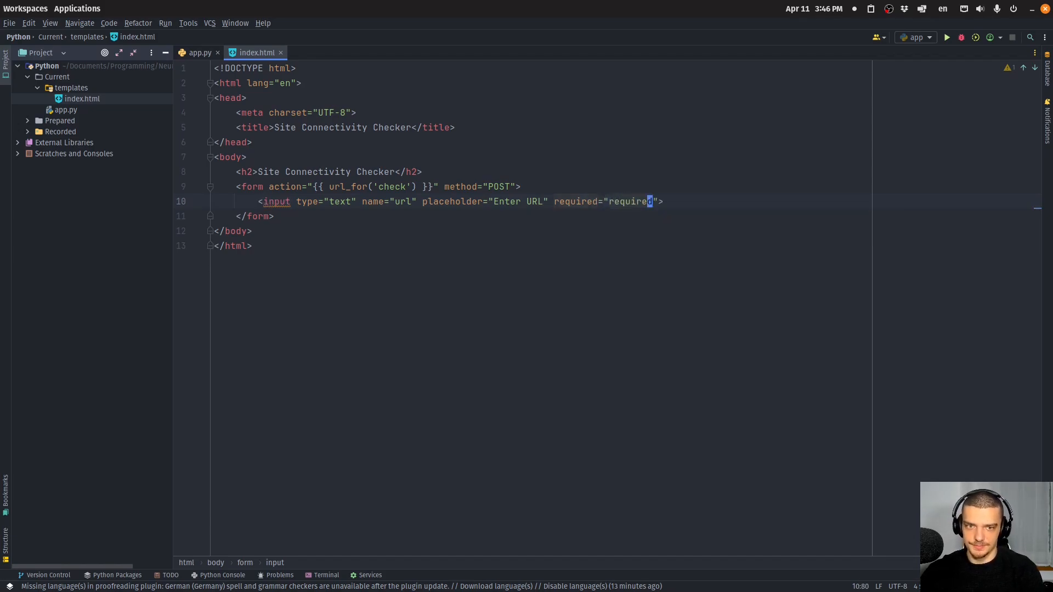
pyautogui.write('<input type="submit" b>')
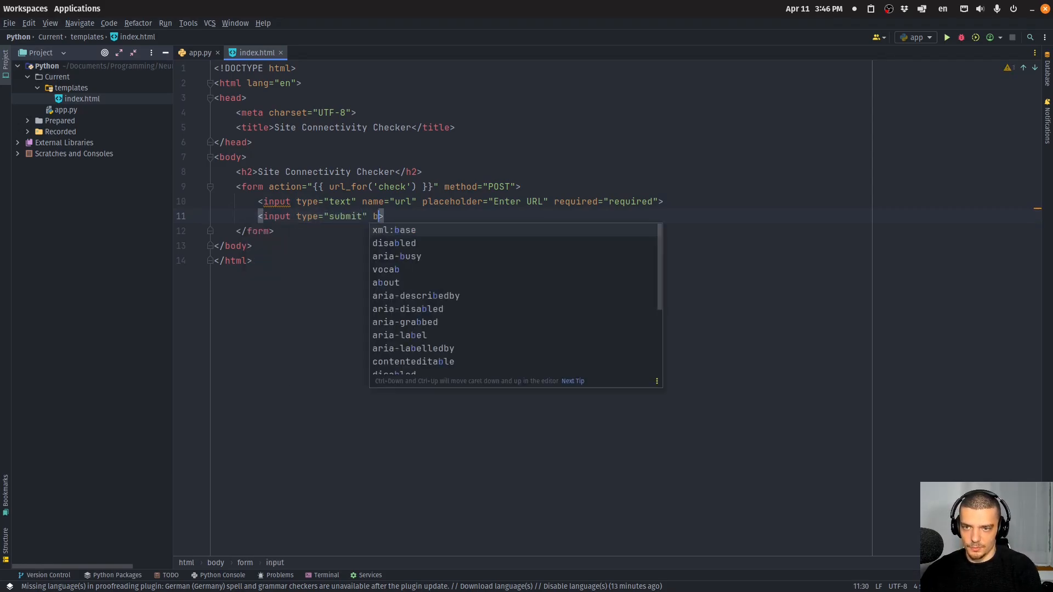
pyautogui.write('value="Check"')
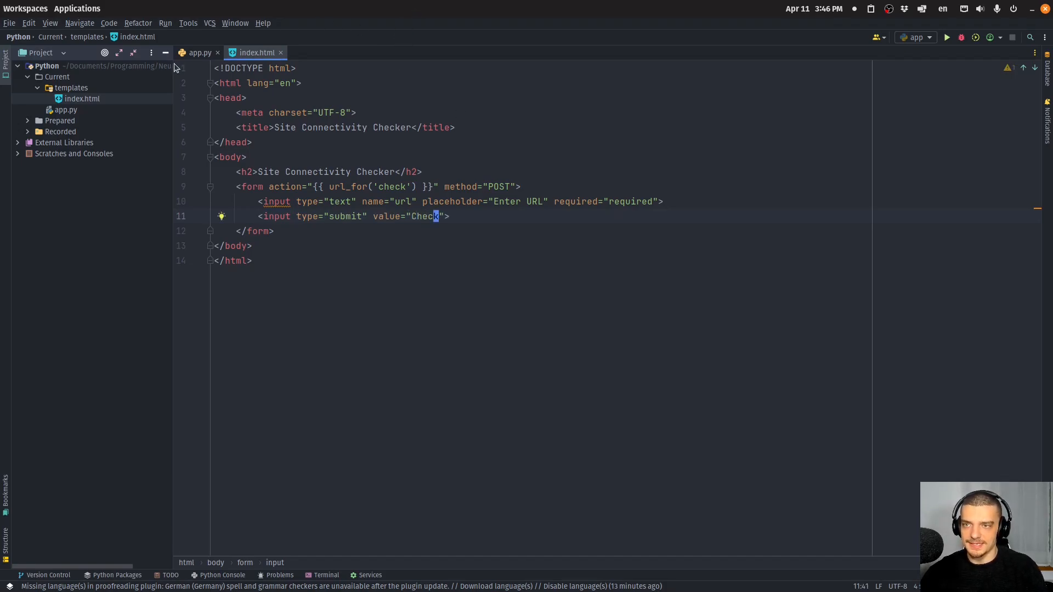
pyautogui.click(199, 53)
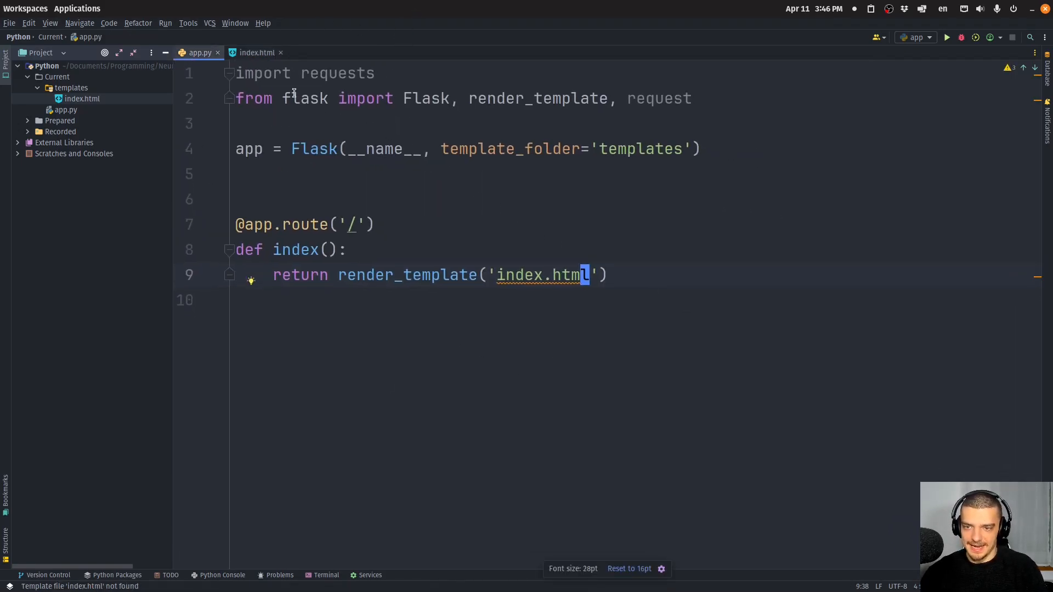
pyautogui.click(256, 53)
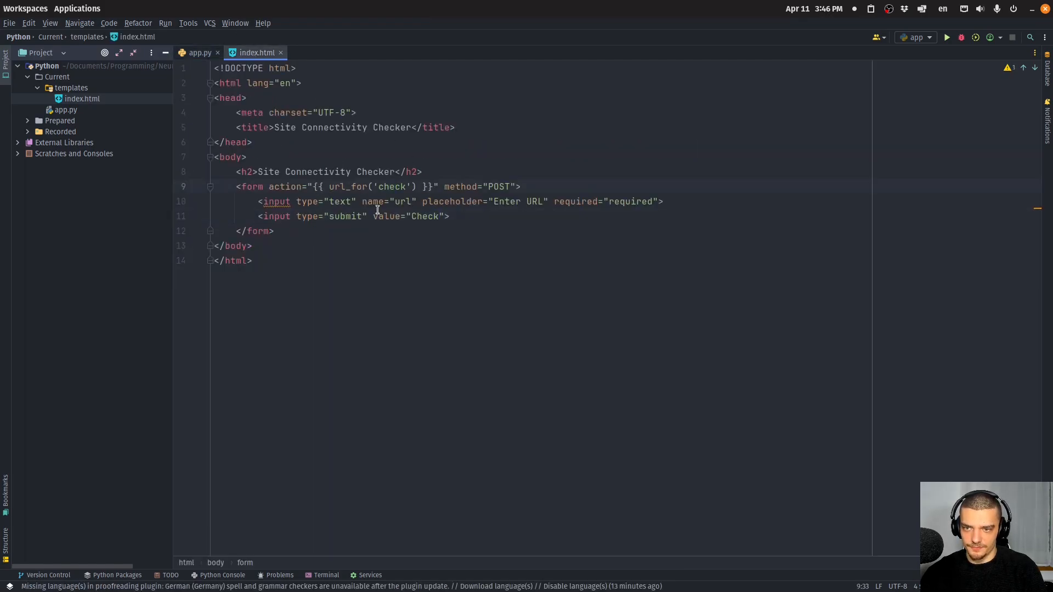
pyautogui.click(197, 53)
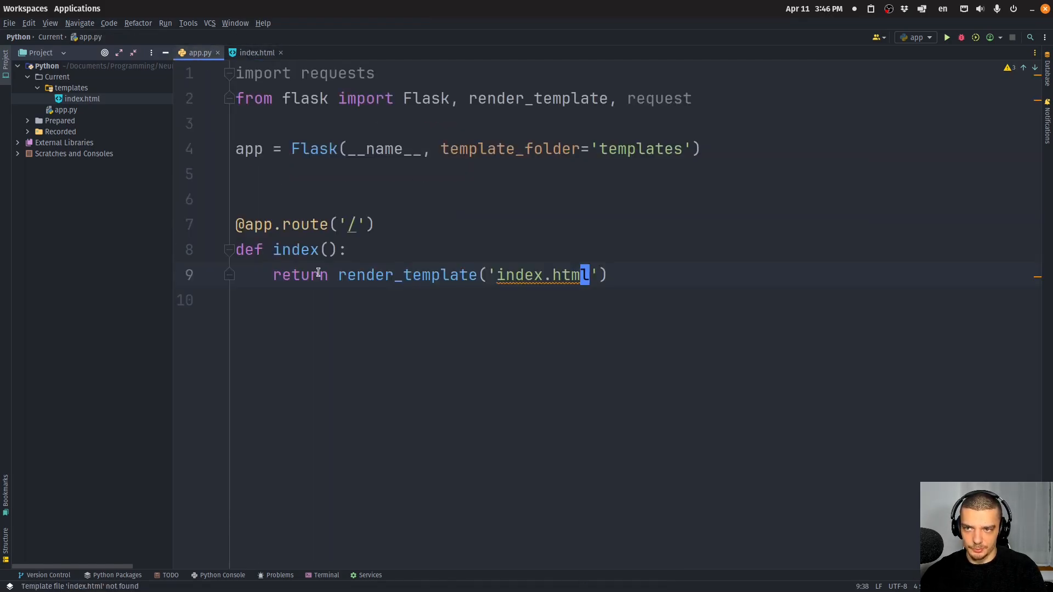
pyautogui.write('@app.')
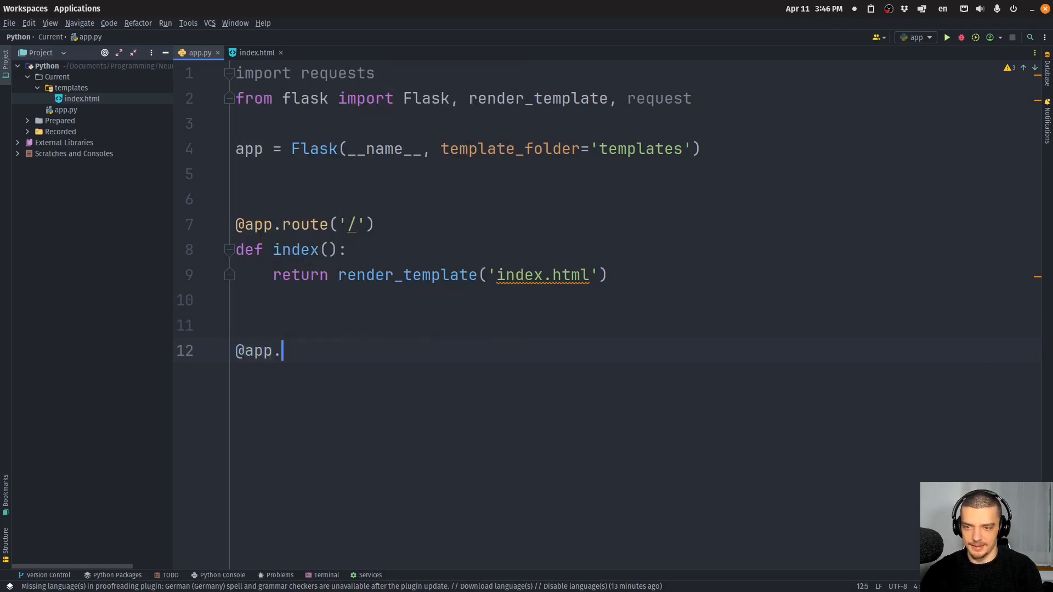
pyautogui.write("route('')")
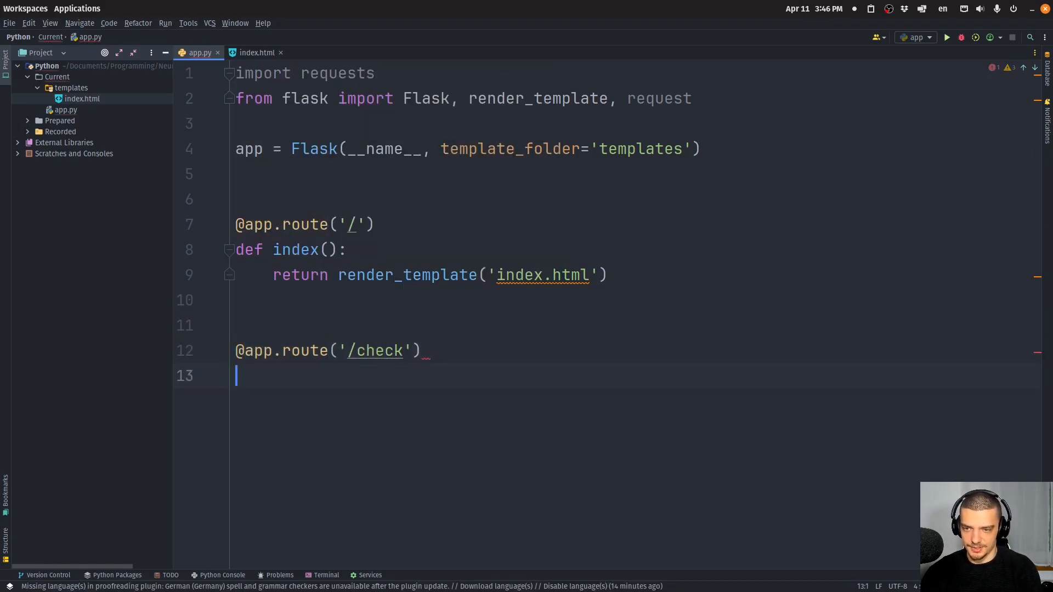
pyautogui.write('def')
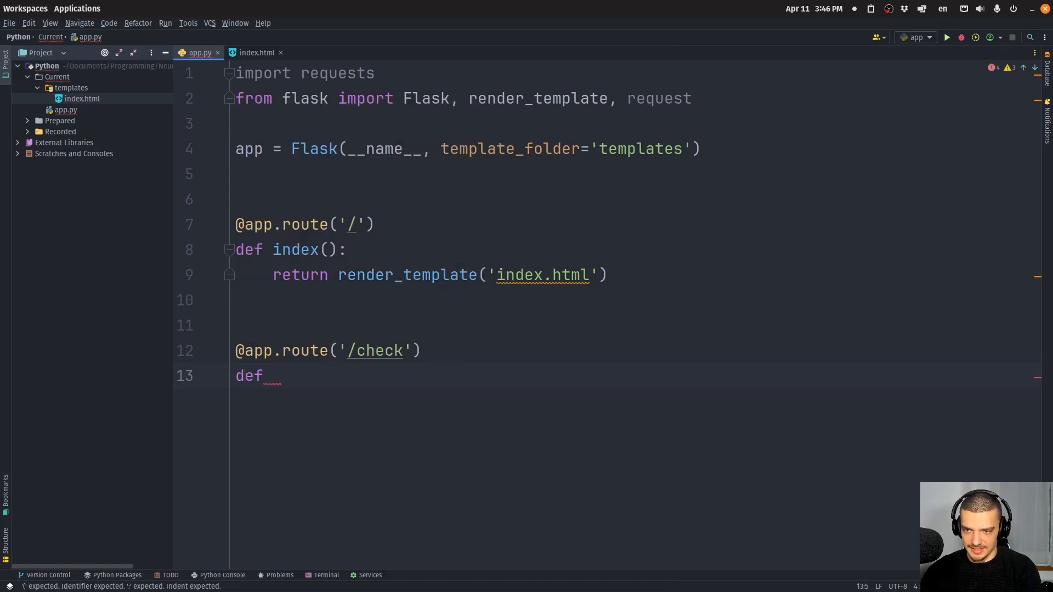
pyautogui.write('check()')
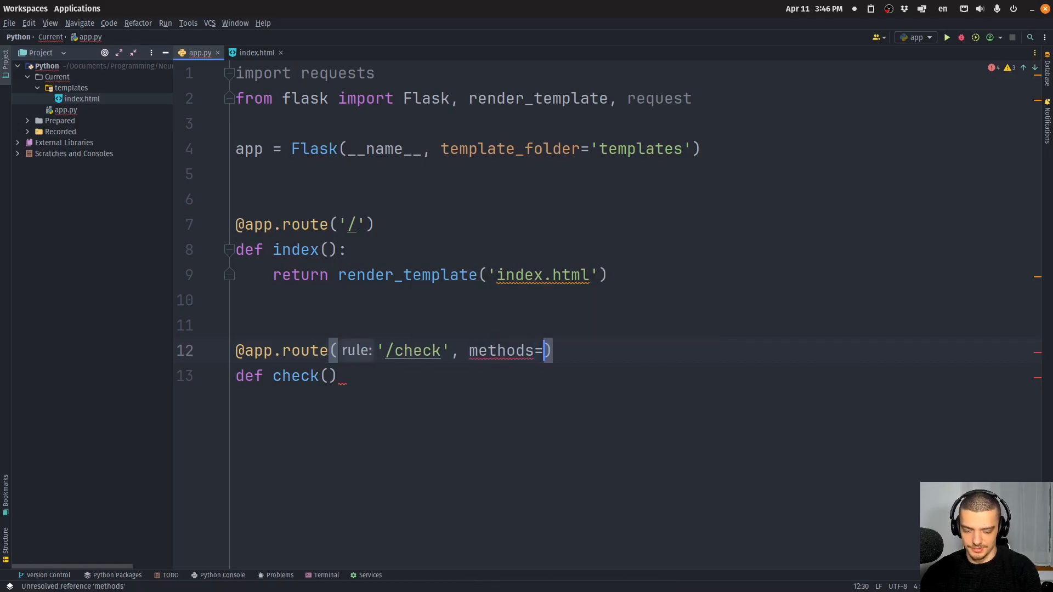
pyautogui.write("['POST'")
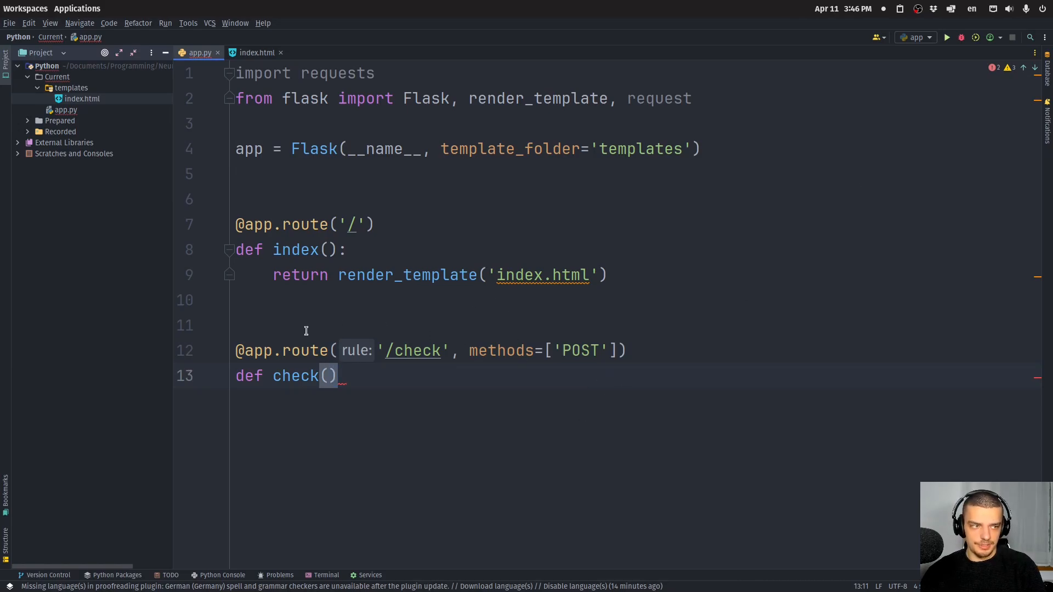
pyautogui.write(':')
pyautogui.write('url =')
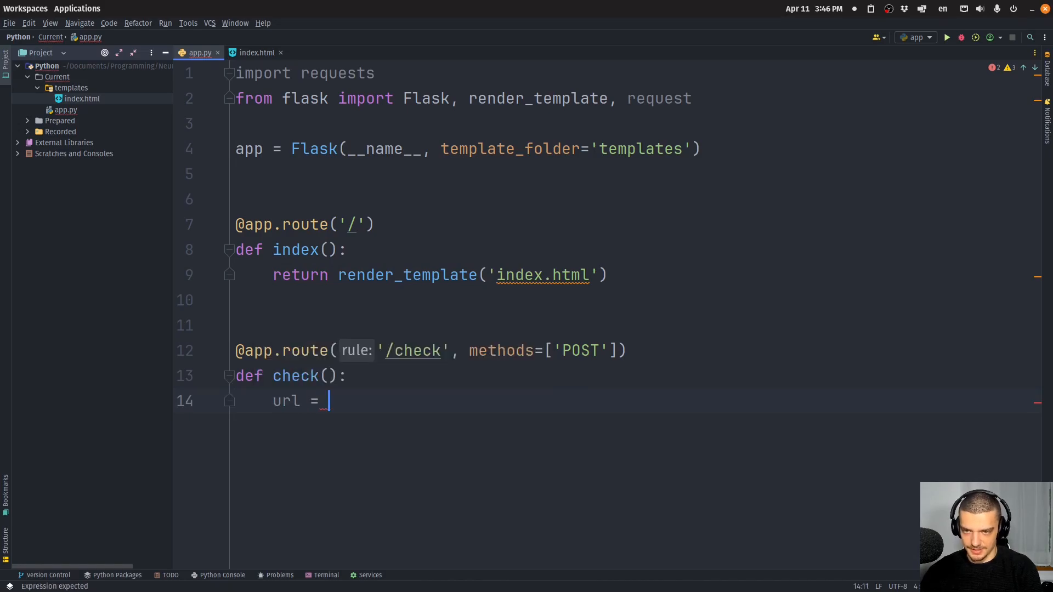
pyautogui.write("request.form.get('url")
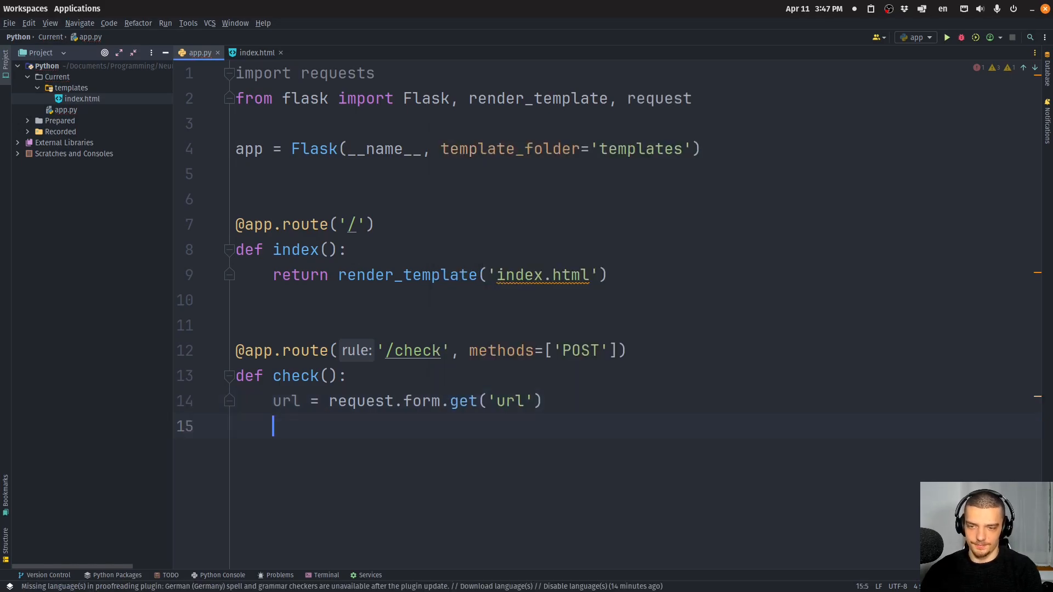
pyautogui.write('if no')
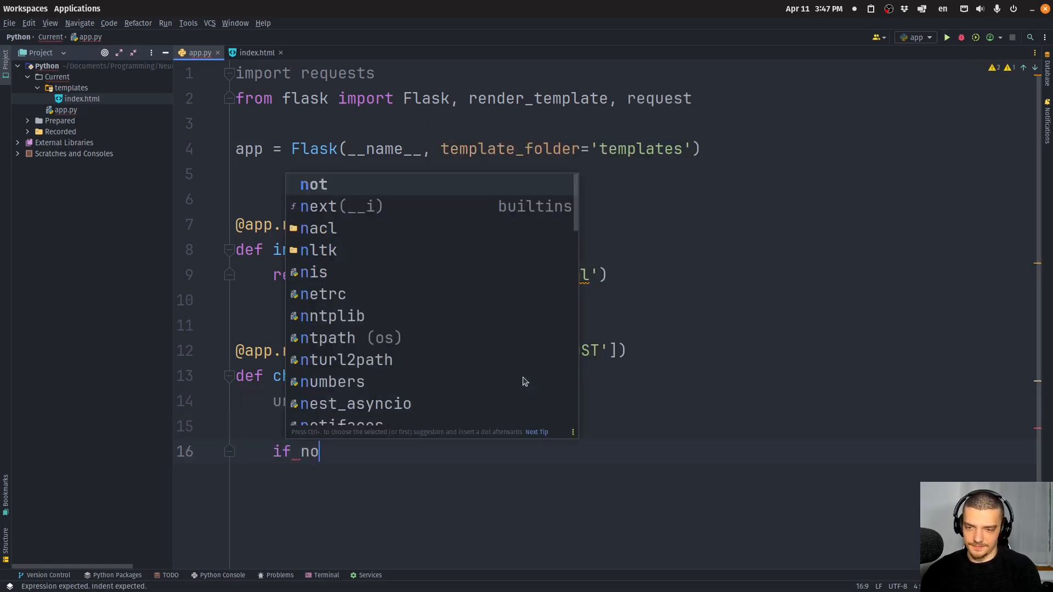
pyautogui.write('t_url.startswith((')
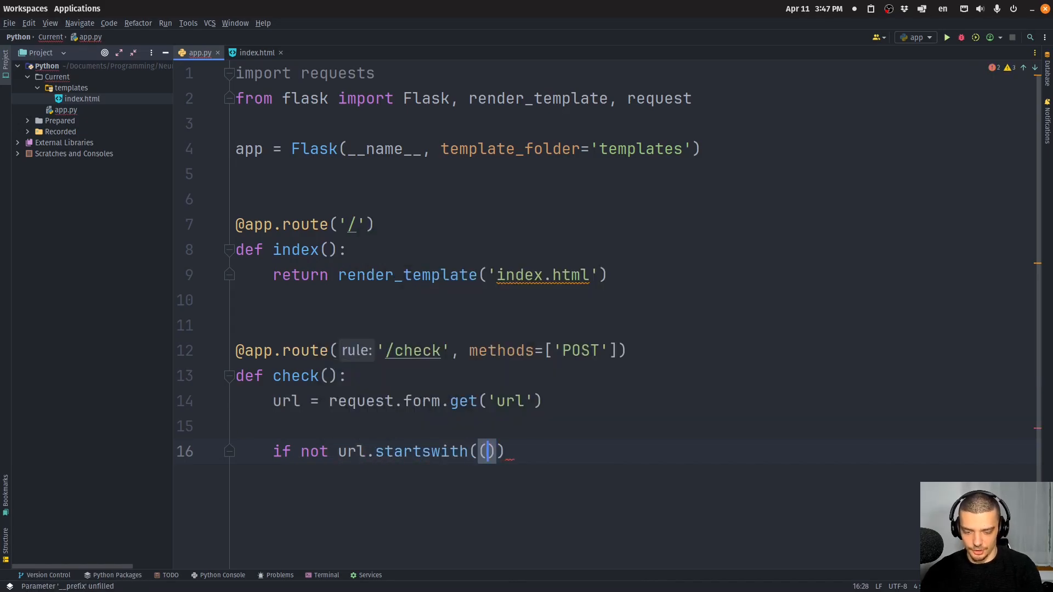
pyautogui.write("'http://', '")
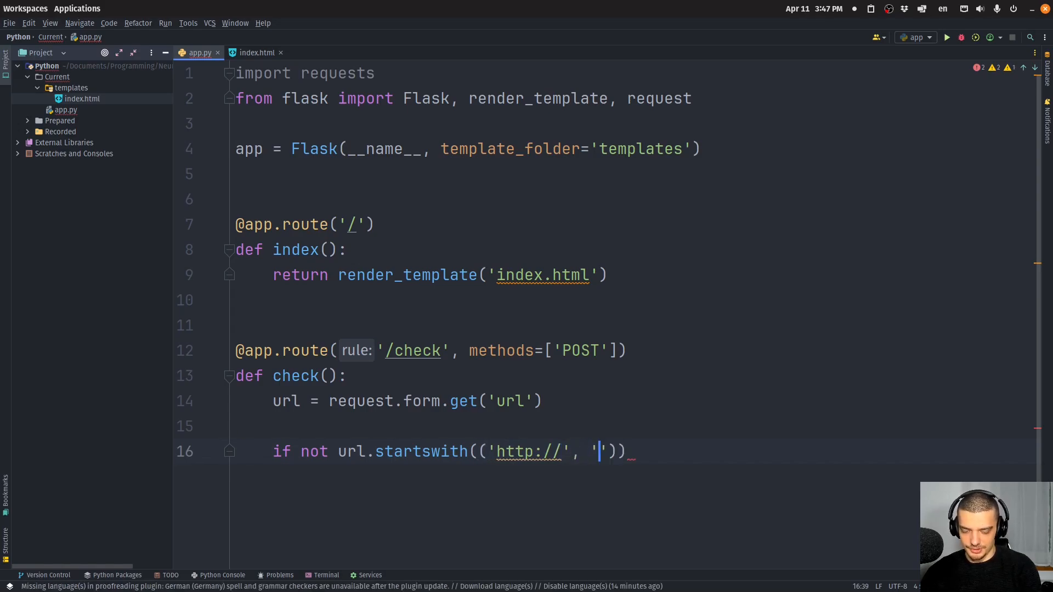
pyautogui.write('http')
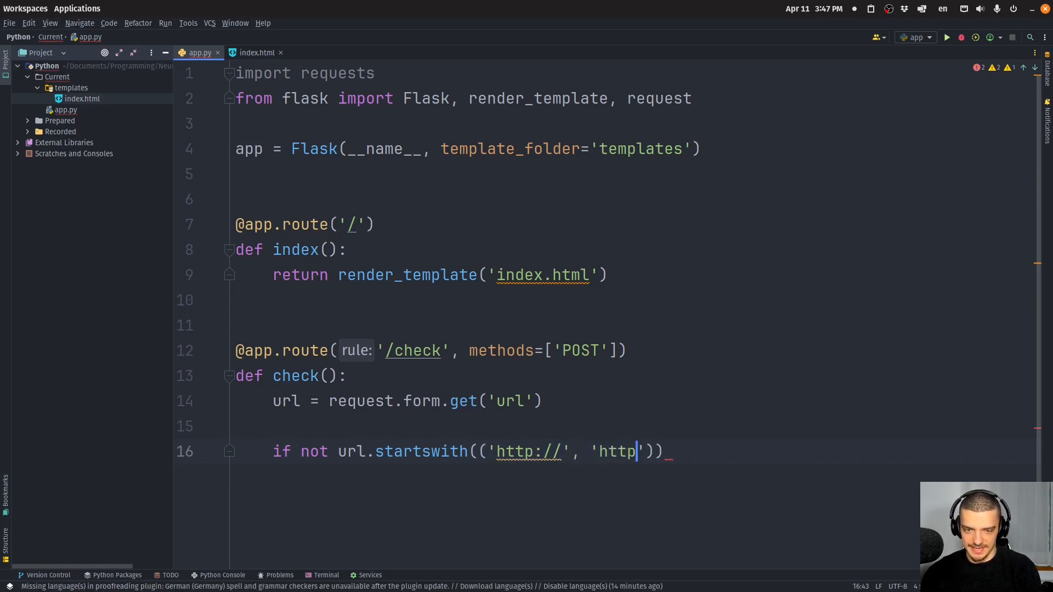
pyautogui.write('s://')
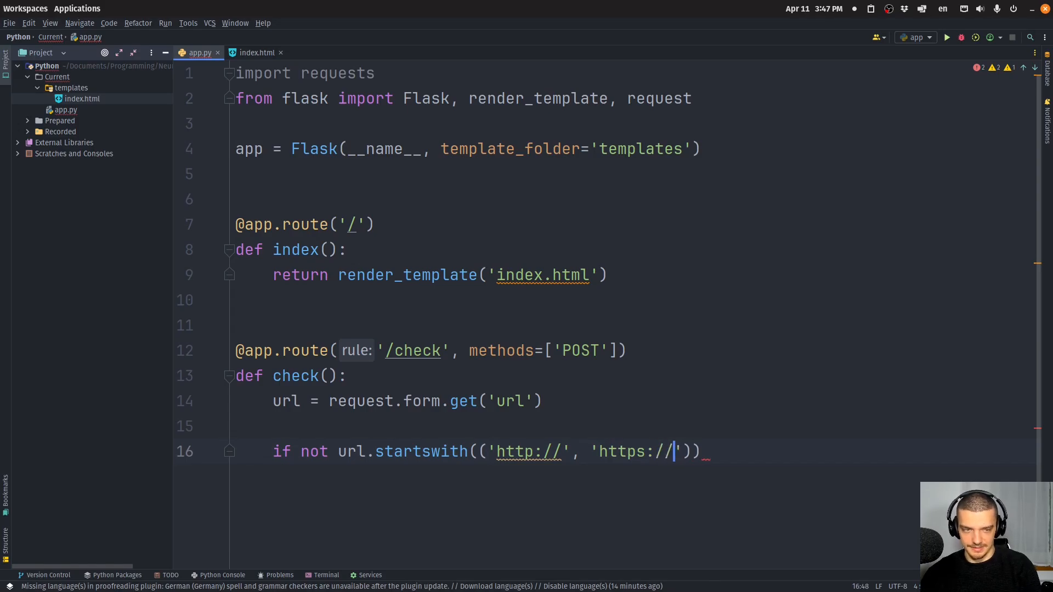
pyautogui.write(':')
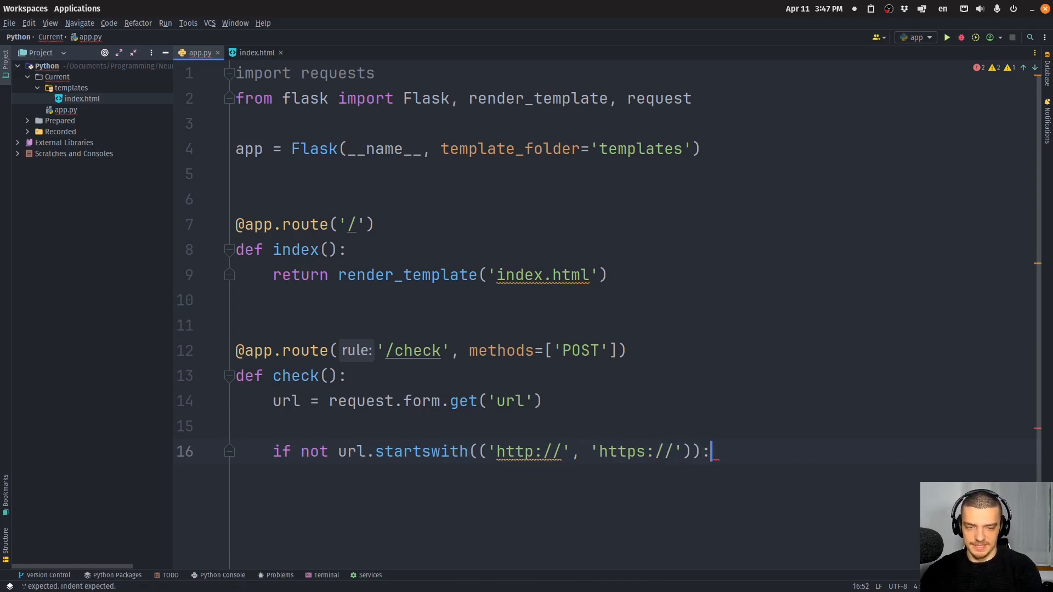
pyautogui.press('Return')
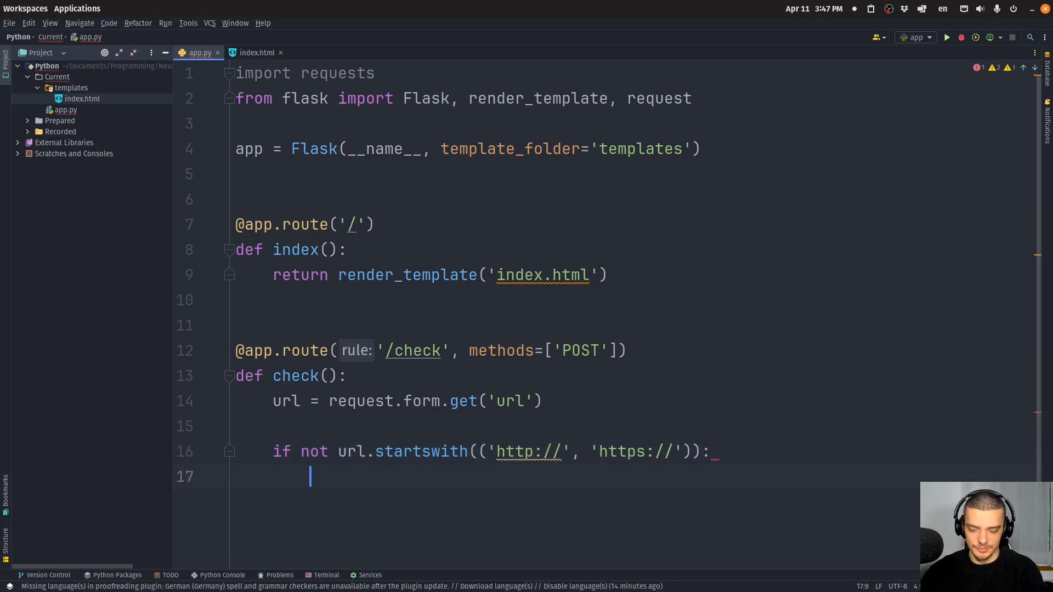
pyautogui.write('url =')
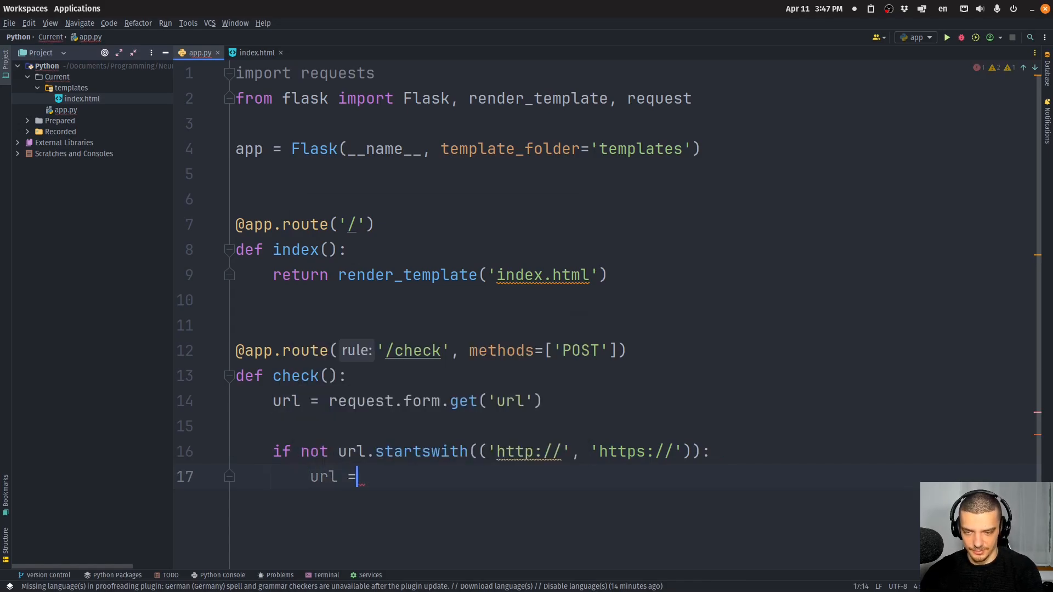
pyautogui.write("'")
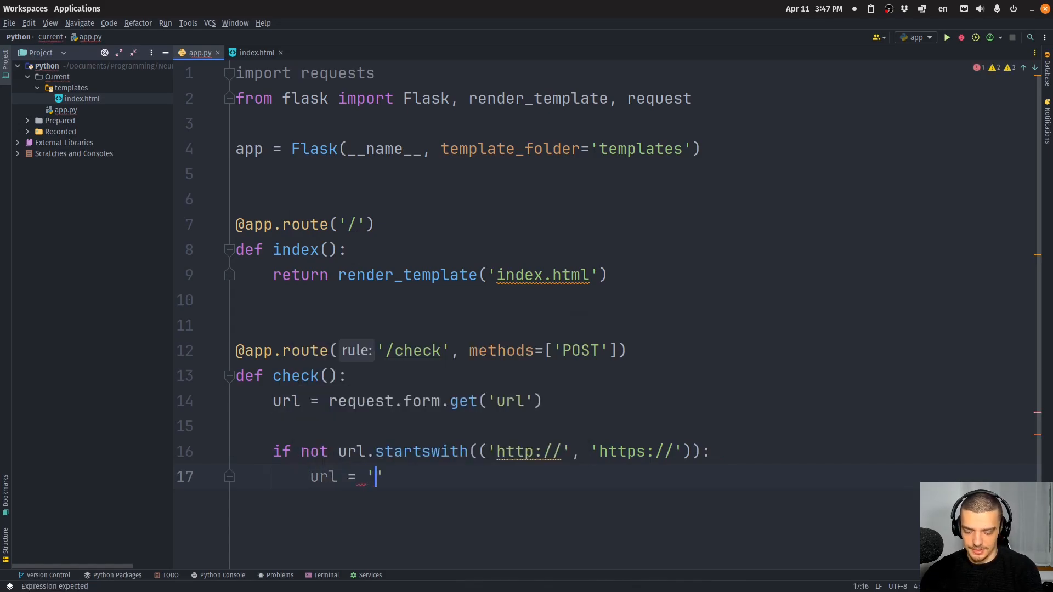
pyautogui.write('http://')
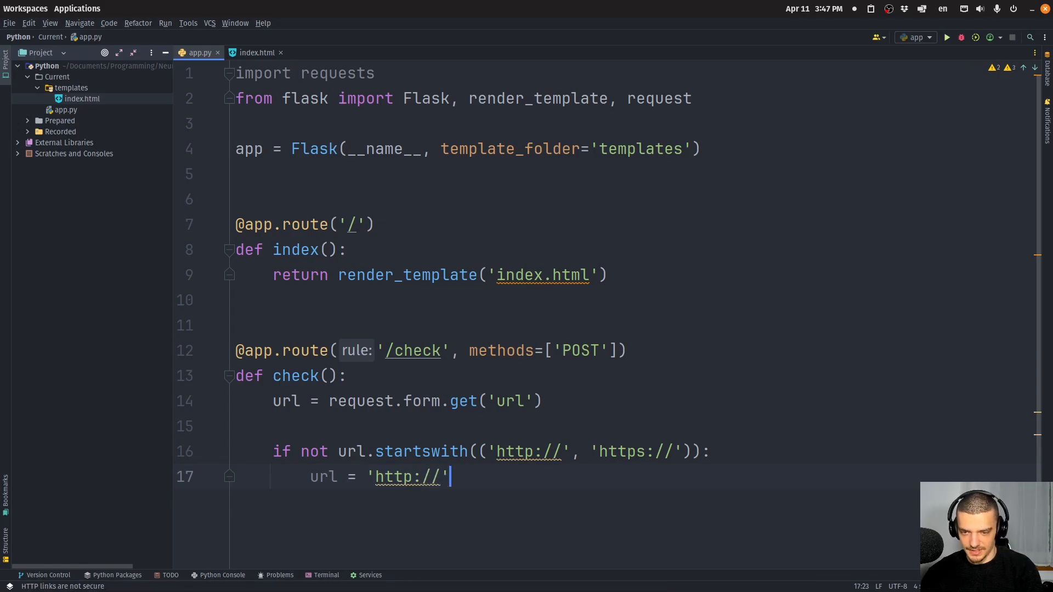
pyautogui.write('+ url')
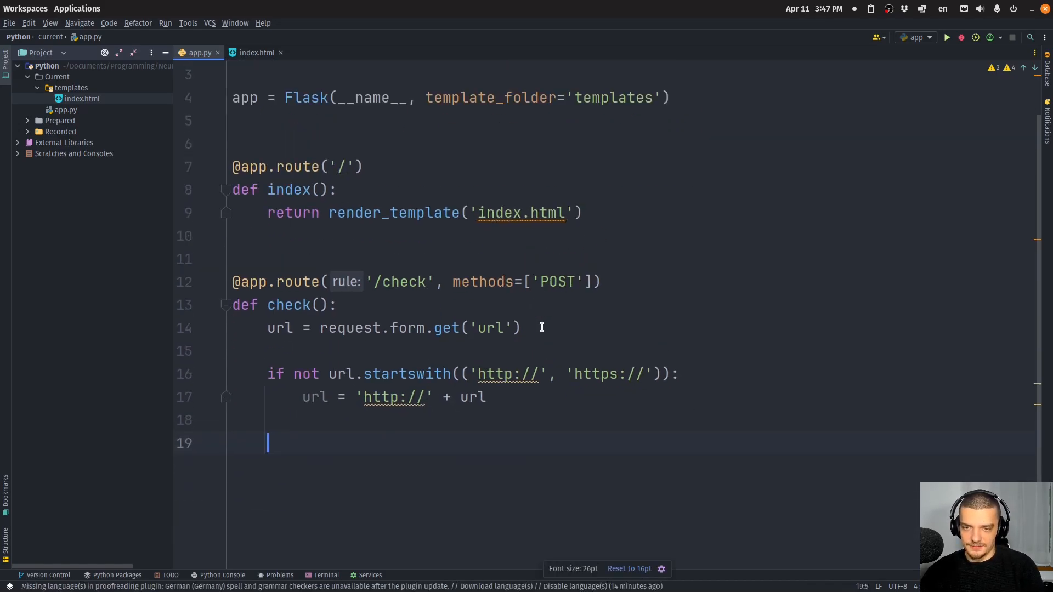
# Step: Request the URL with requests.get and a timeout, setting status UP or DOWN
pyautogui.write('try:')
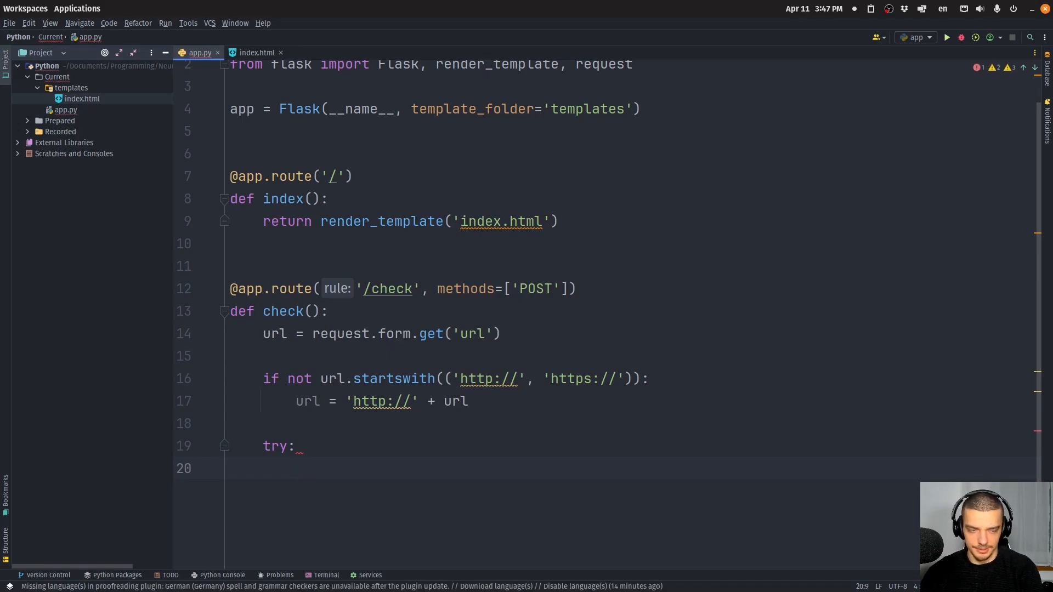
pyautogui.write('response = r')
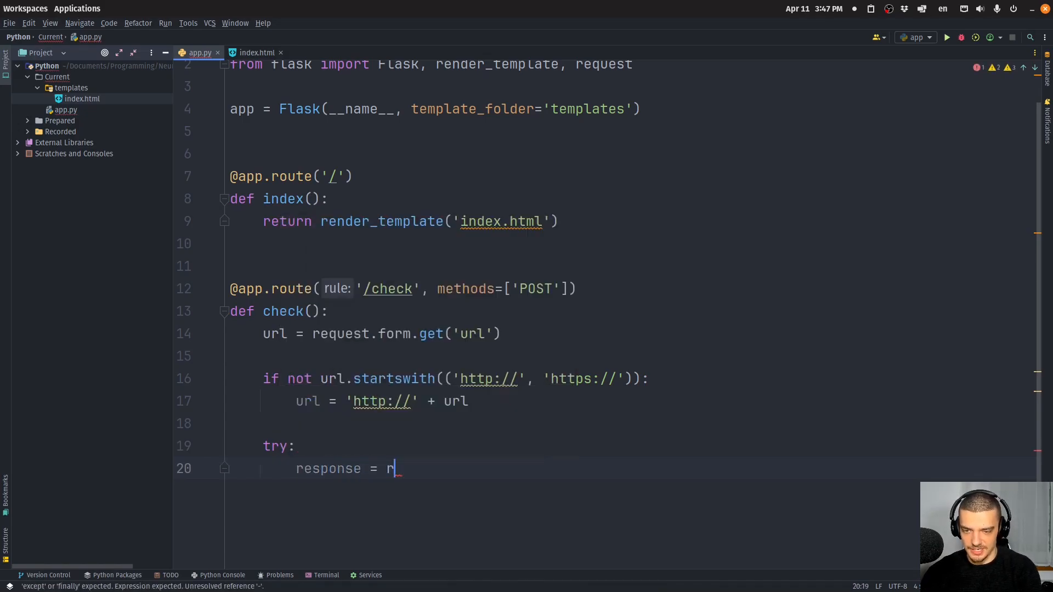
pyautogui.write('equests')
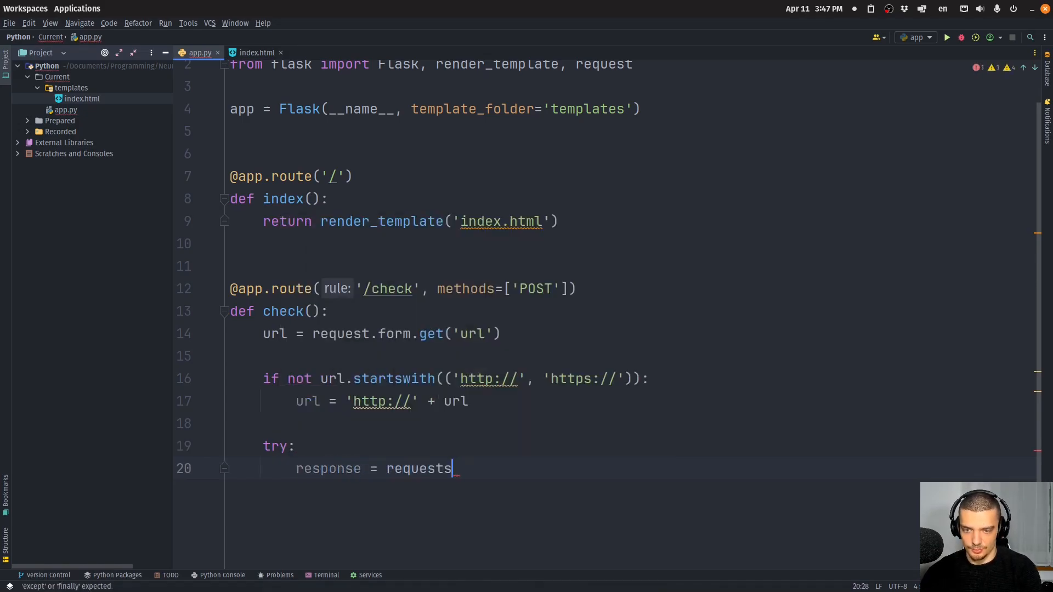
pyautogui.write('.get(')
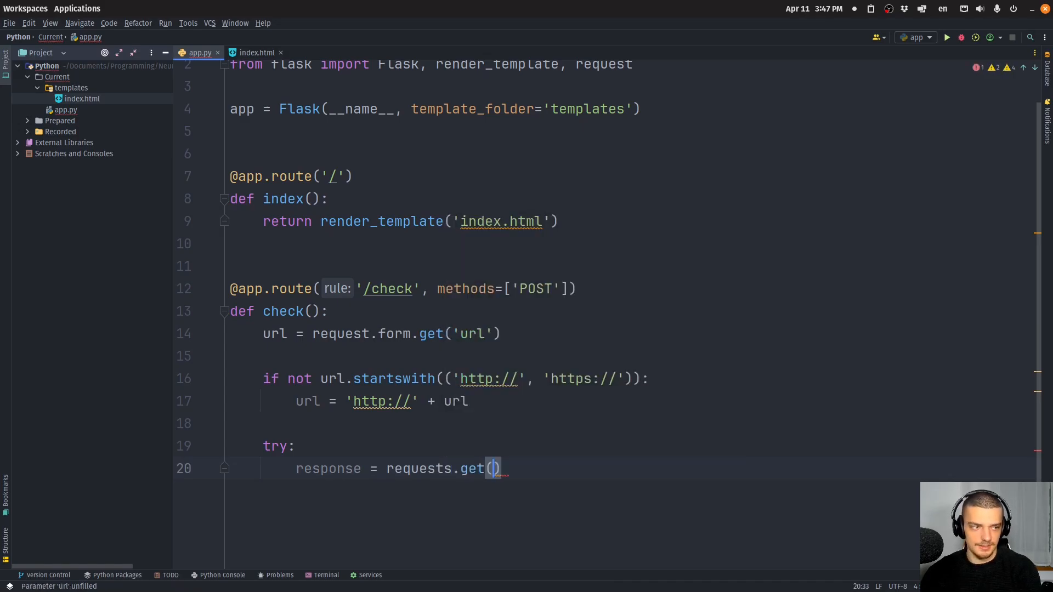
pyautogui.write('url, timeout=10')
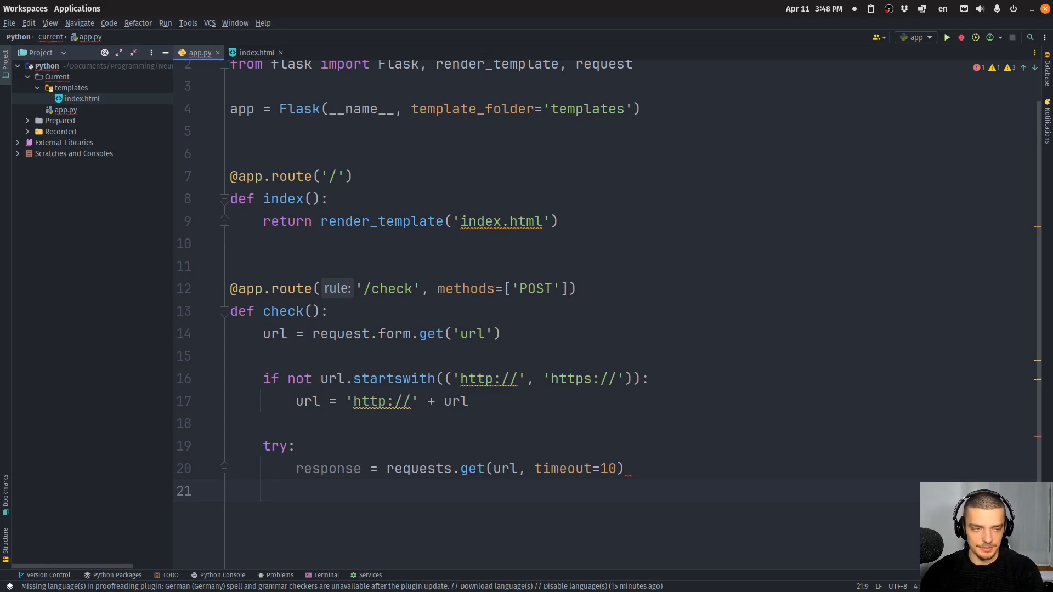
pyautogui.write('if response.status_code <')
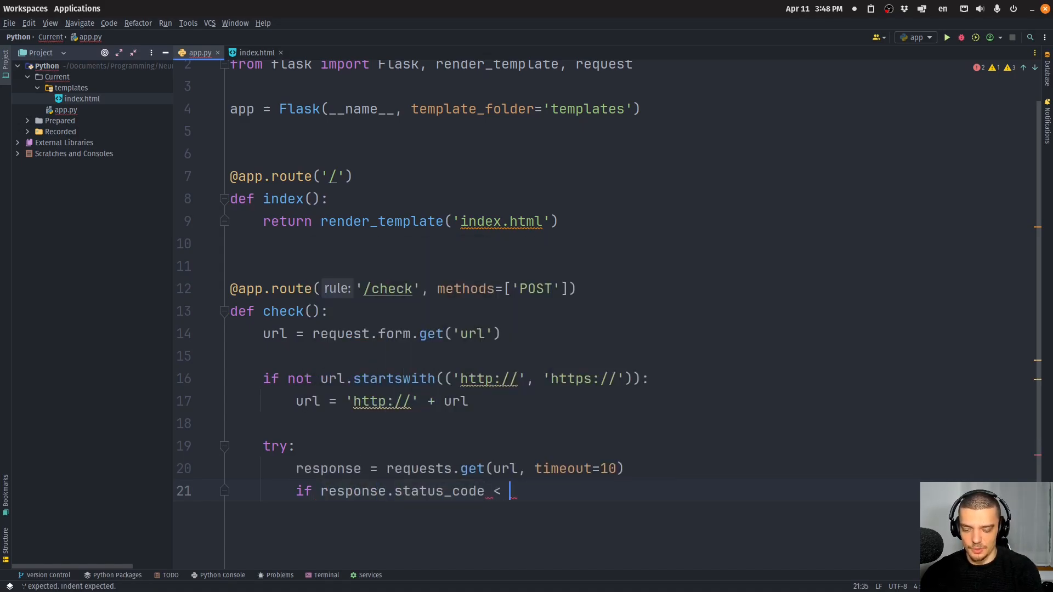
pyautogui.write("status = ''")
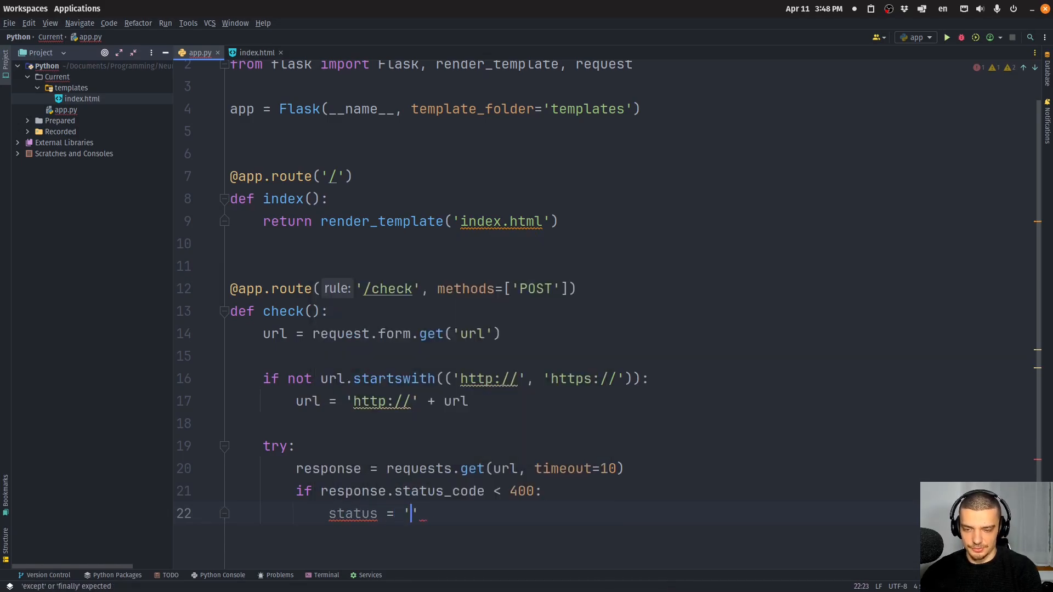
pyautogui.write('else:')
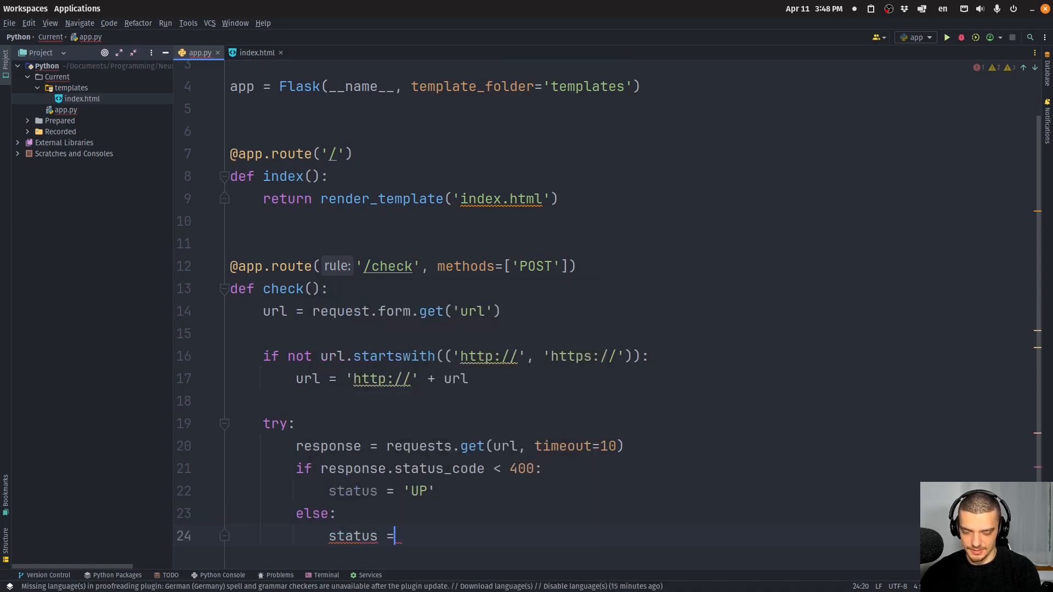
pyautogui.write("'DOWN'")
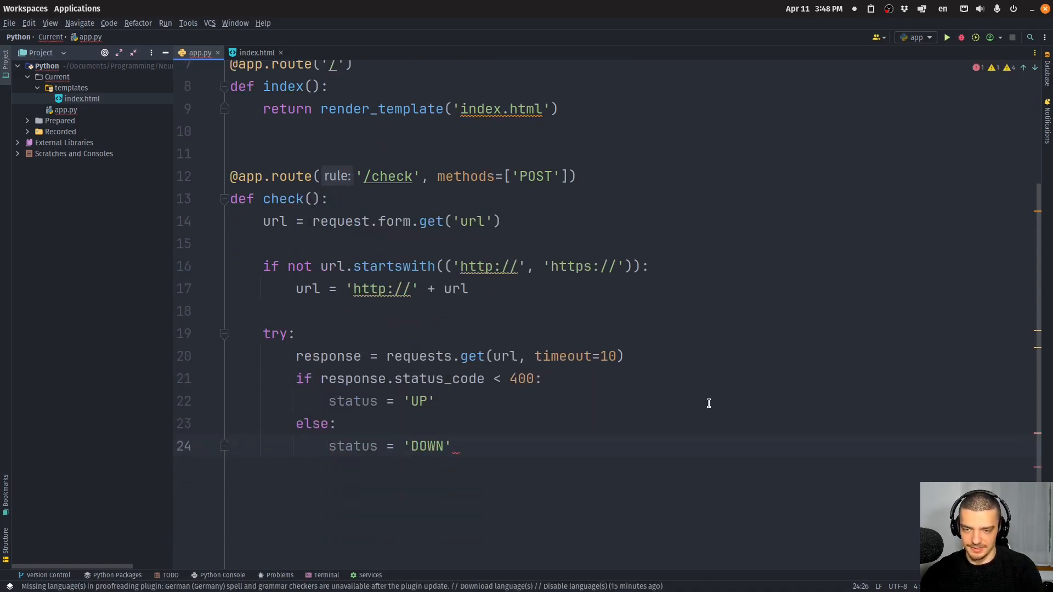
pyautogui.press('Return')
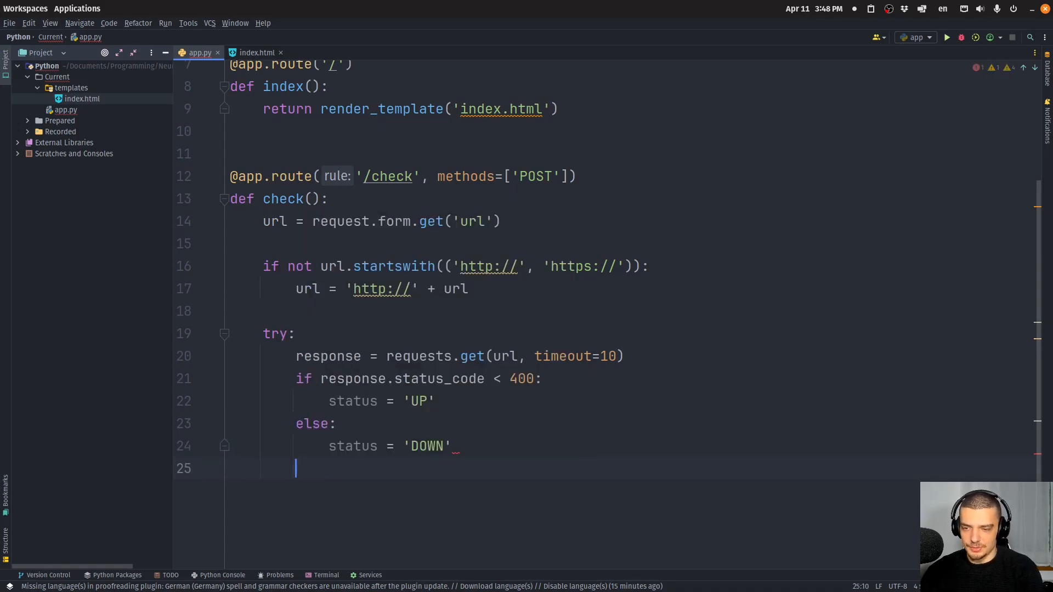
# Step: Set status DOWN on request exceptions and return render_template('results.html') with url and status
pyautogui.write('except')
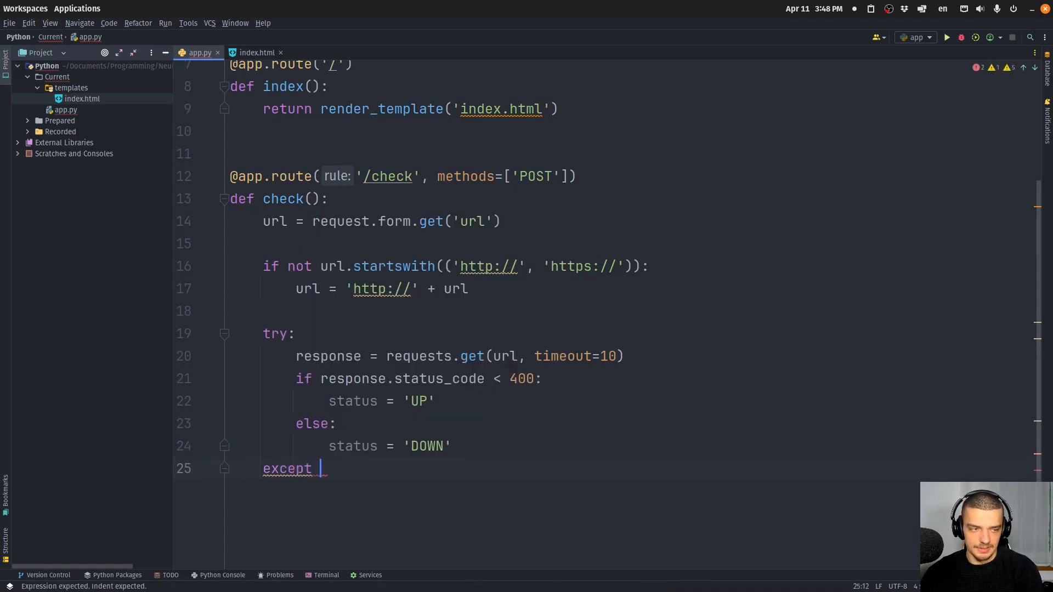
pyautogui.write('requests.RequestException:')
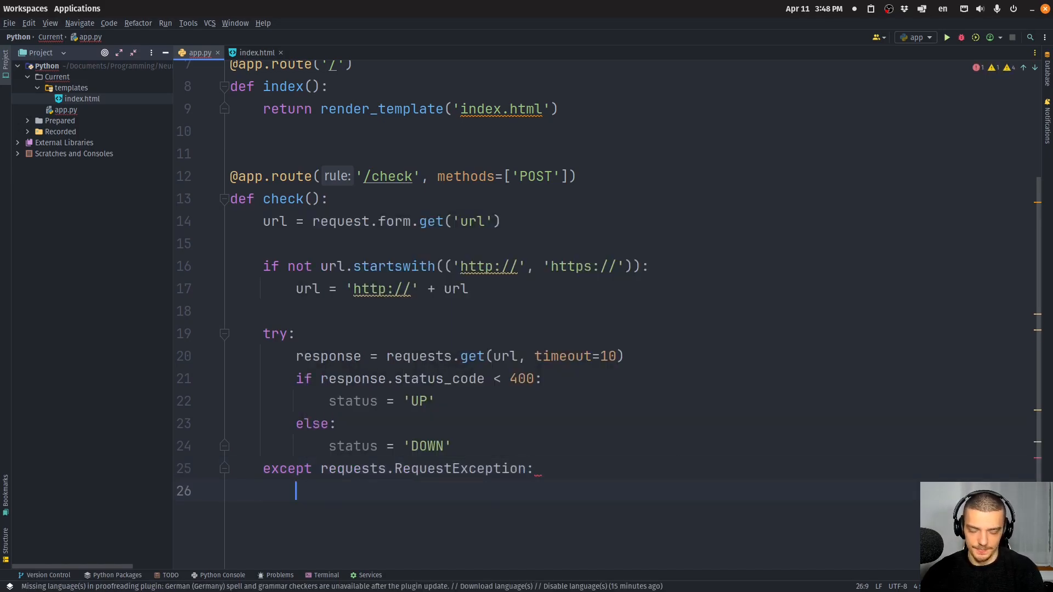
pyautogui.write('status = D')
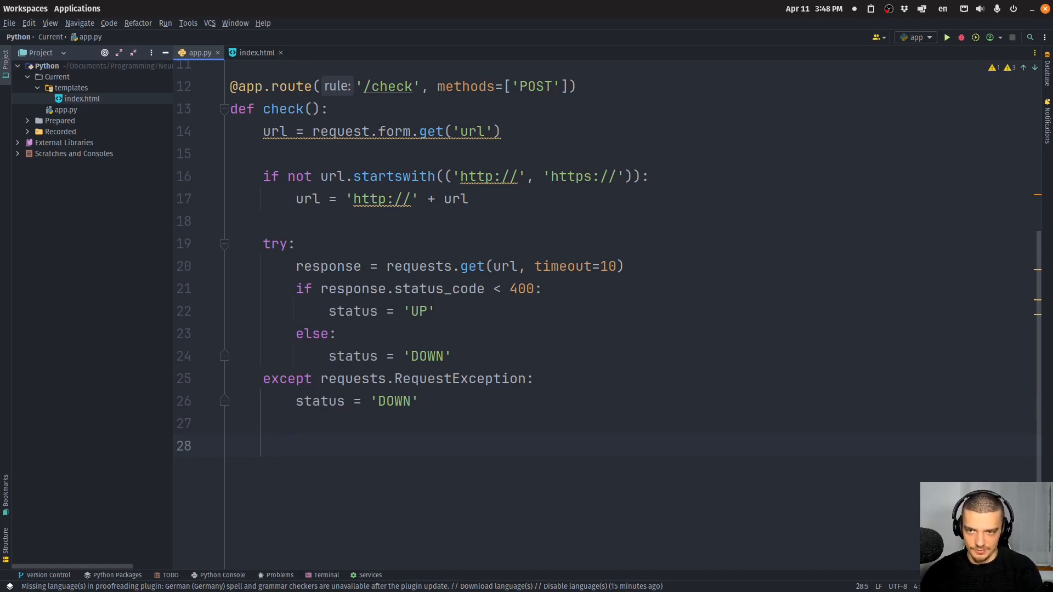
pyautogui.write("return render_template('results.html',")
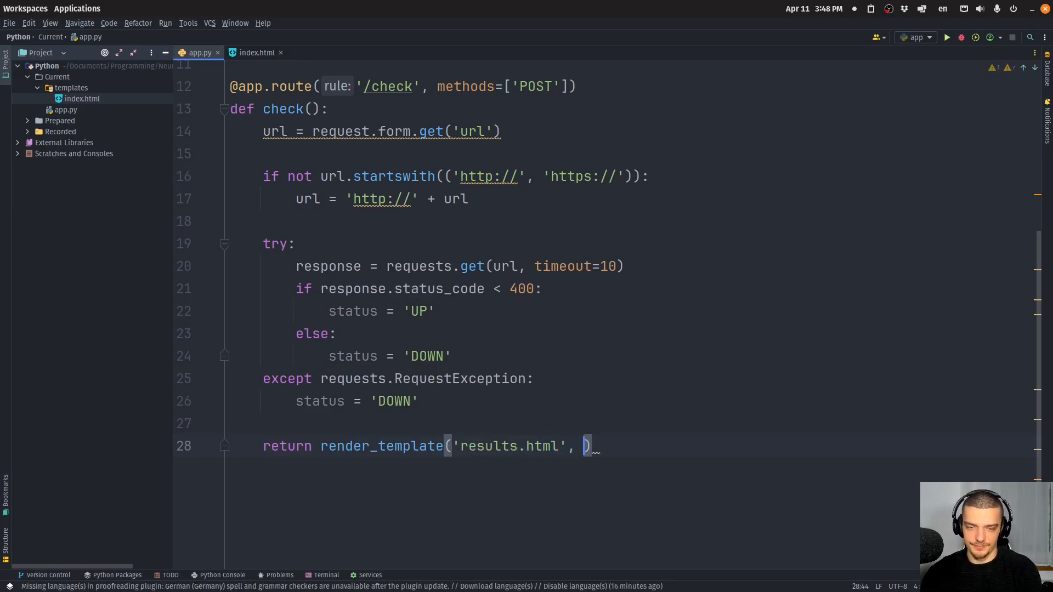
pyautogui.write('url=url, status')
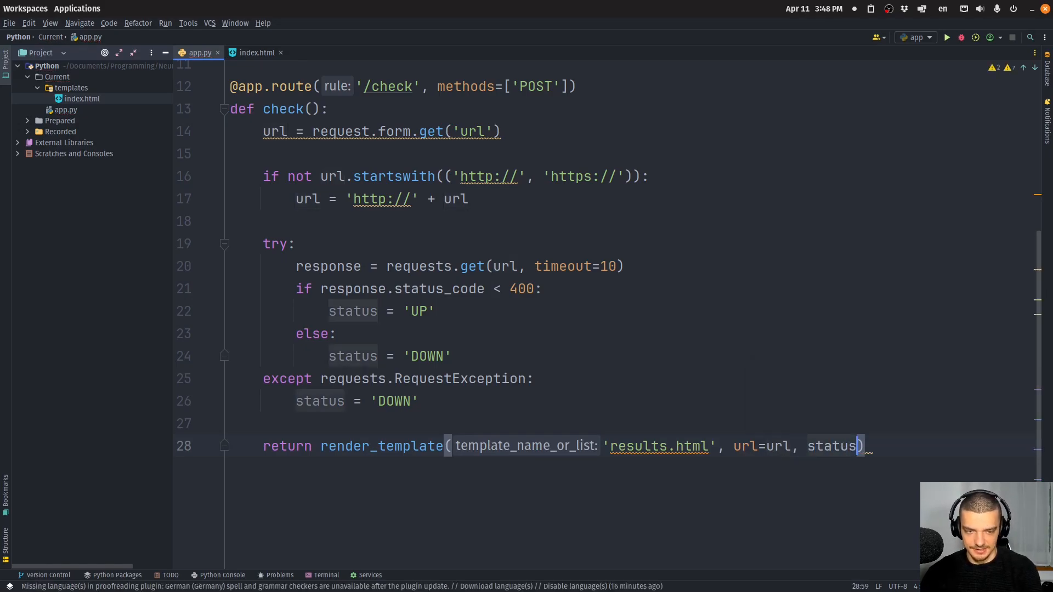
pyautogui.write('=status')
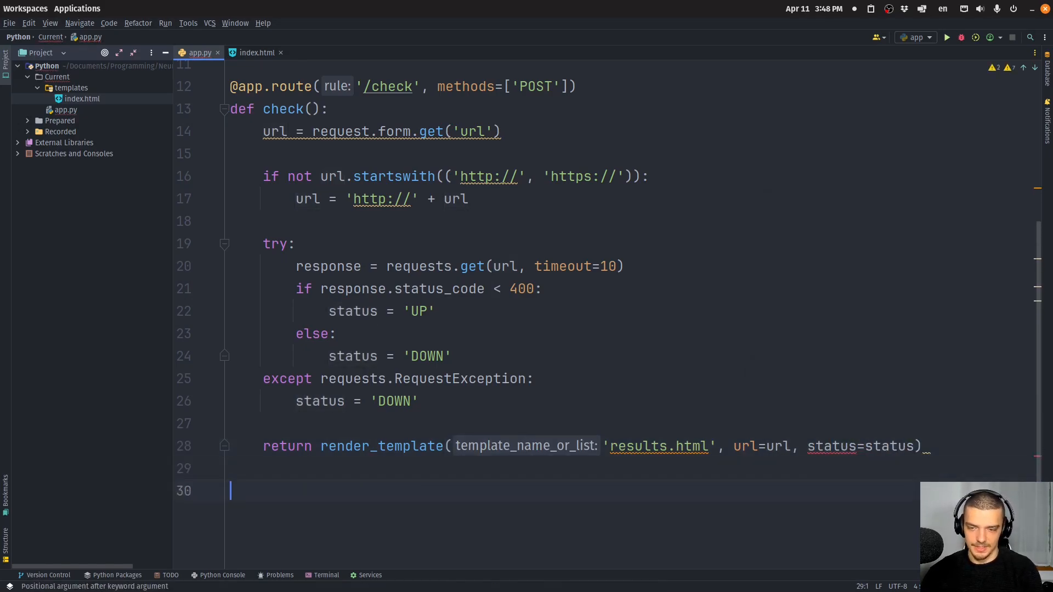
# Step: Add the if __name__ == '__main__' block calling app.run(debug=True)
pyautogui.write('if __')
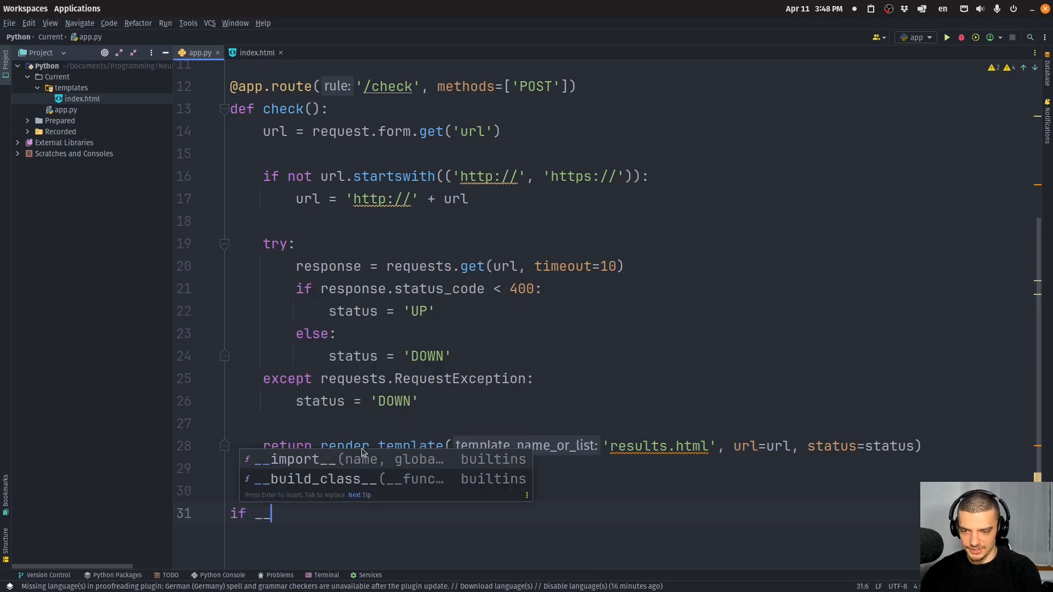
pyautogui.write('__name__ ==')
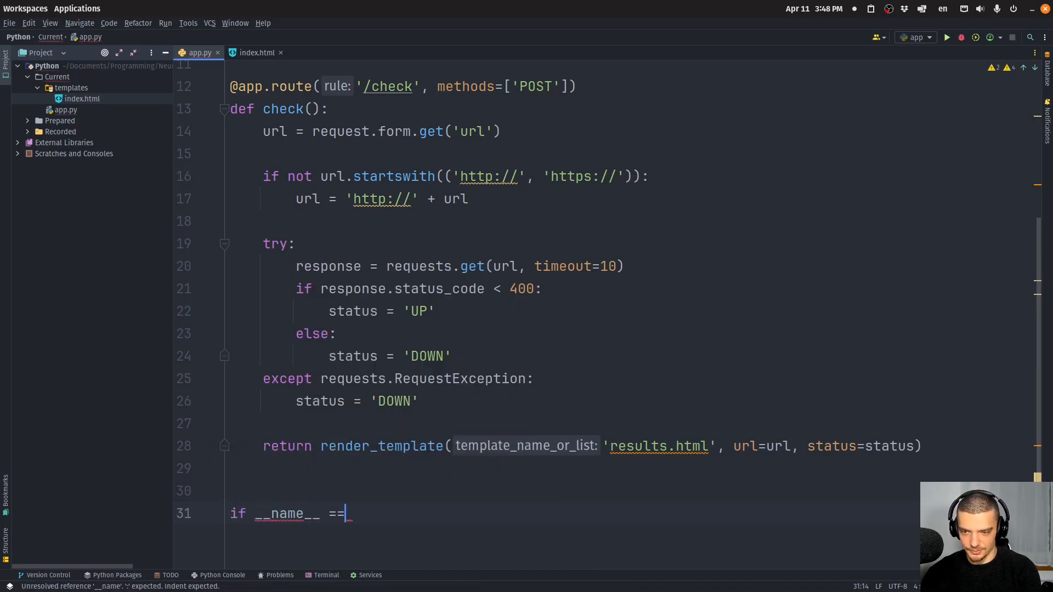
pyautogui.write("''")
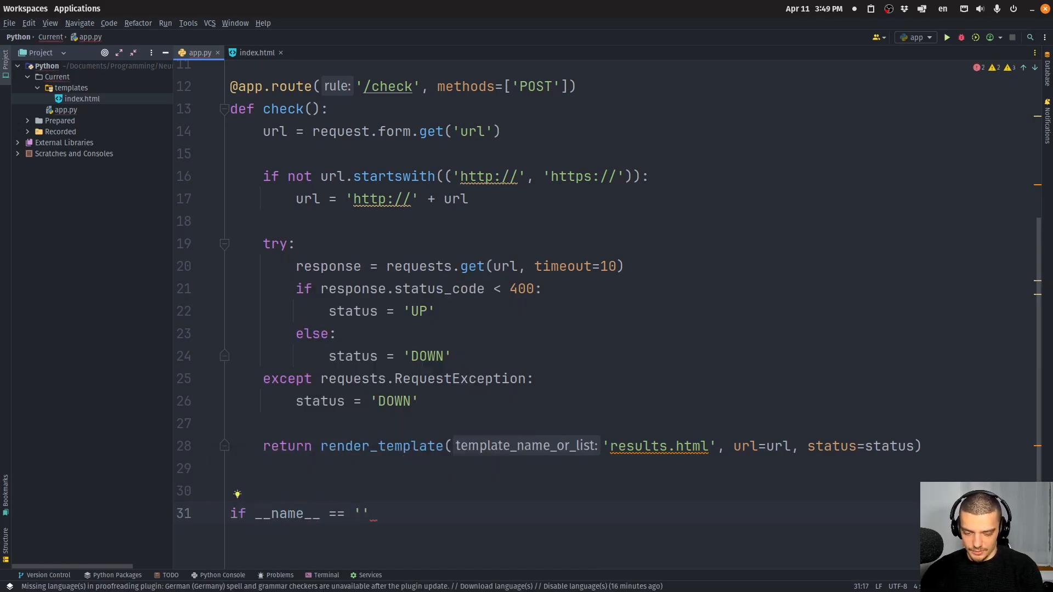
pyautogui.write("__main__';")
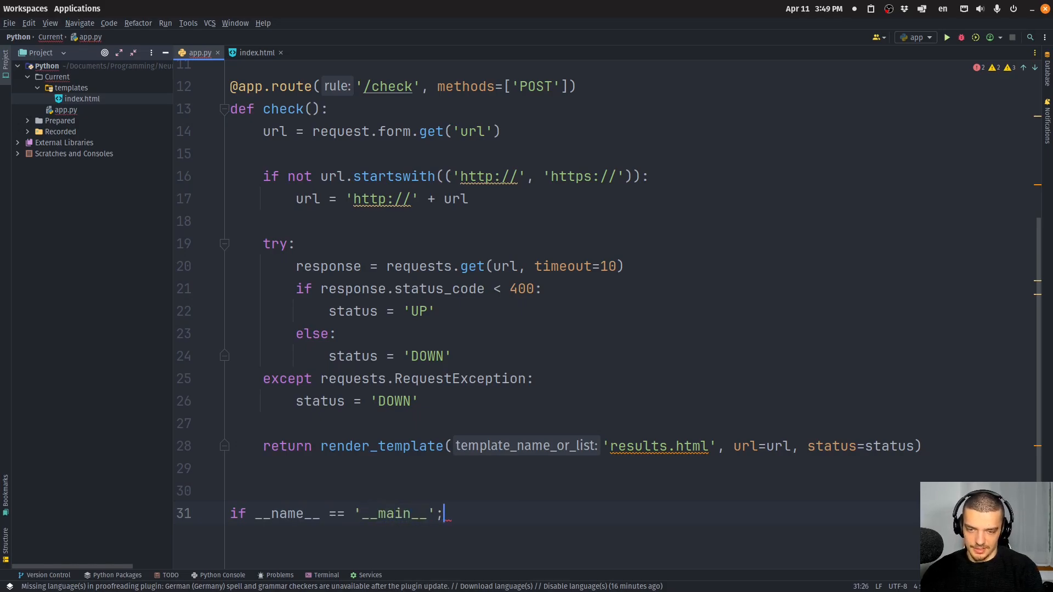
pyautogui.write('ap')
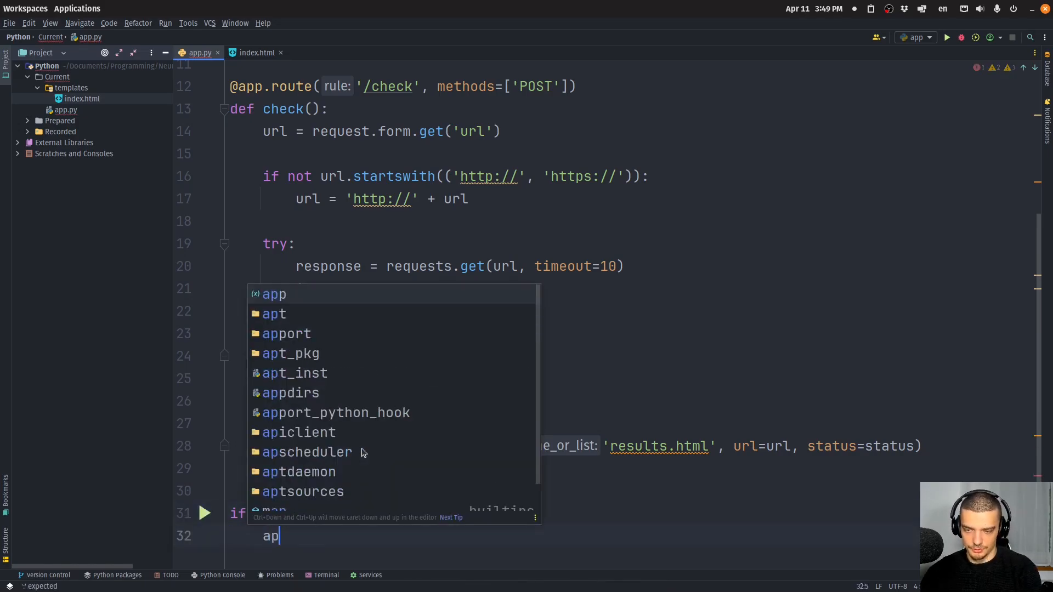
pyautogui.write('ebug=True)')
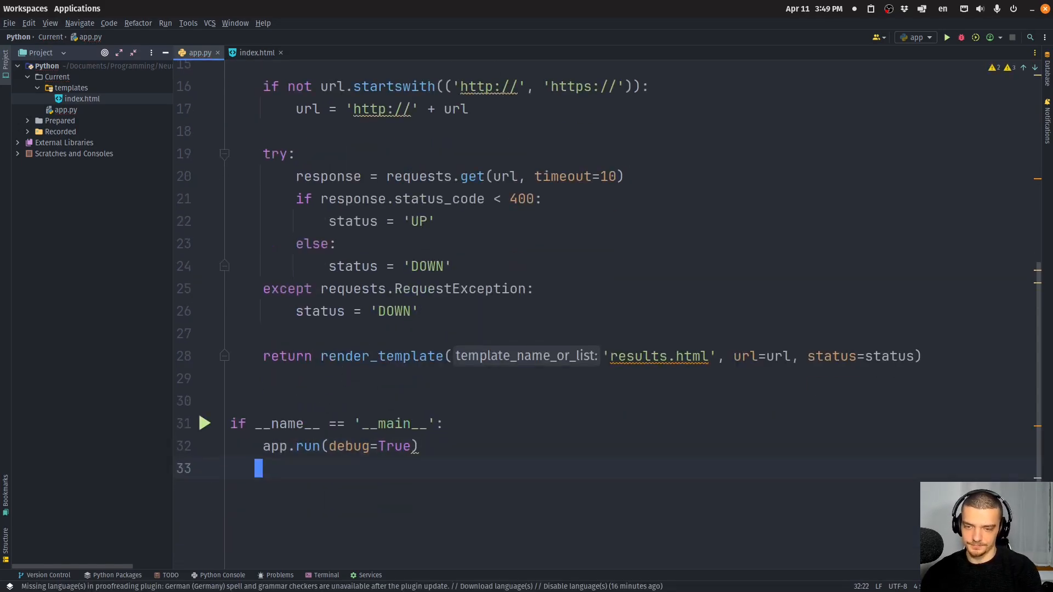
pyautogui.scroll(3)
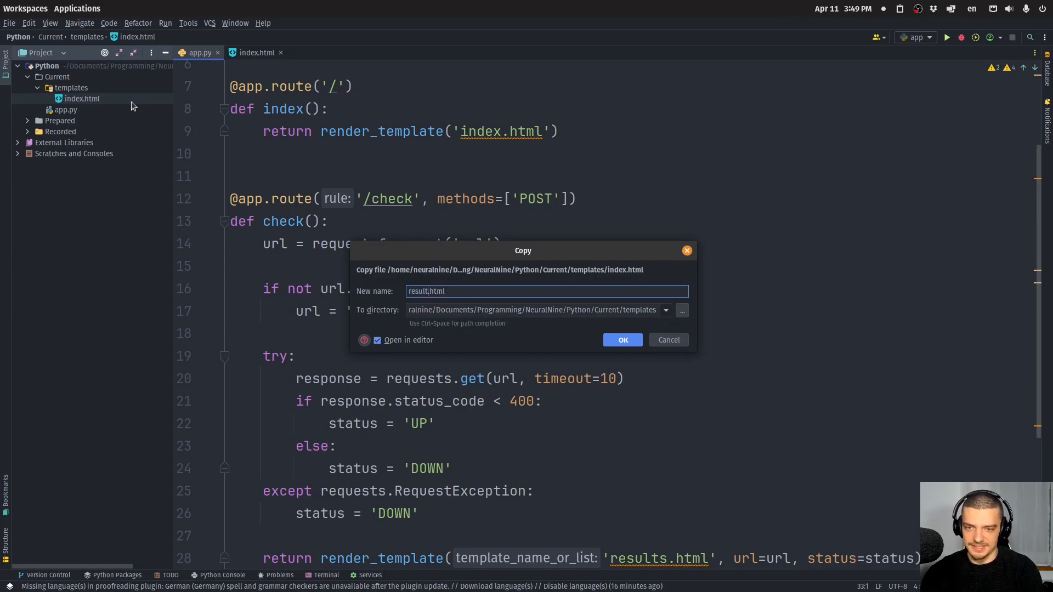
# Step: Confirm copying index.html as results.html
pyautogui.click(622, 339)
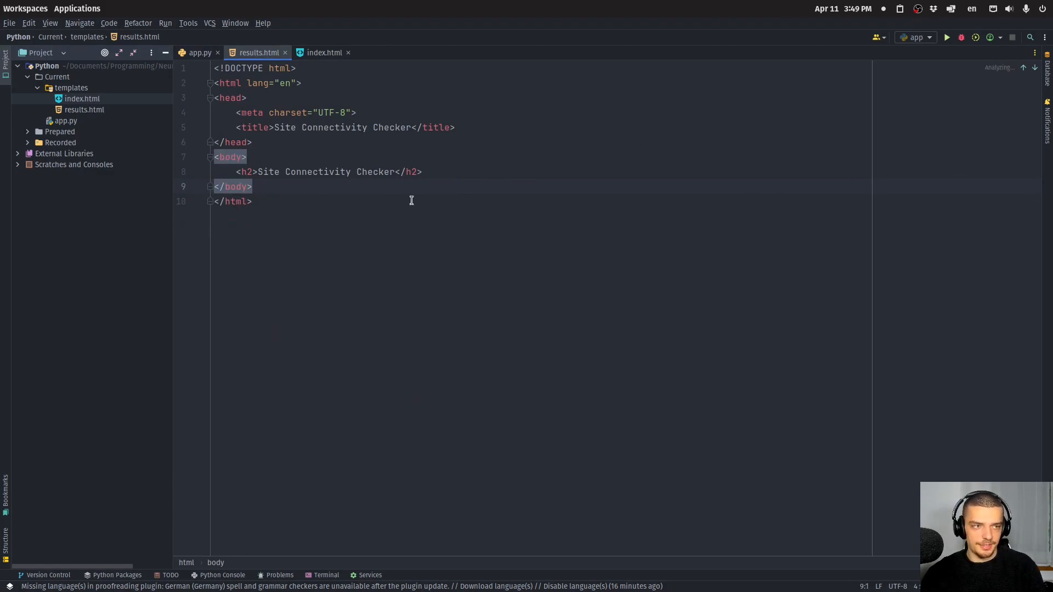
# Step: Add an if status == 'UP' block with a green paragraph saying the site url is UP
pyautogui.write('{%  %')
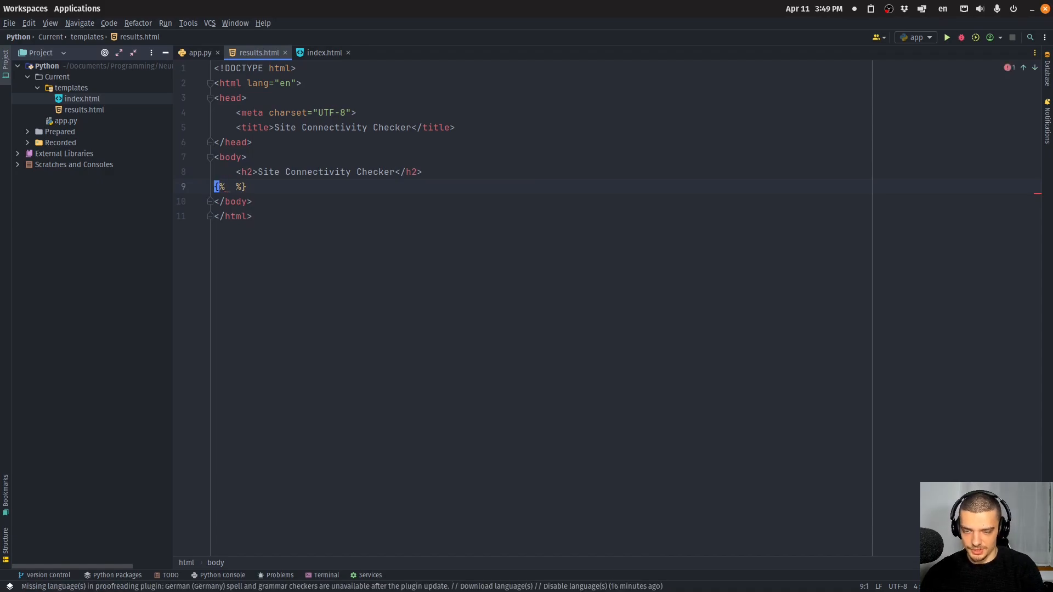
pyautogui.write('if')
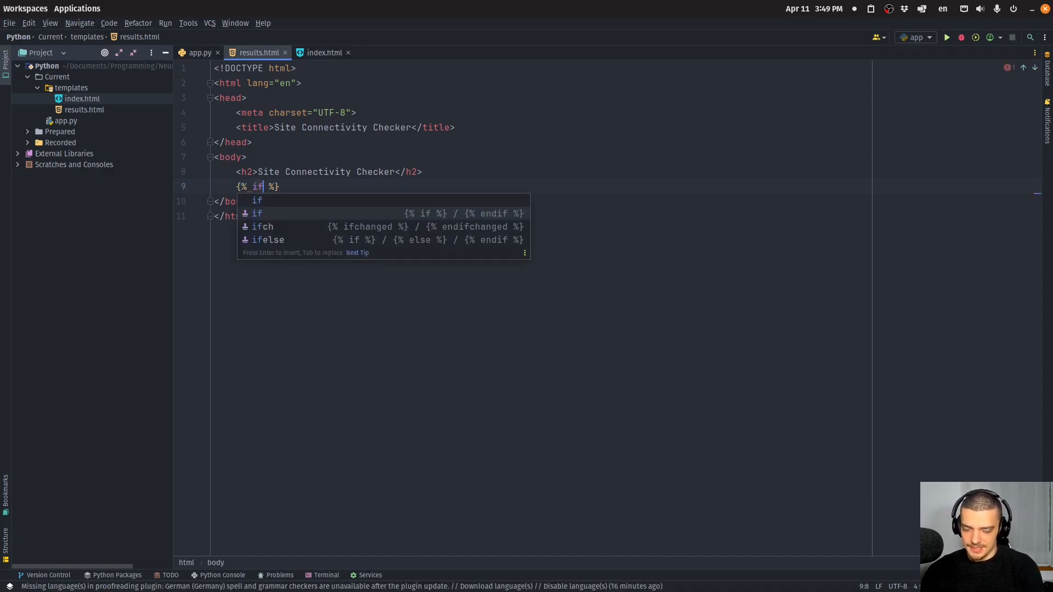
pyautogui.write('status ==')
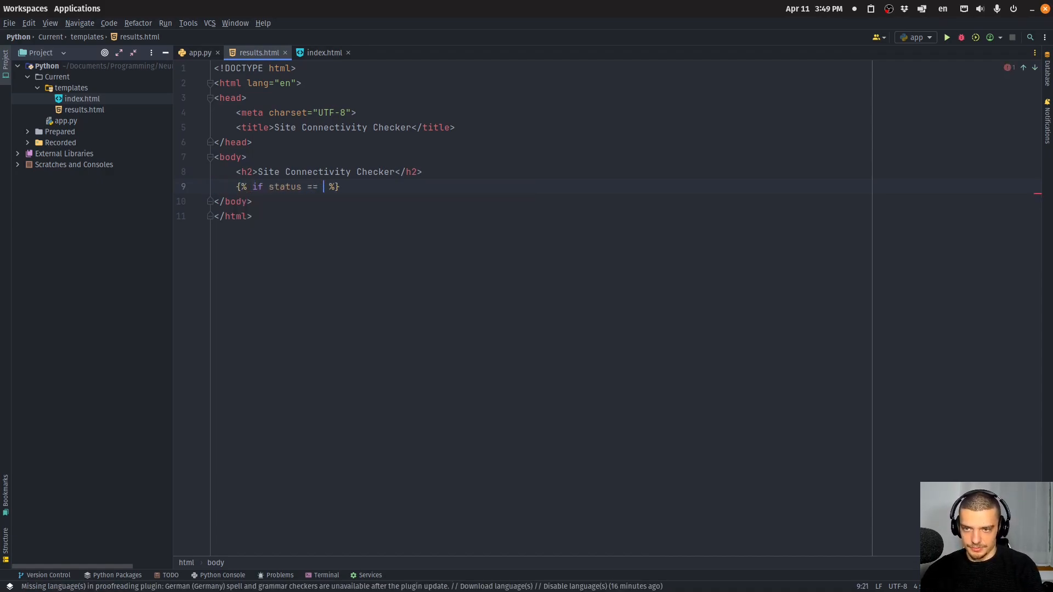
pyautogui.write("'UP'")
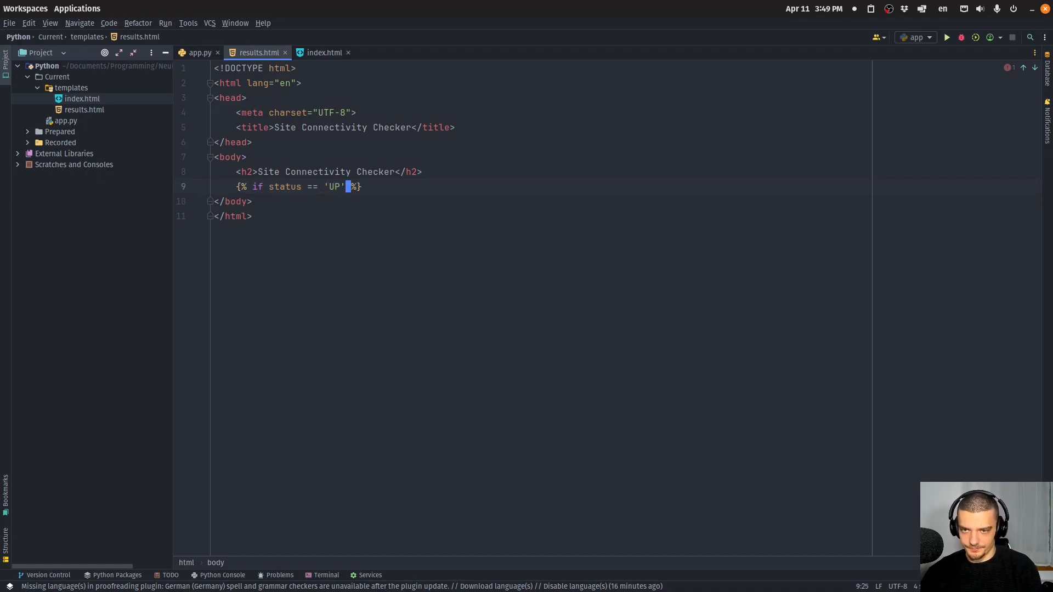
pyautogui.write('<')
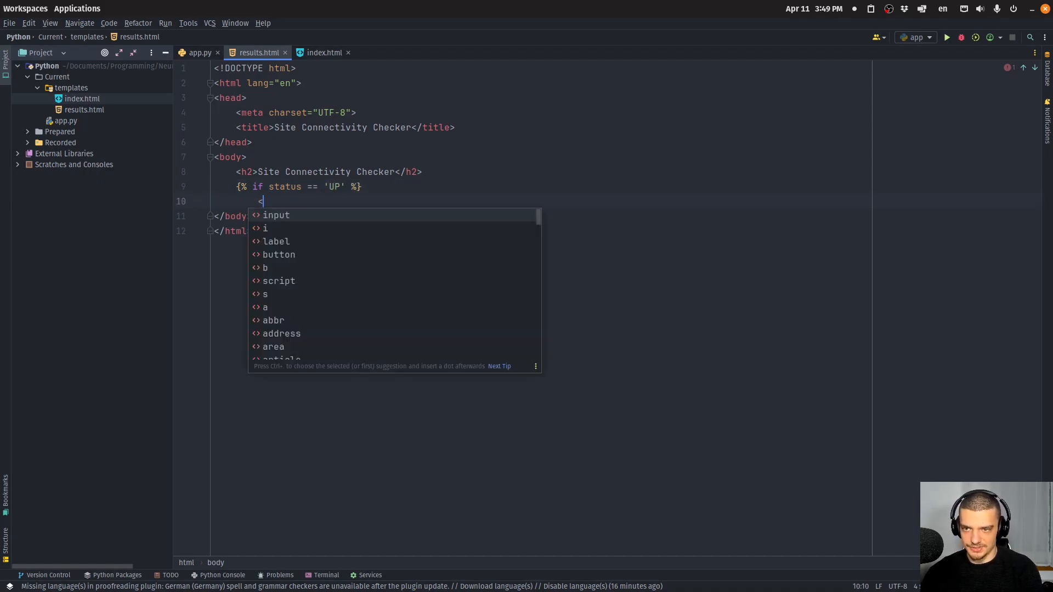
pyautogui.write('p')
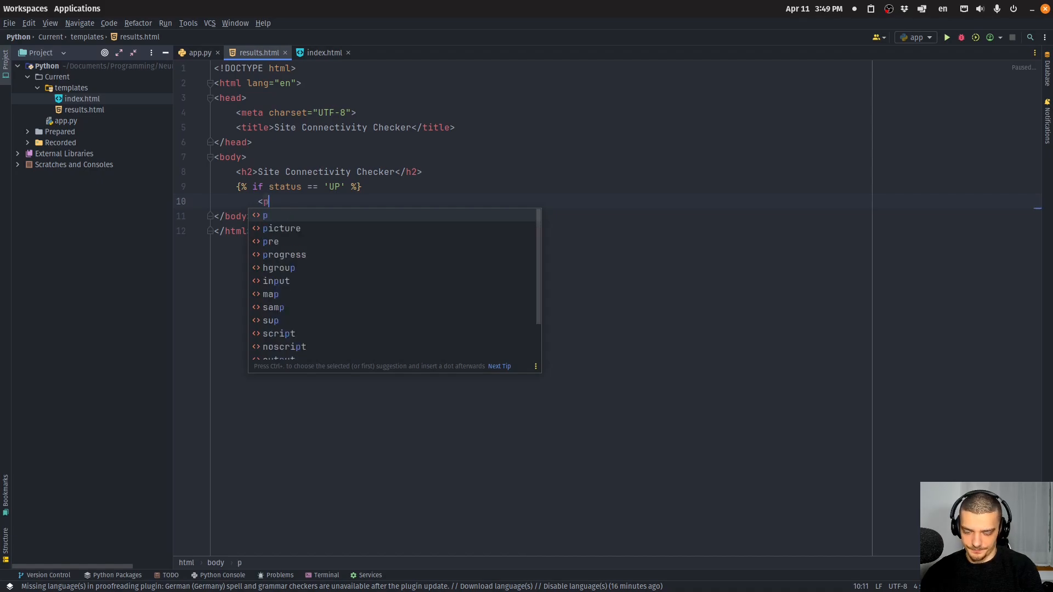
pyautogui.write('style=""')
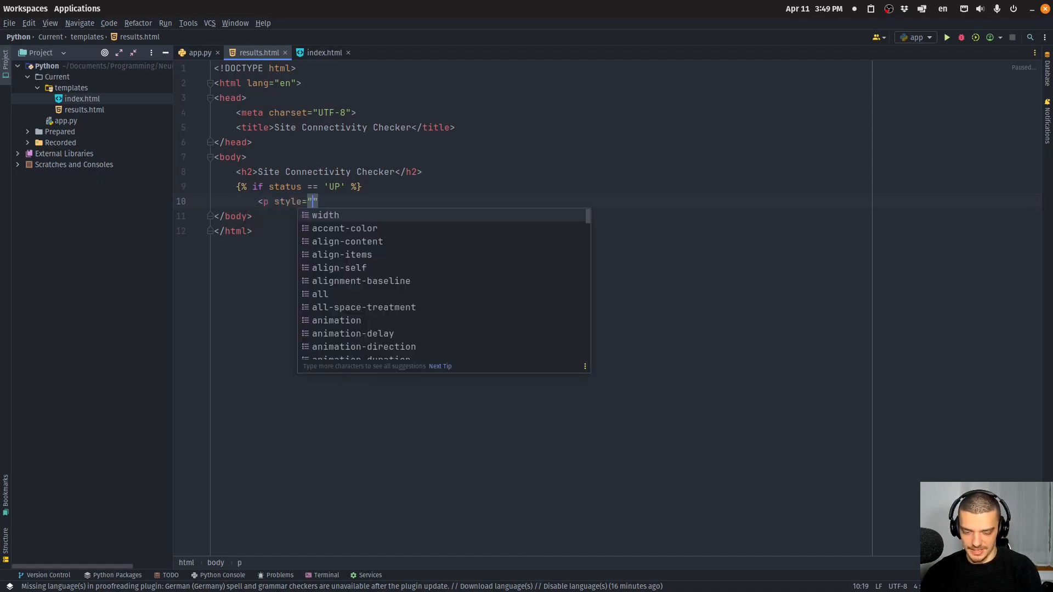
pyautogui.write('color: green')
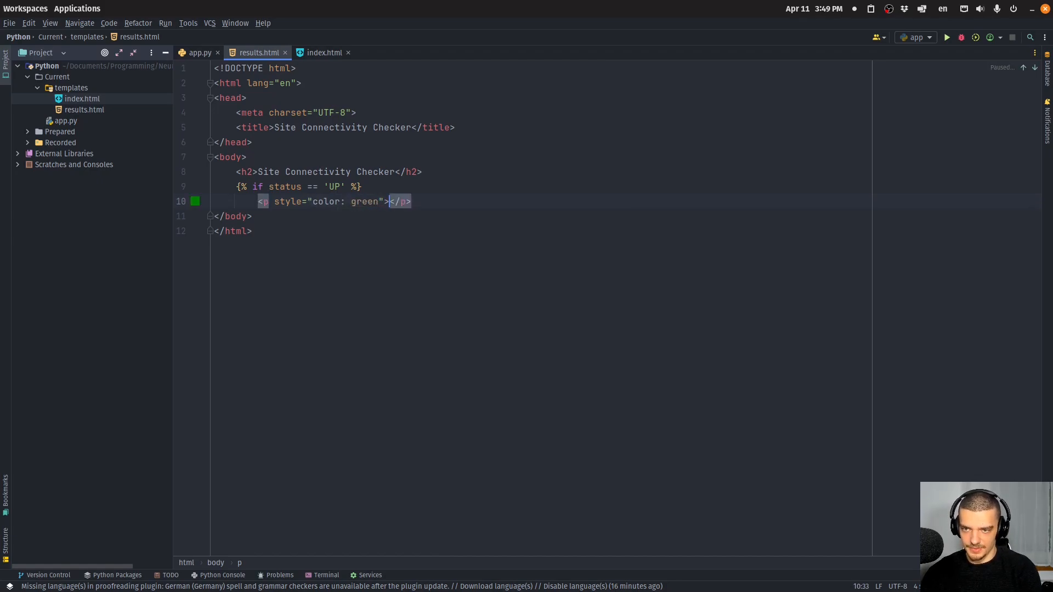
pyautogui.write('The site {{ ur;')
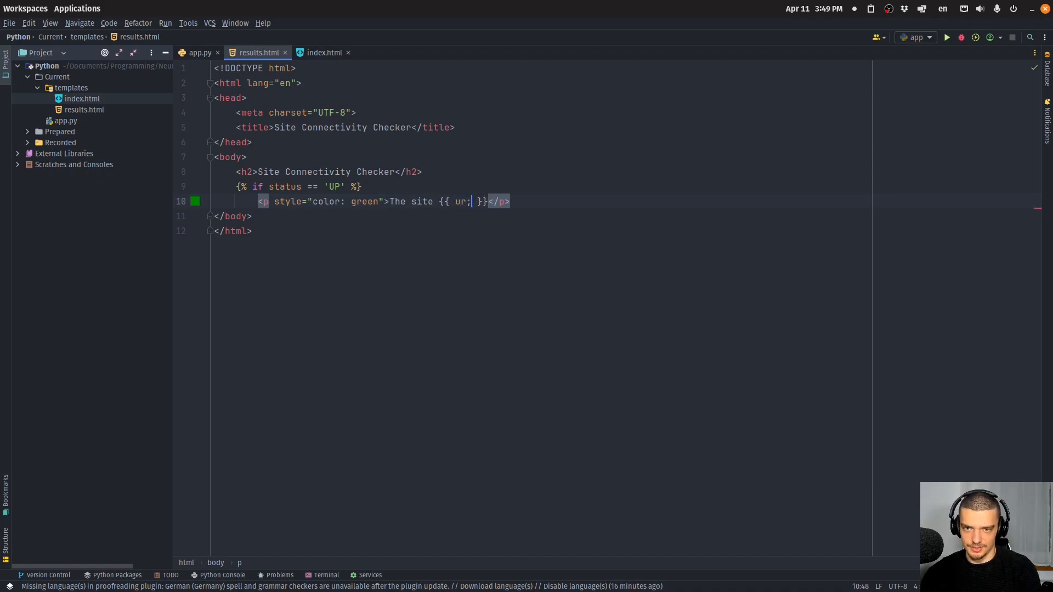
pyautogui.write('url')
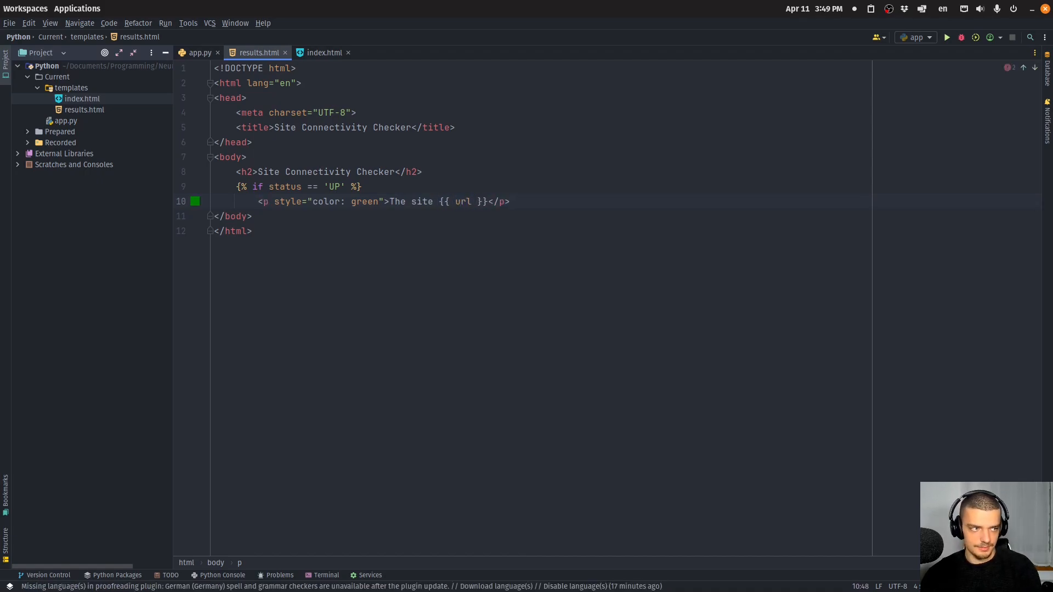
pyautogui.write('is')
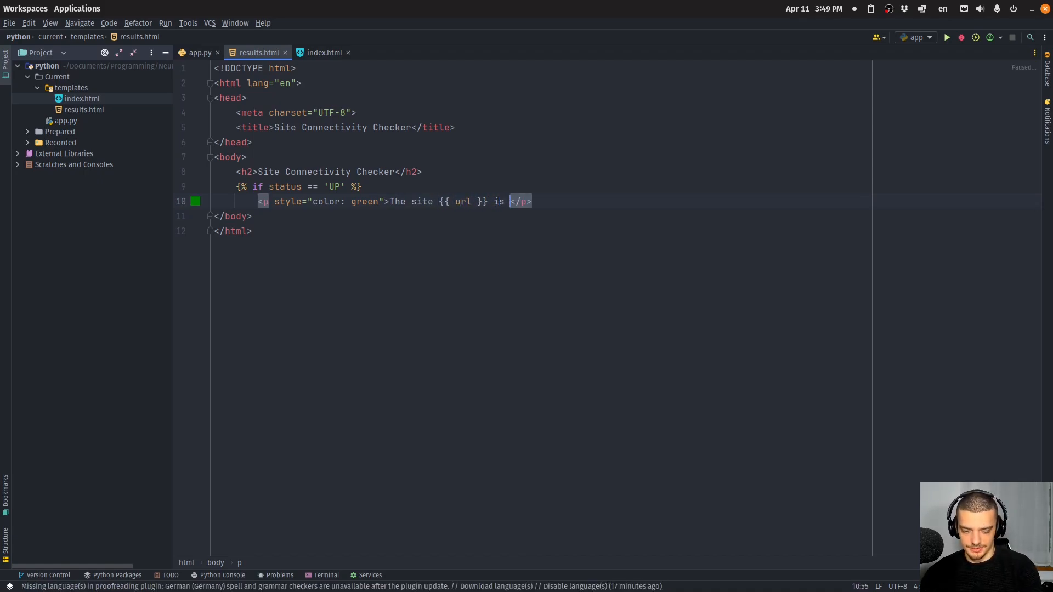
pyautogui.write('str<')
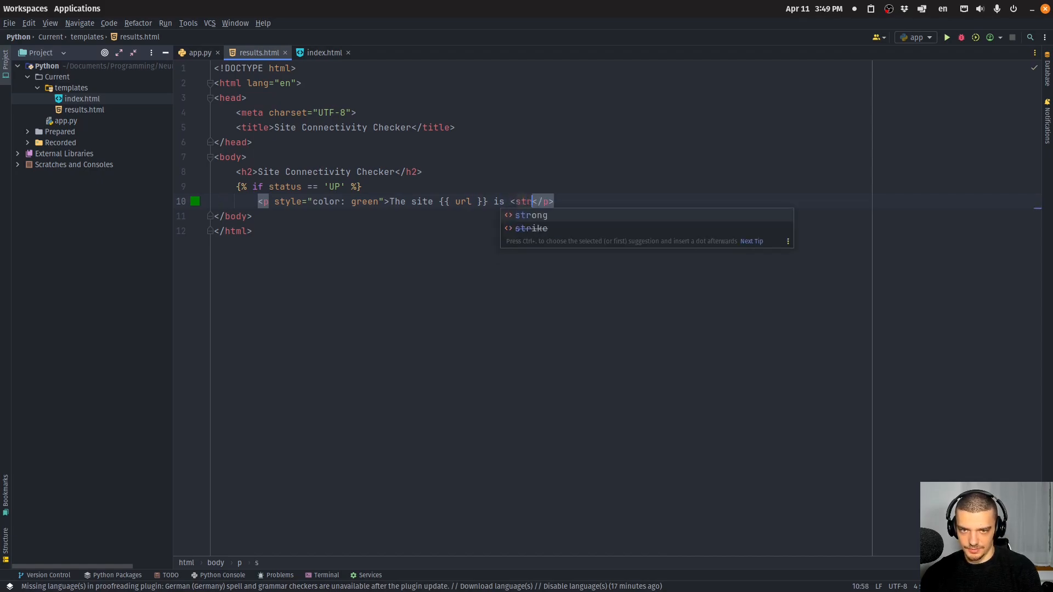
pyautogui.click(531, 215)
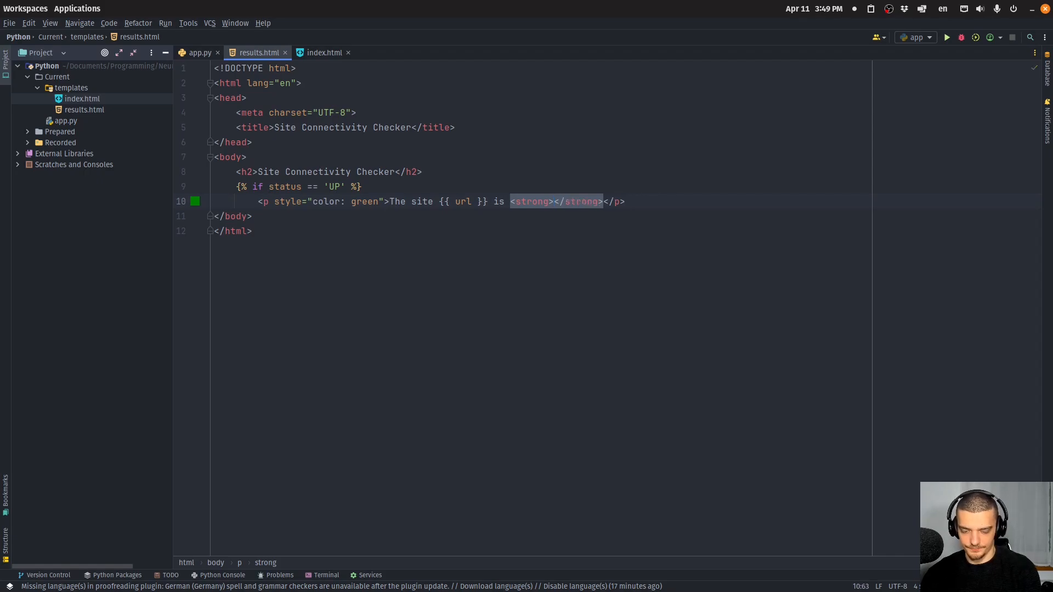
pyautogui.write('UP')
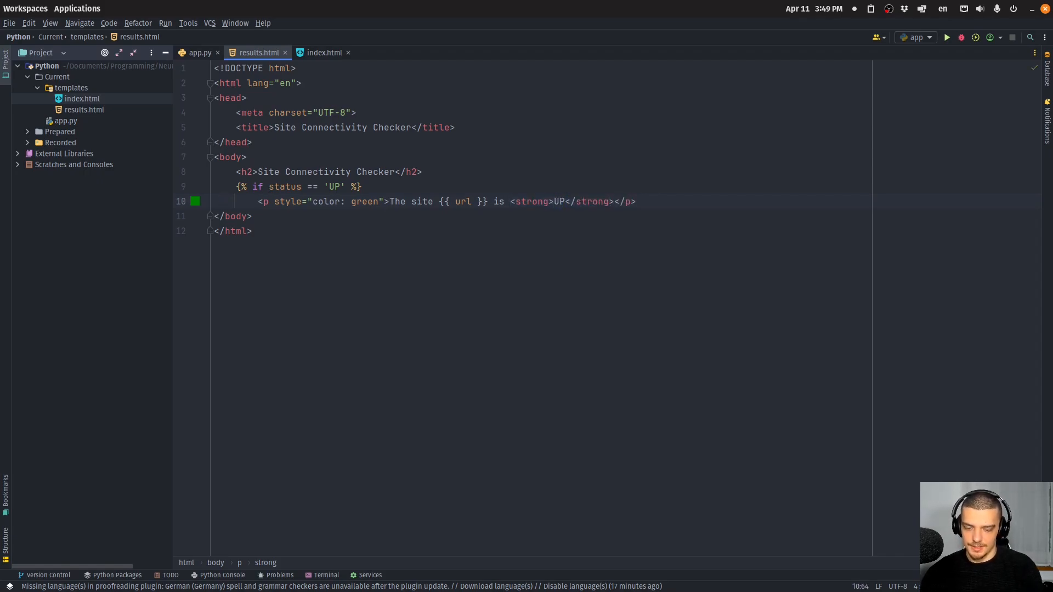
# Step: Add an else branch with a red DOWN paragraph and close with endif
pyautogui.write('{% else %}')
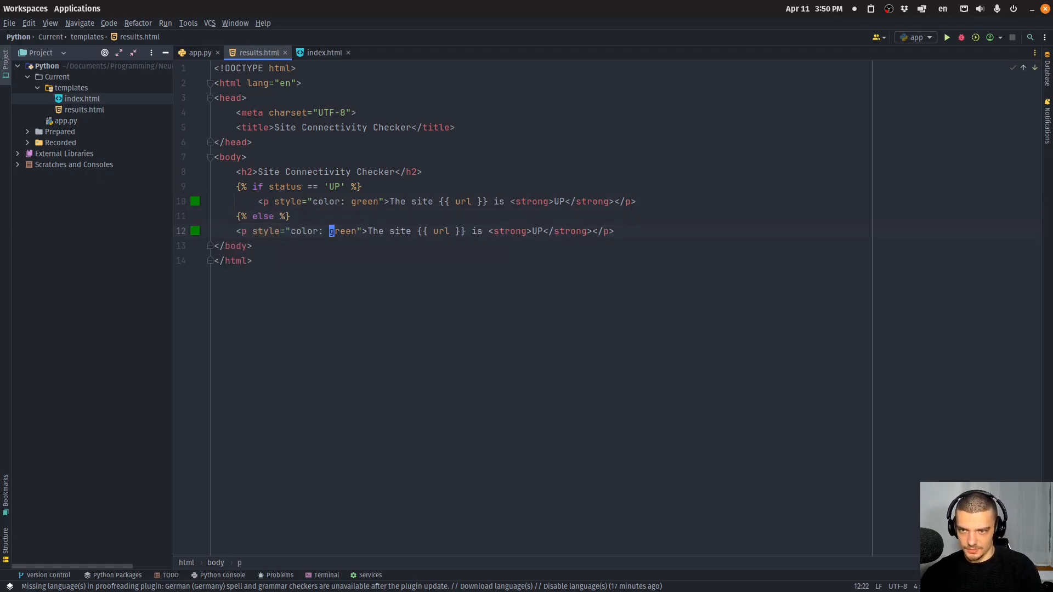
pyautogui.write('red')
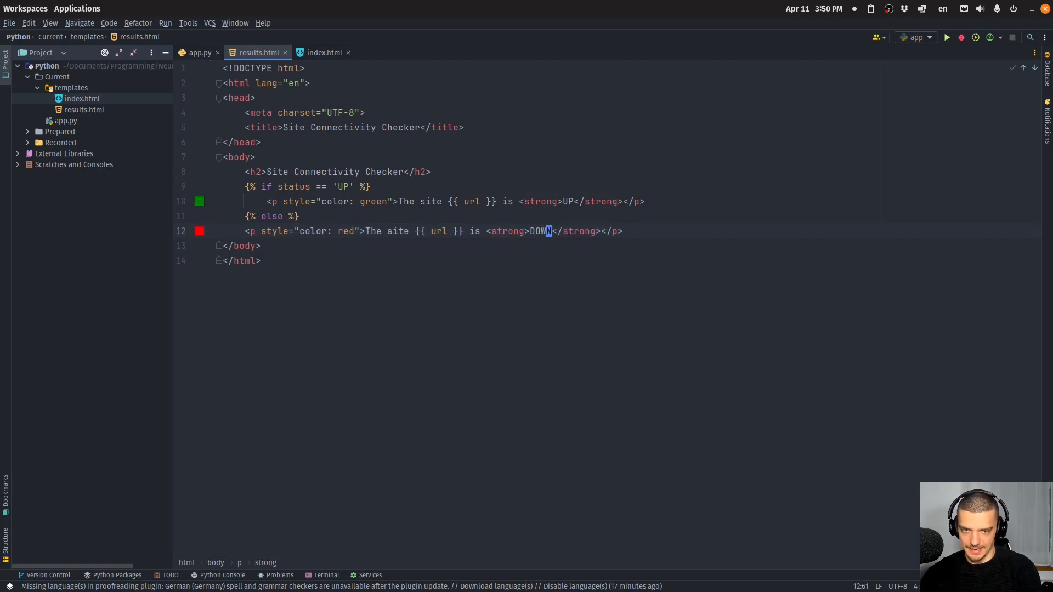
pyautogui.write('P{')
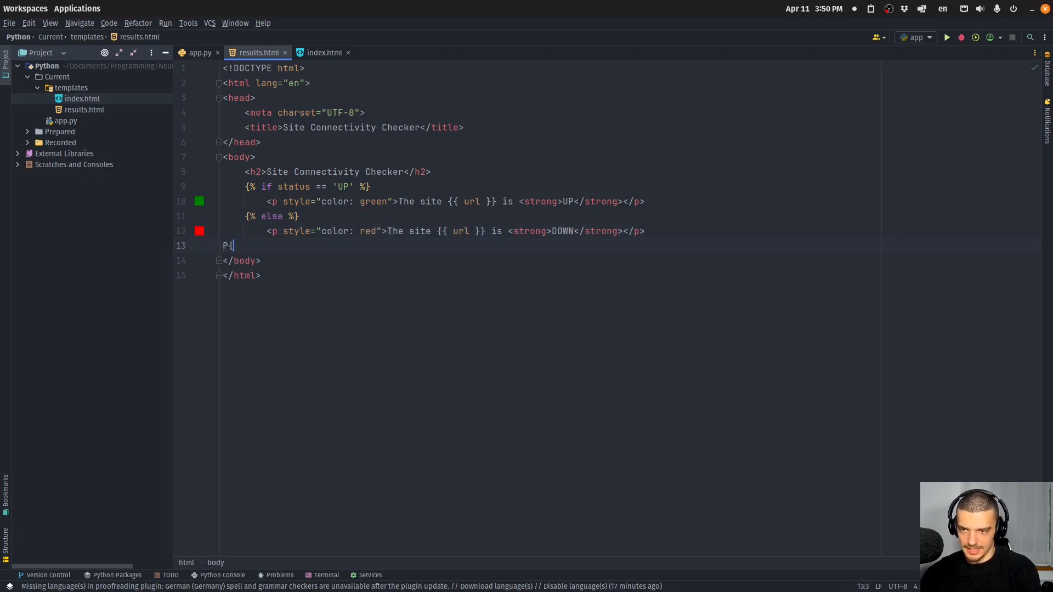
pyautogui.write('{% e %}')
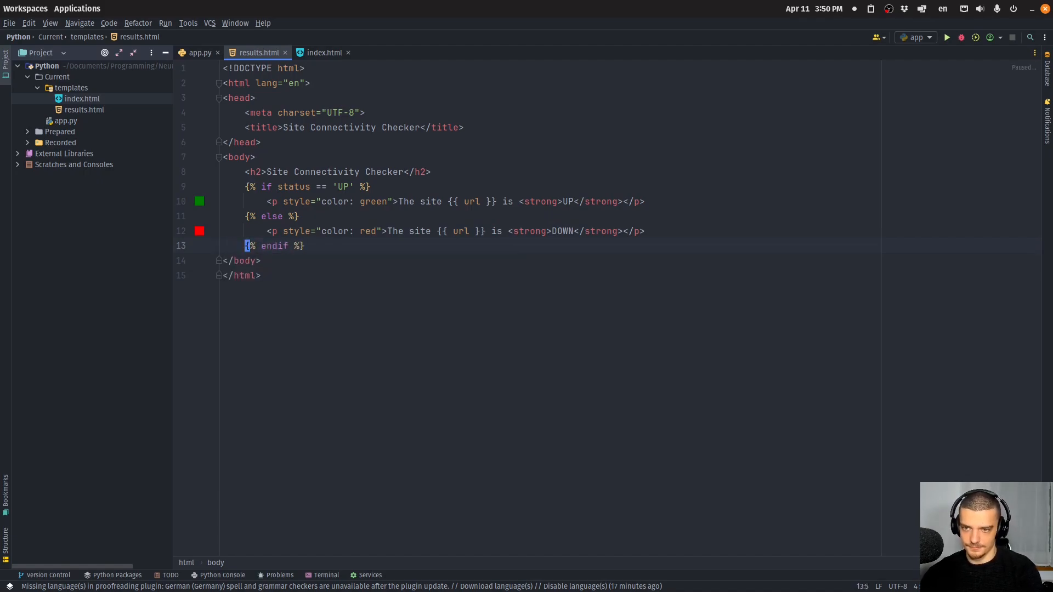
# Step: Run the Flask app from app.py and open the local site in the browser
pyautogui.click(198, 53)
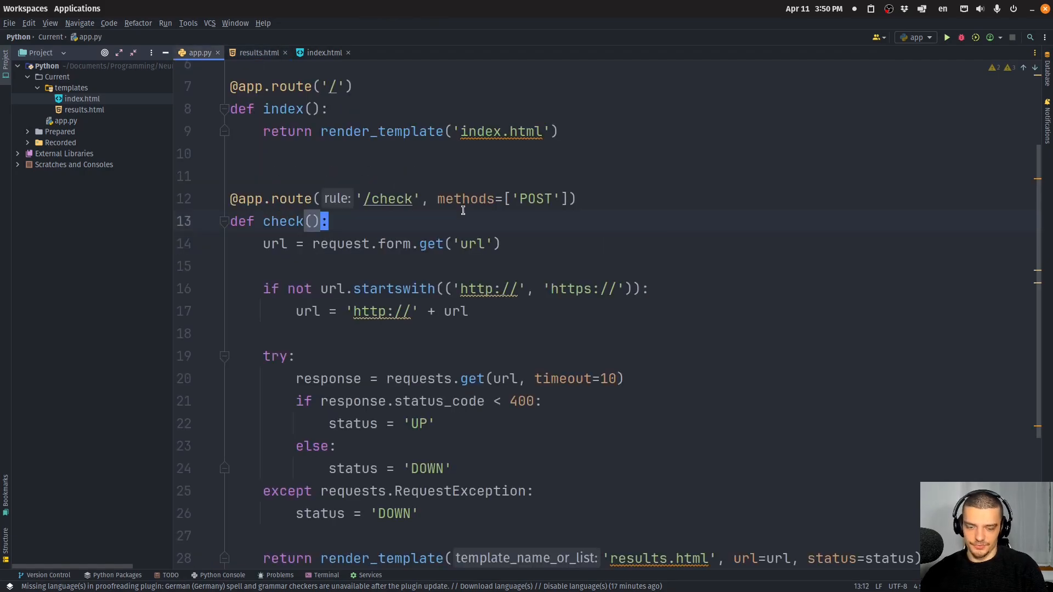
pyautogui.click(946, 36)
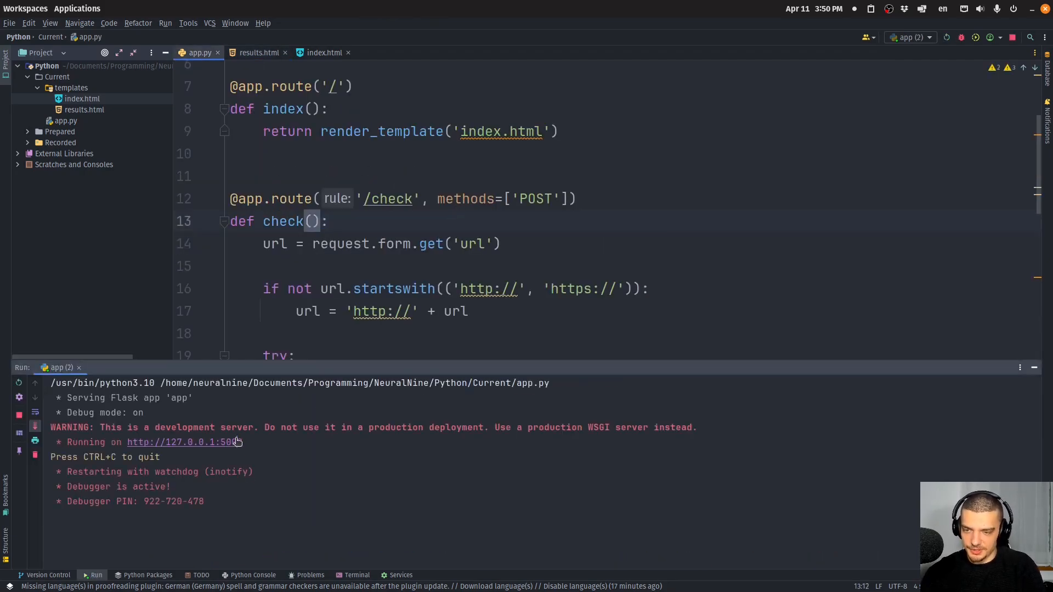
pyautogui.click(177, 442)
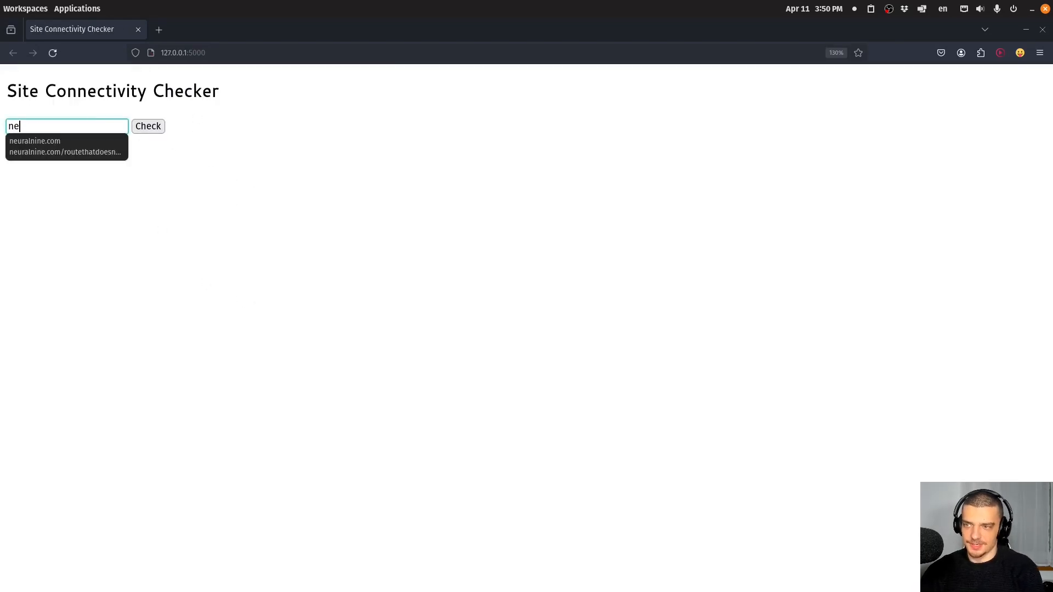
# Step: Check neuralnine.com in the checker and return to the form
pyautogui.click(34, 141)
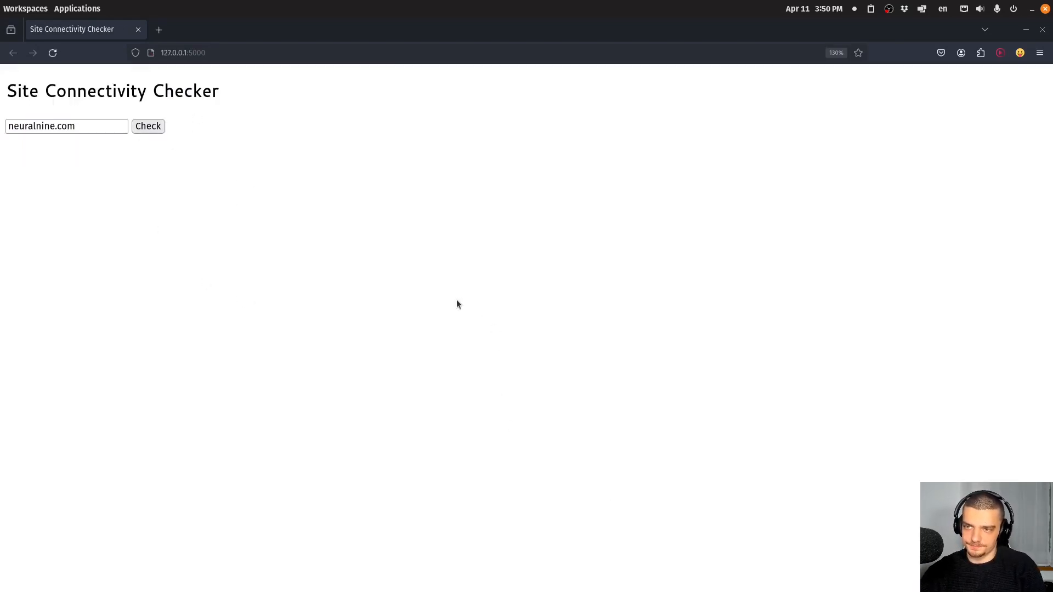
pyautogui.click(147, 126)
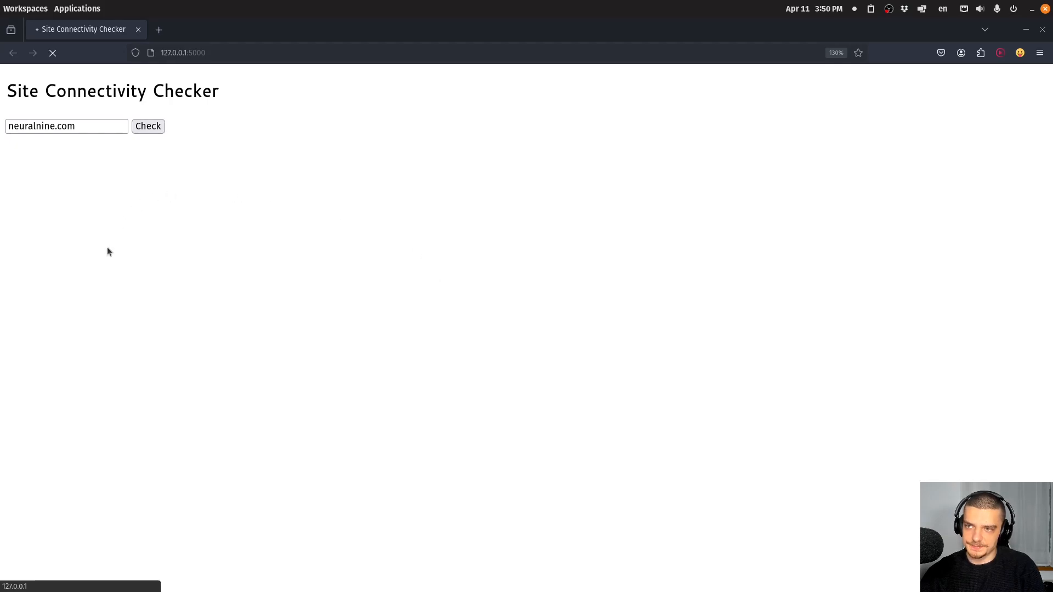
pyautogui.click(148, 126)
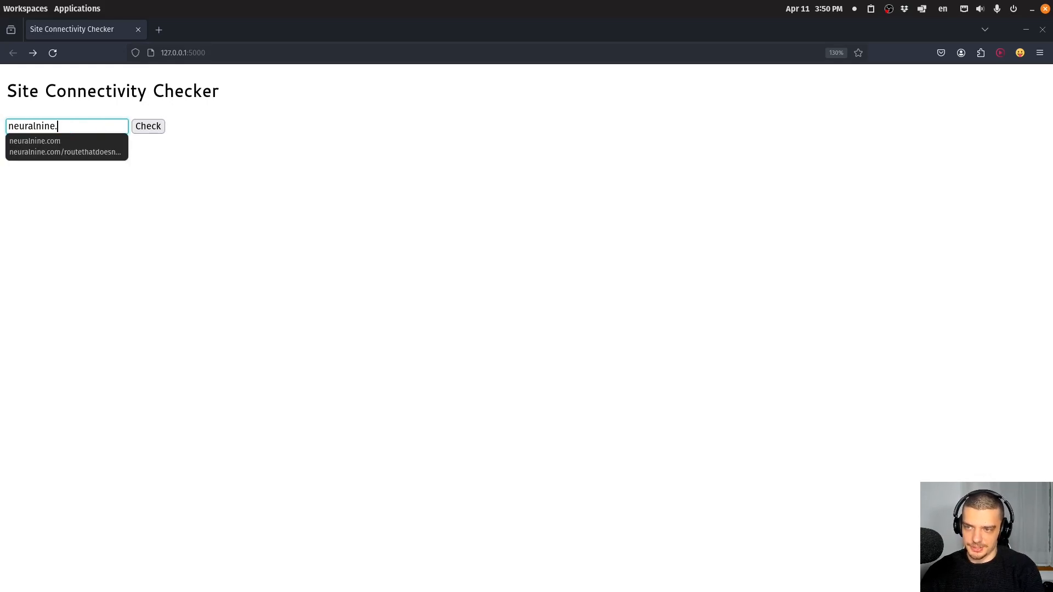
pyautogui.click(147, 126)
pyautogui.write('net')
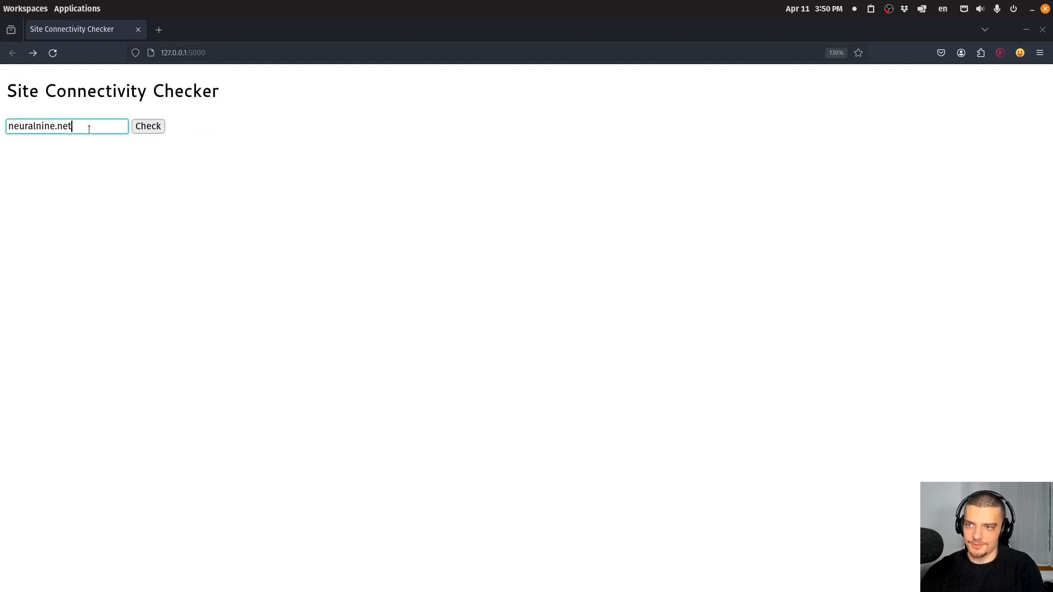
pyautogui.write('yo')
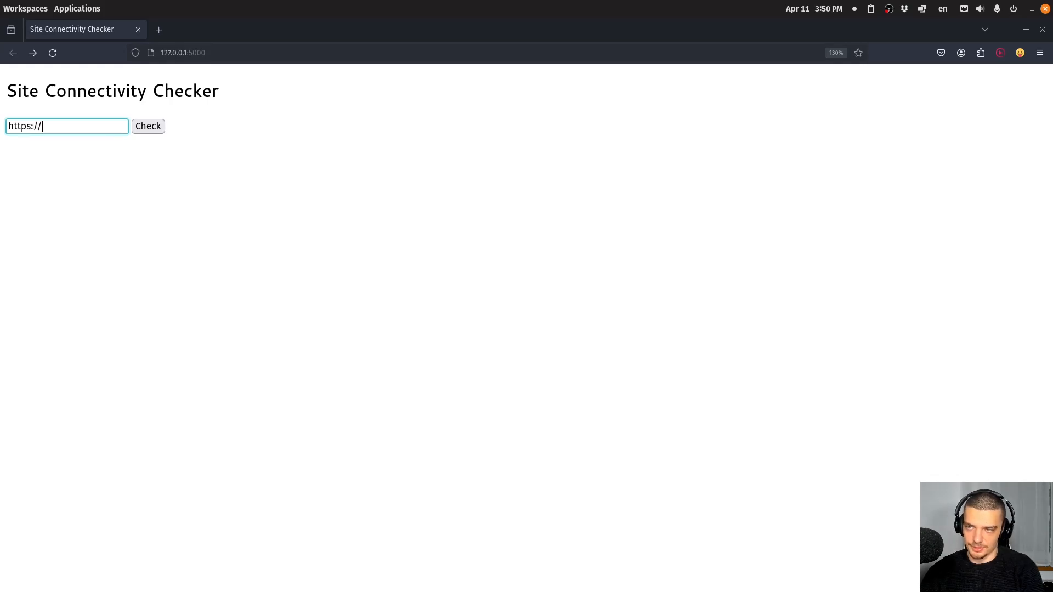
pyautogui.write('neuralnine.copm')
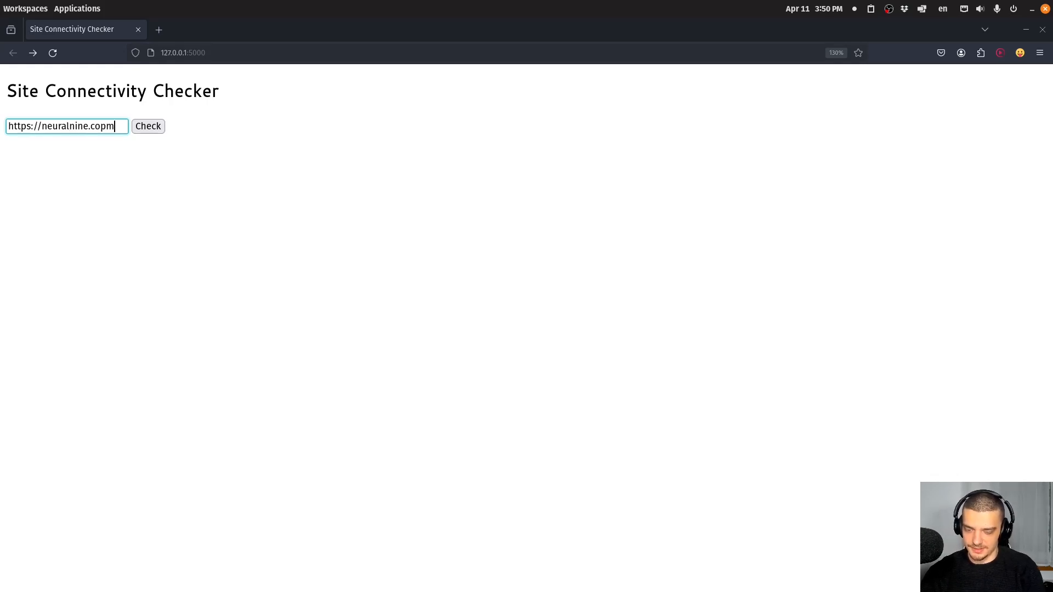
pyautogui.click(147, 126)
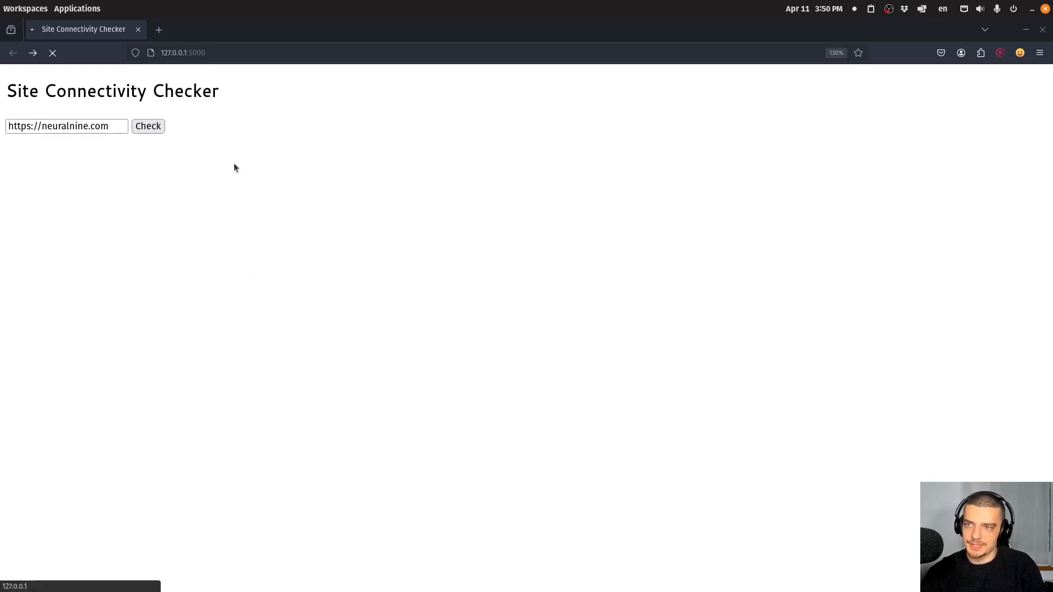
pyautogui.click(147, 125)
pyautogui.write('/dsfadfasdffd')
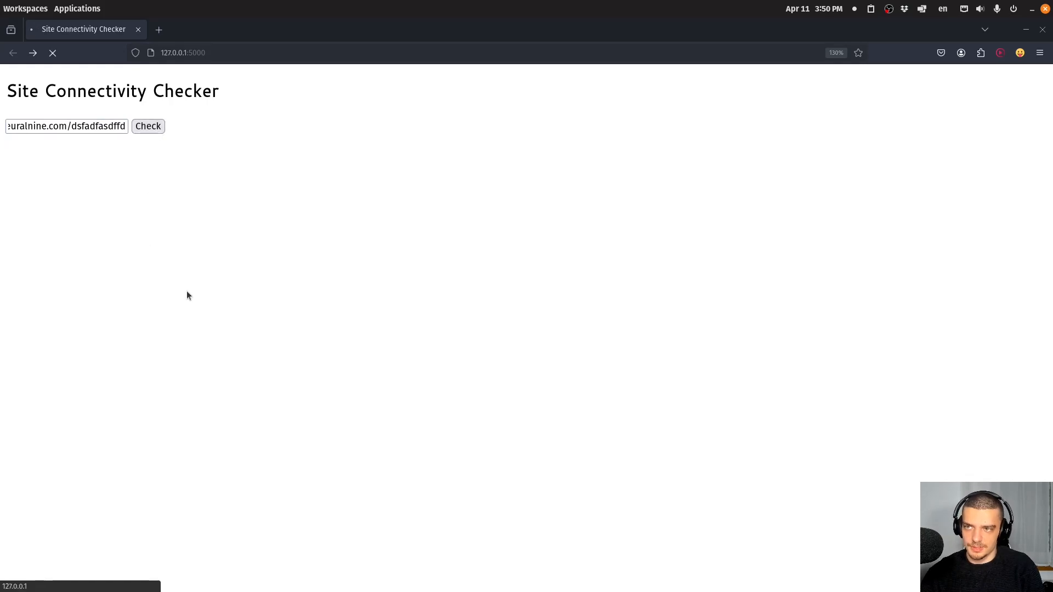
pyautogui.click(147, 125)
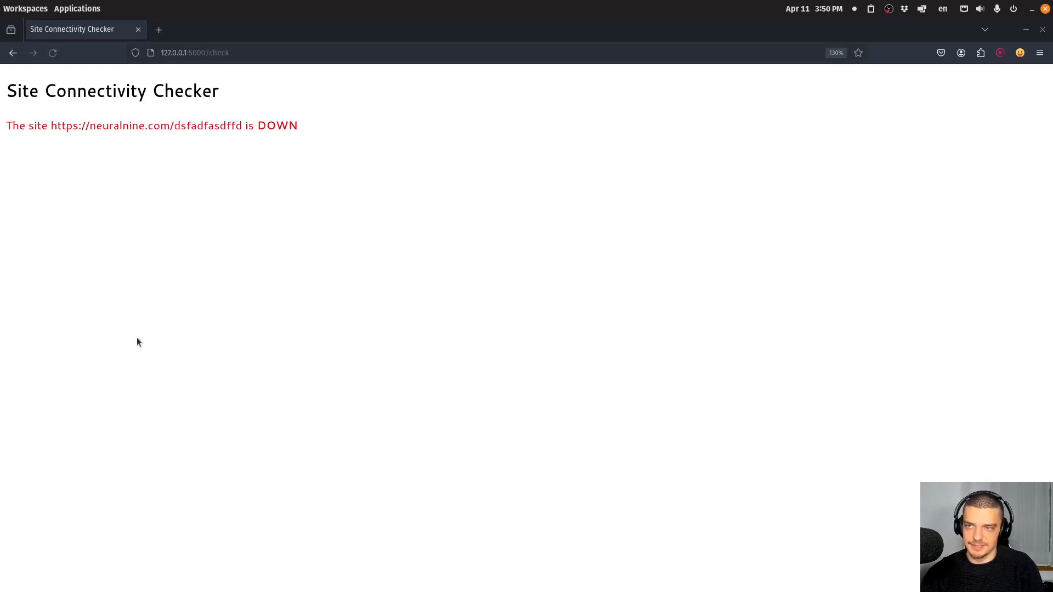